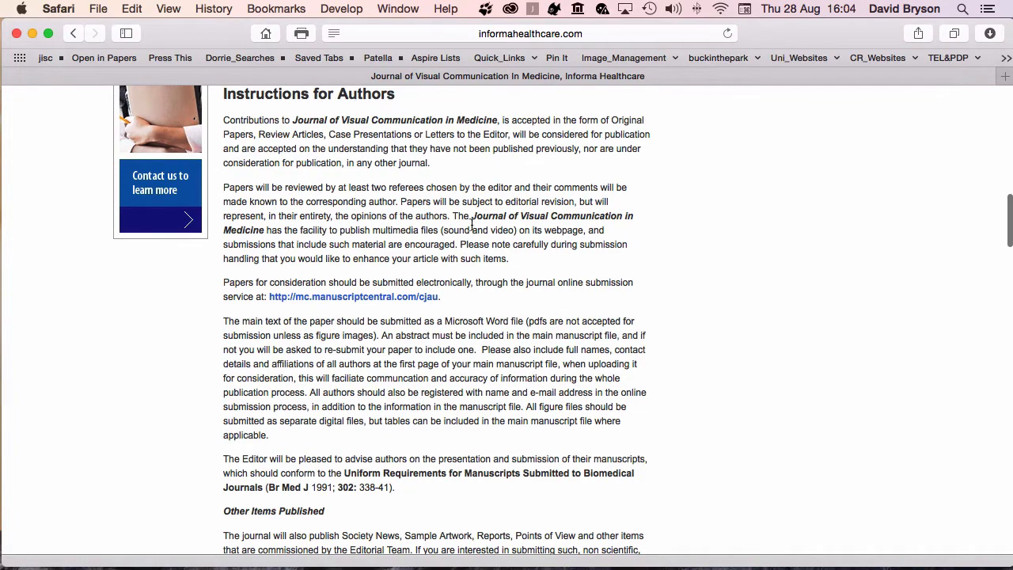
mouse_move(600, 164)
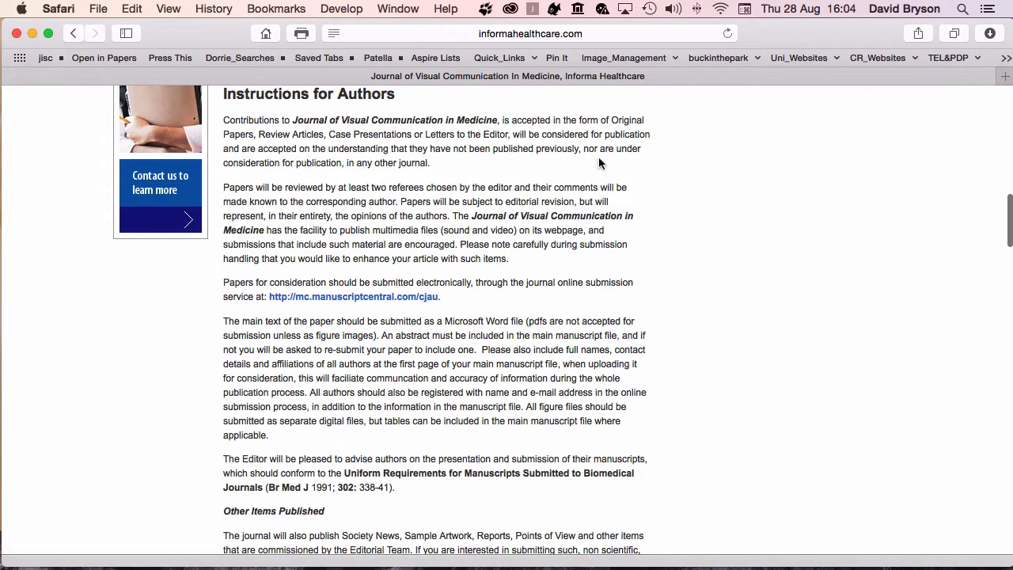
mouse_move(475, 304)
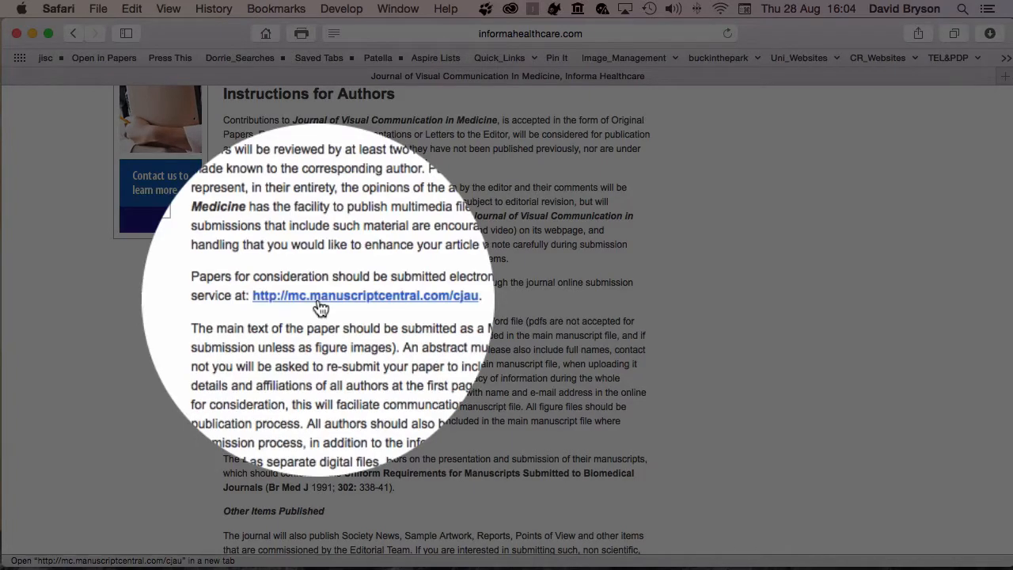
Follow the mc.manuscriptcentral.com/cjau link to the ScholarOne log-in page.
click(364, 296)
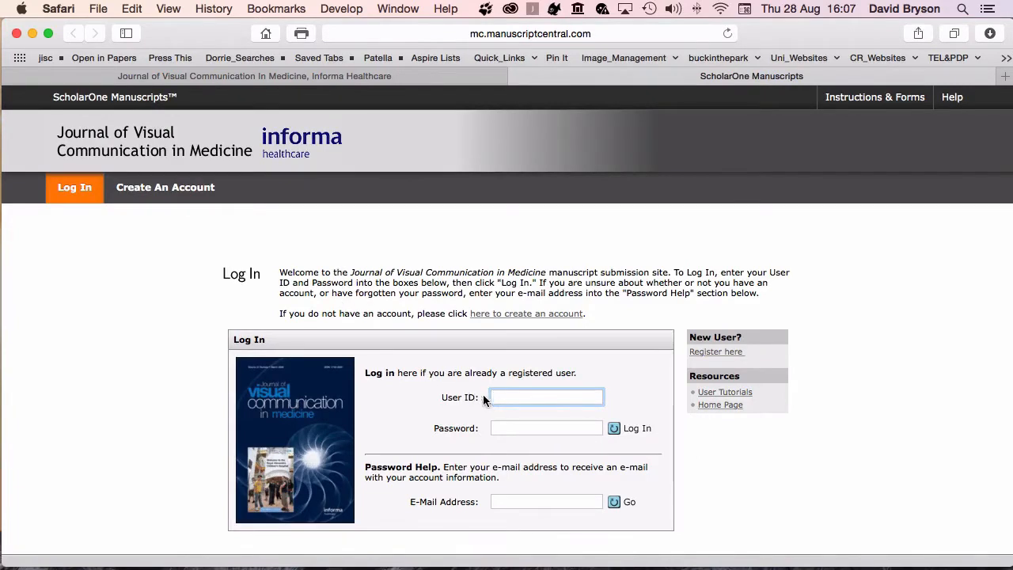
Enter the user ID and password and log in to the journal's ScholarOne site.
click(546, 397)
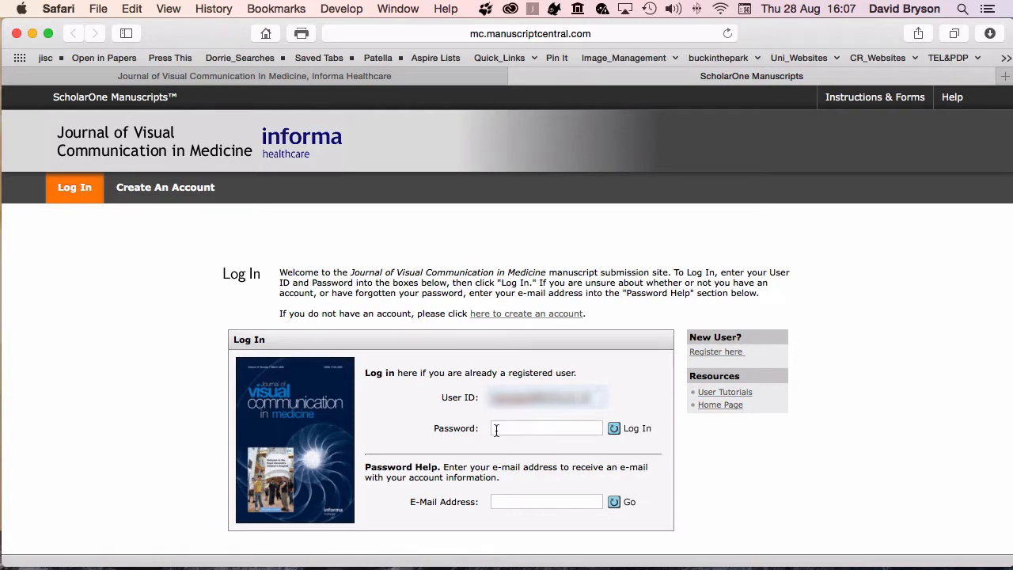
click(546, 429)
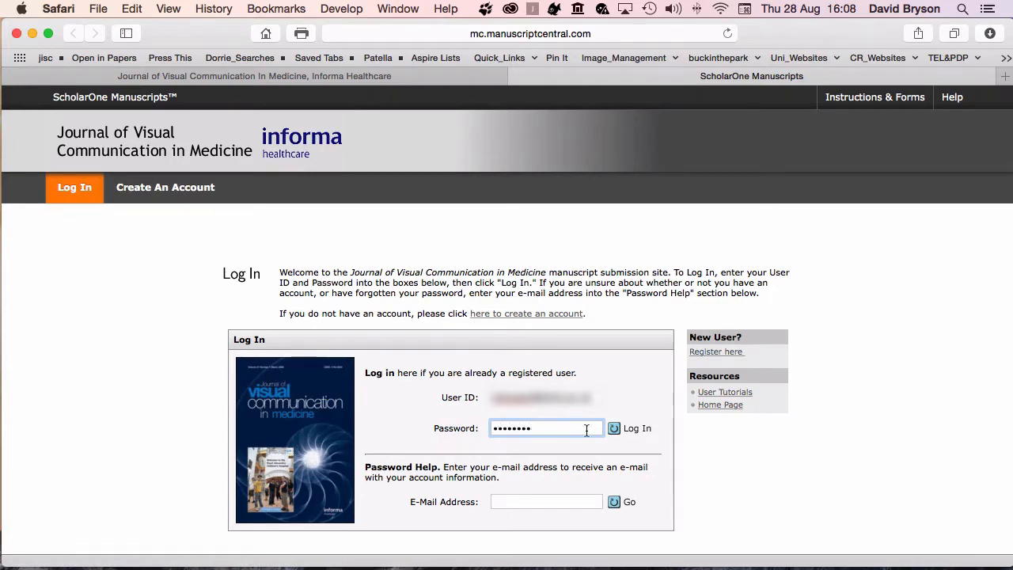
click(631, 428)
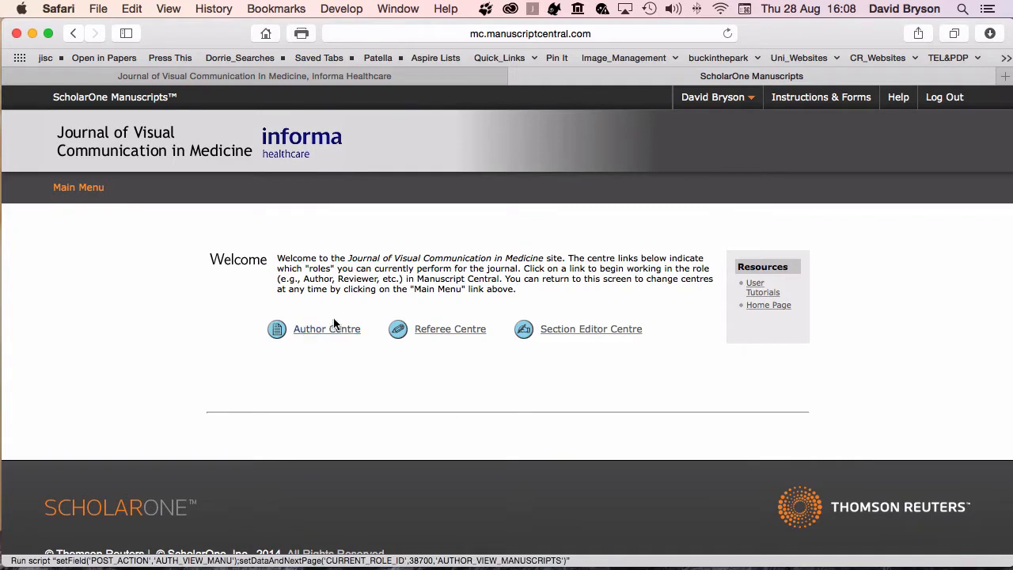
mouse_move(253, 321)
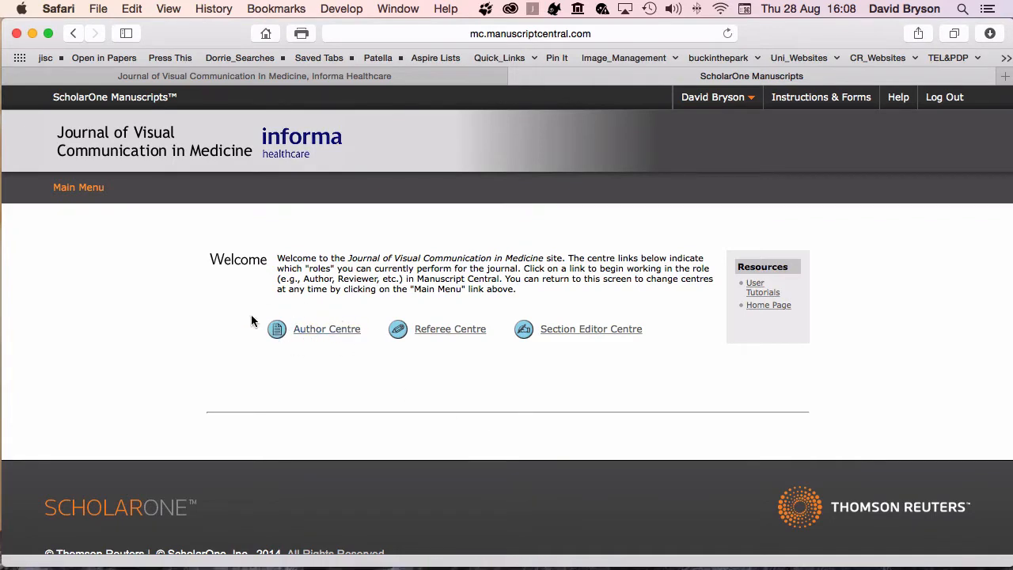
mouse_move(388, 324)
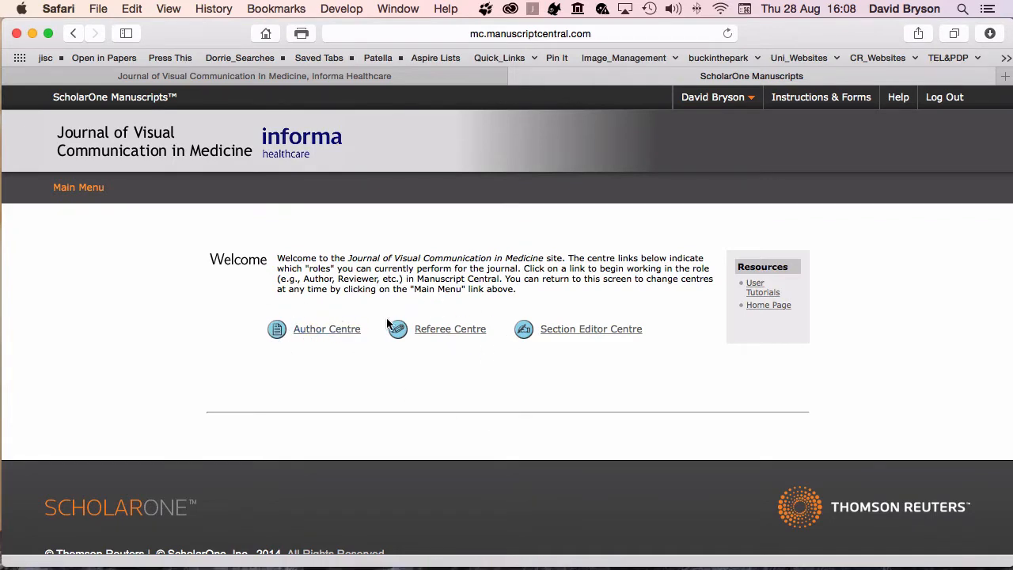
mouse_move(455, 363)
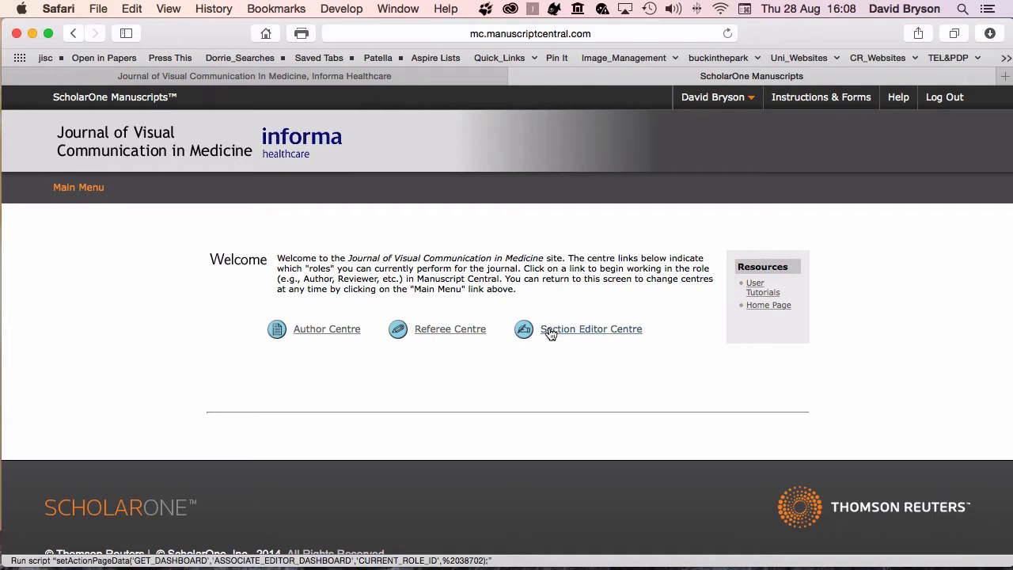
mouse_move(633, 334)
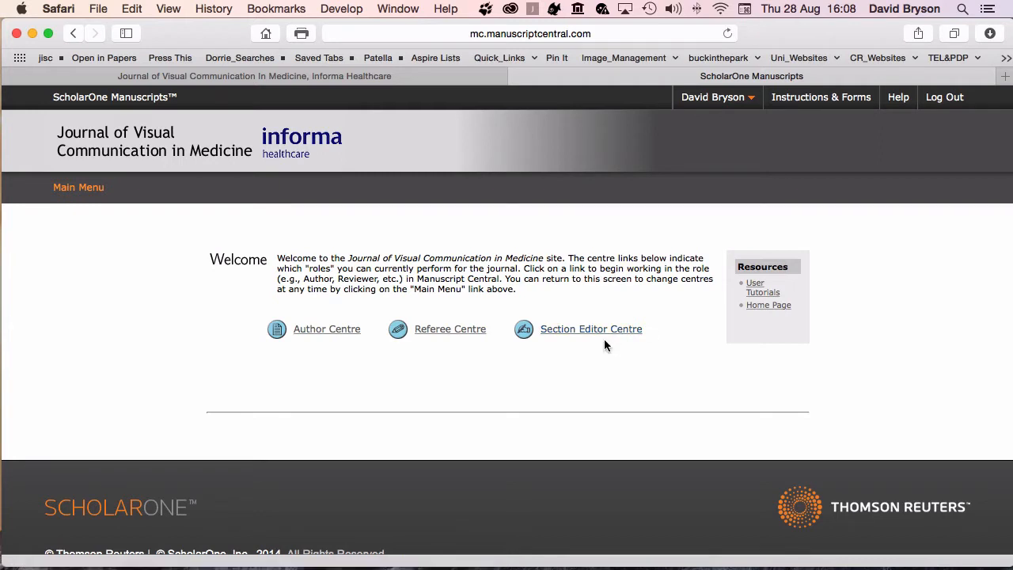
mouse_move(769, 305)
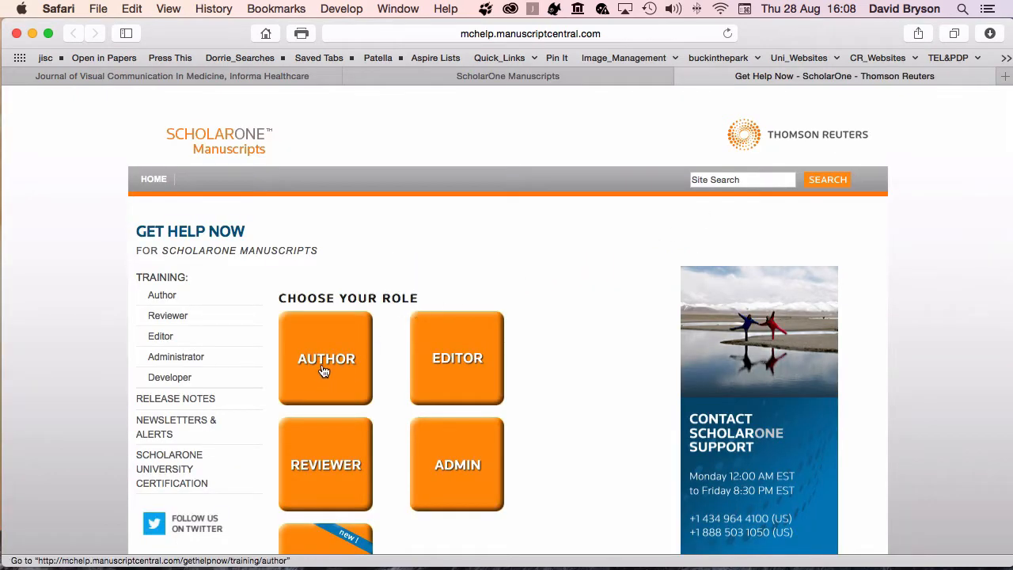
click(325, 358)
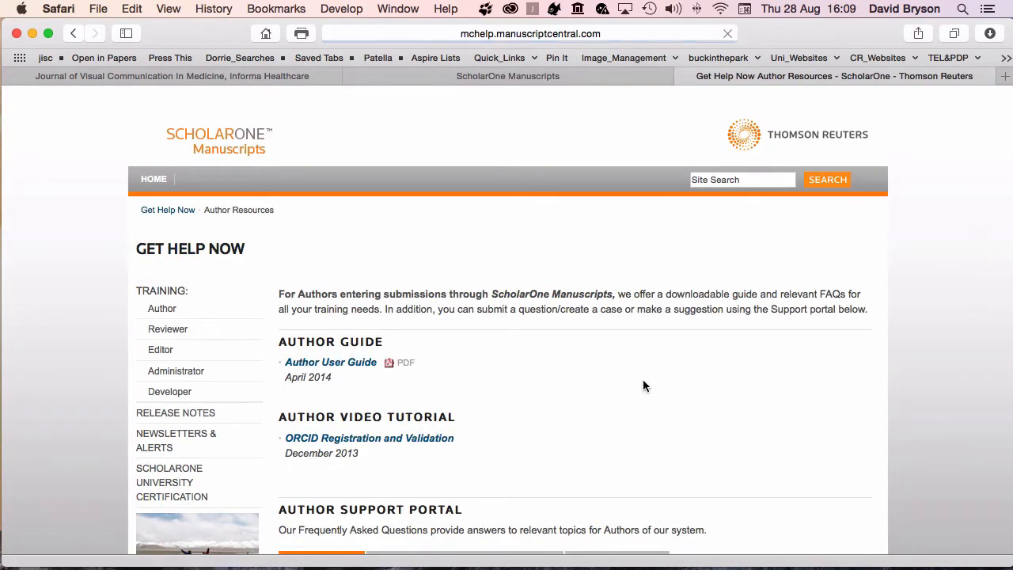
scroll(down, 3)
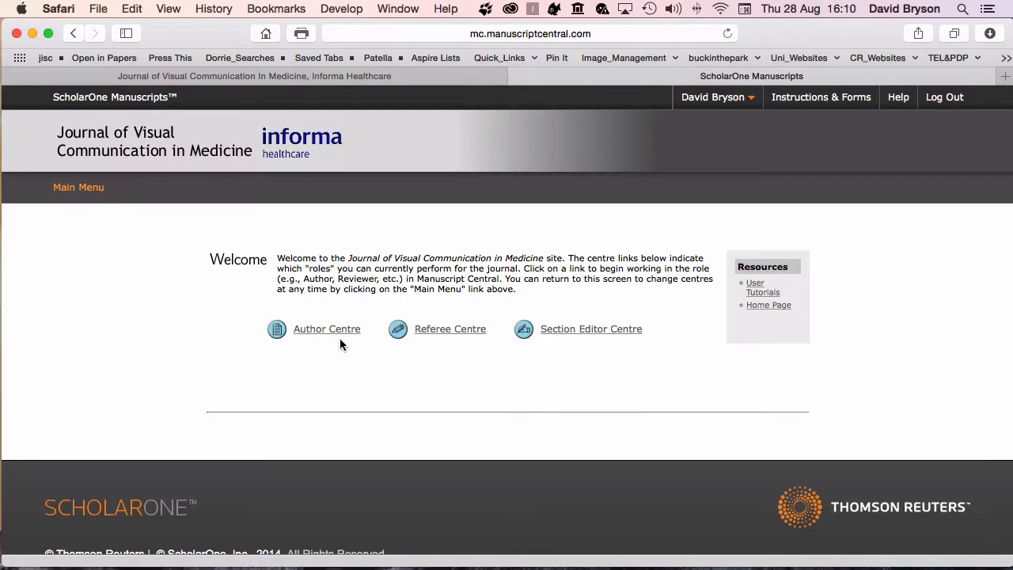
Go to the Author Centre and scroll through the Author Dashboard's manuscript counts.
click(326, 328)
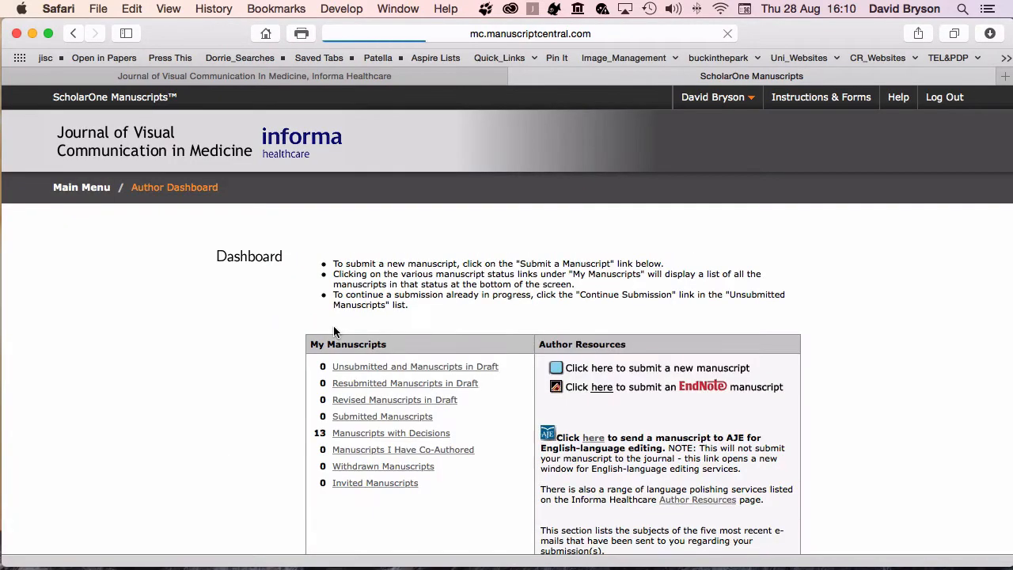
scroll(down, 3)
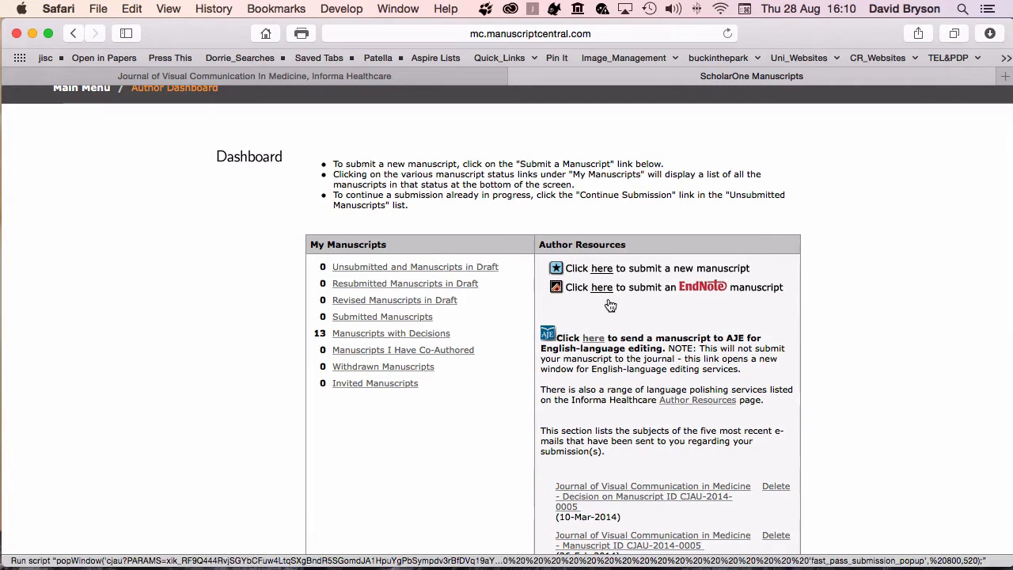
mouse_move(494, 276)
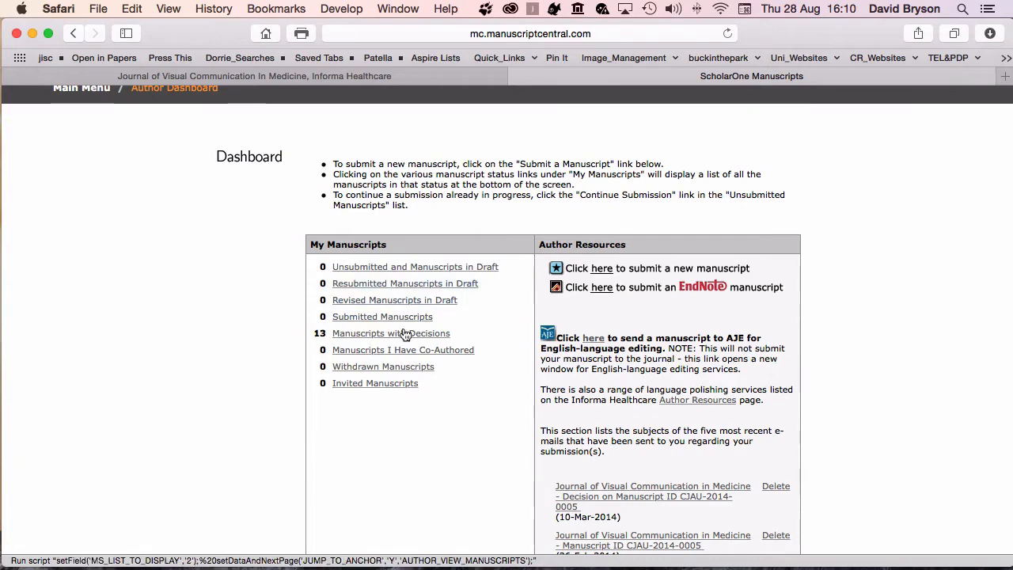
mouse_move(445, 436)
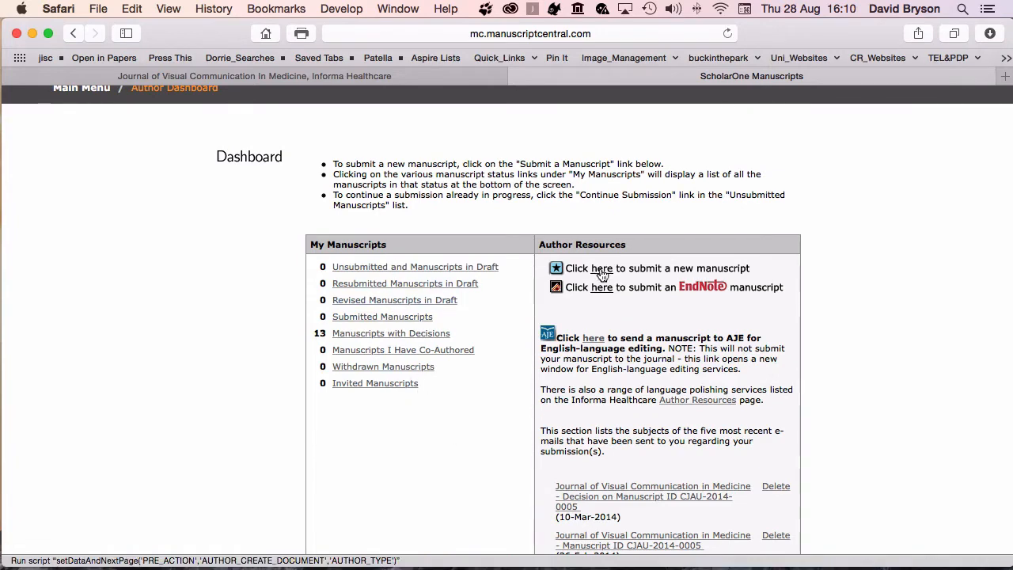
Begin a new submission and choose Professional Development as the manuscript type.
click(601, 268)
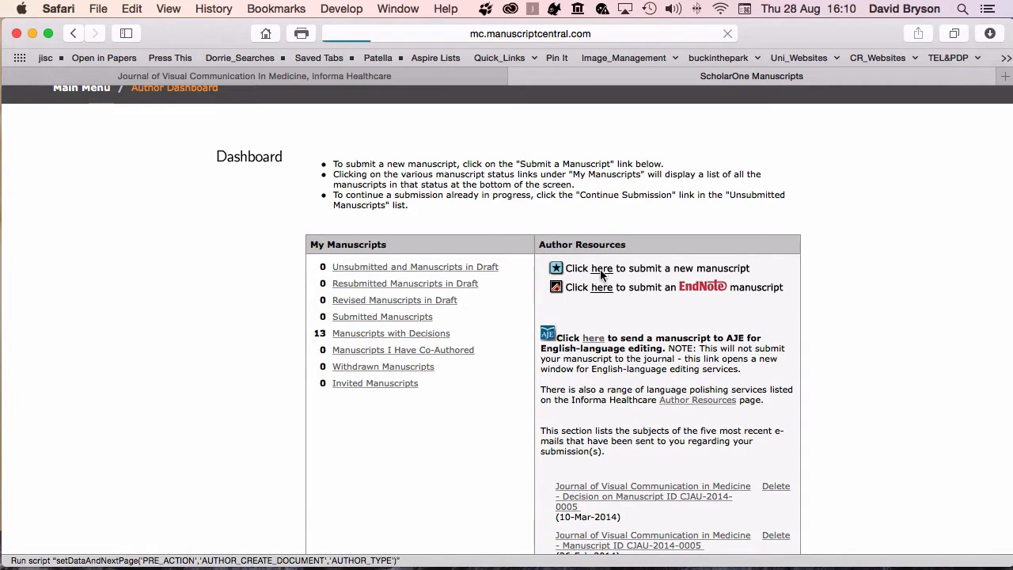
click(593, 268)
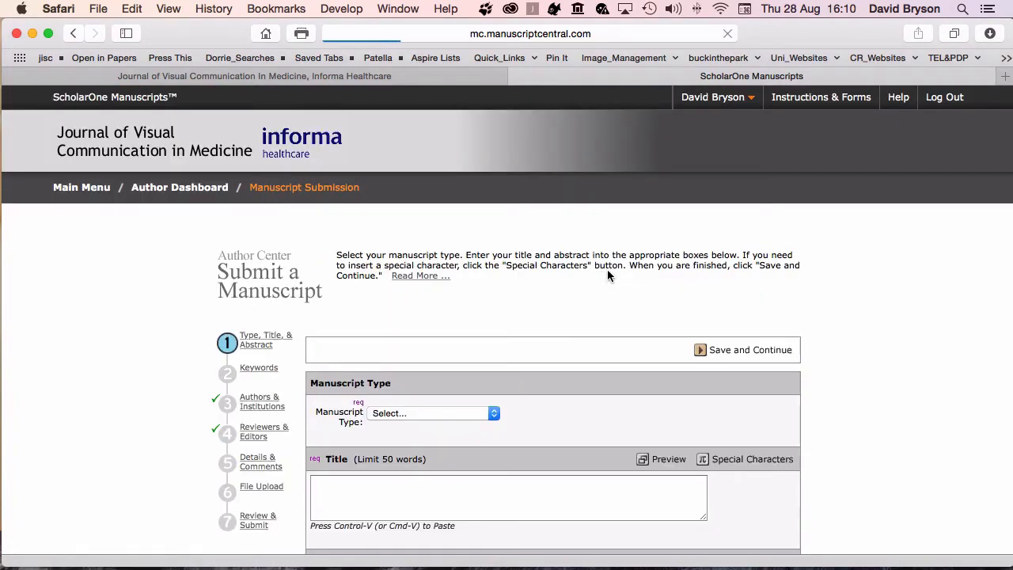
scroll(down, 3)
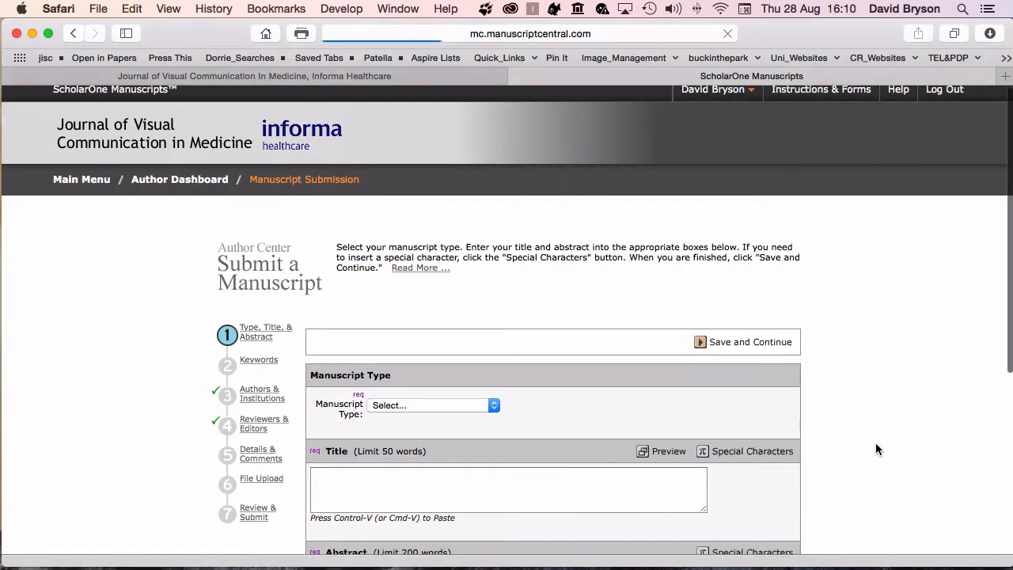
scroll(down, 3)
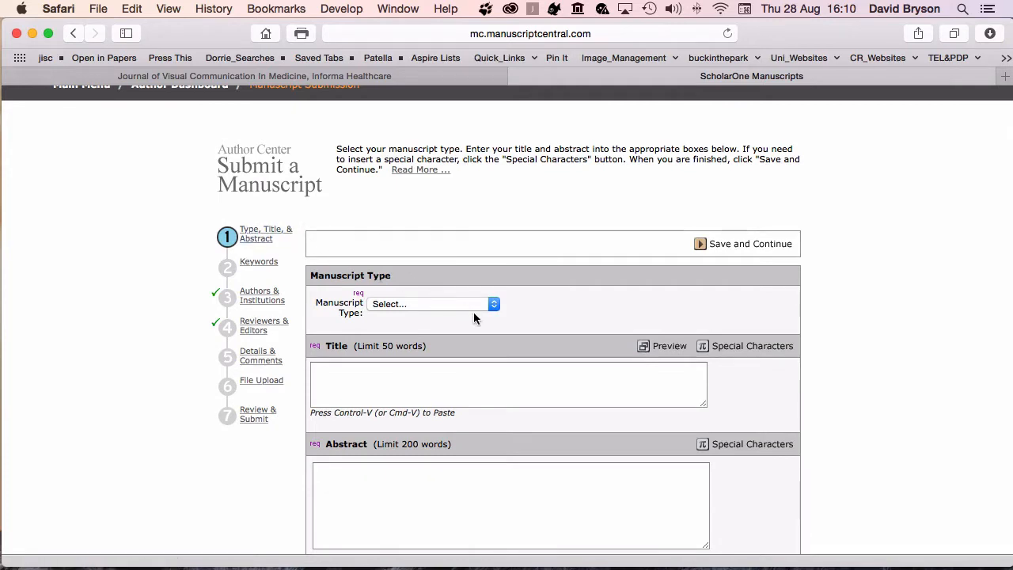
click(430, 304)
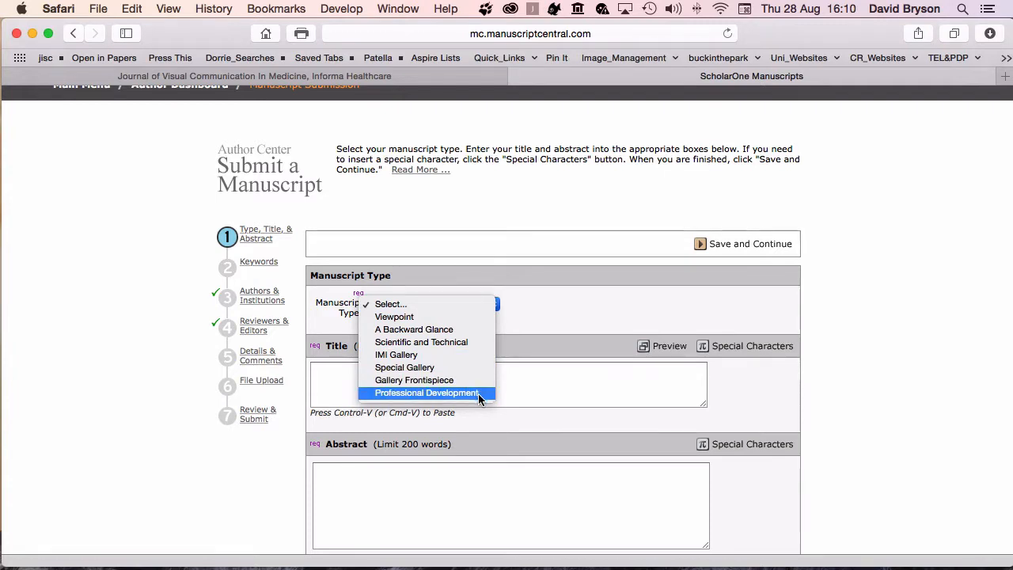
click(428, 393)
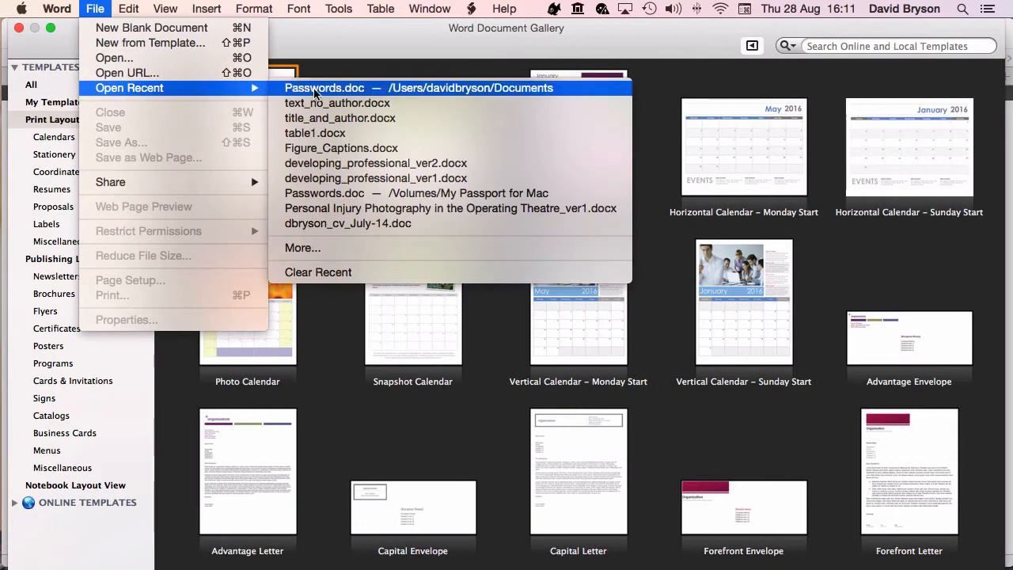
mouse_move(376, 163)
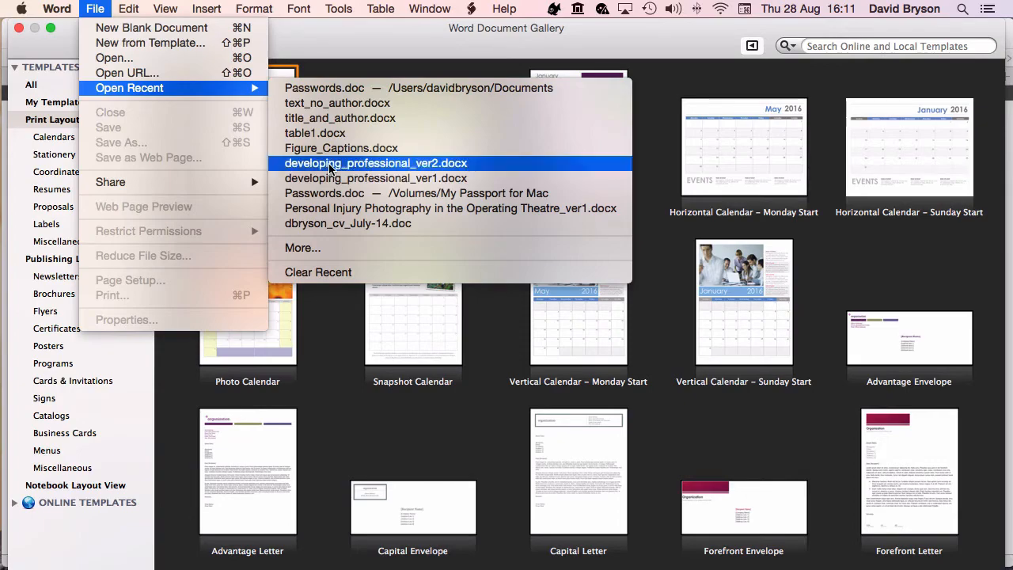
Open developing_professional_ver2.docx and select the title 'The developing professional'.
click(376, 163)
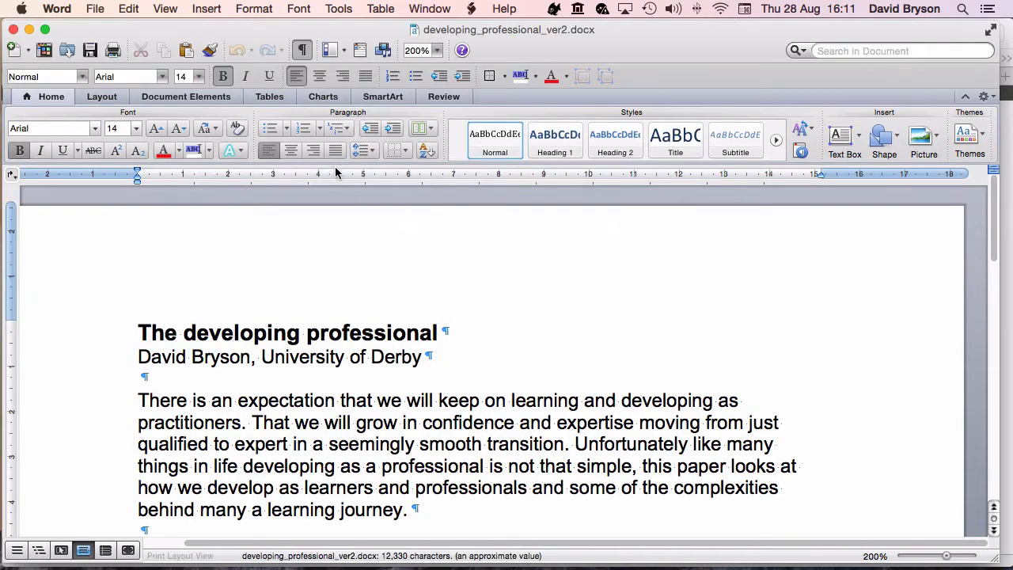
triple_click(285, 332)
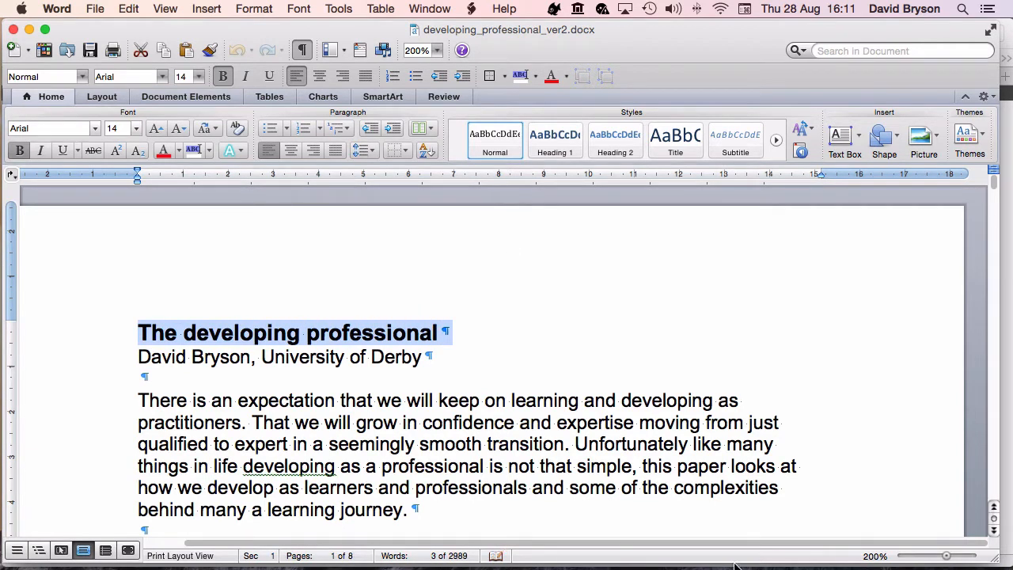
mouse_move(890, 531)
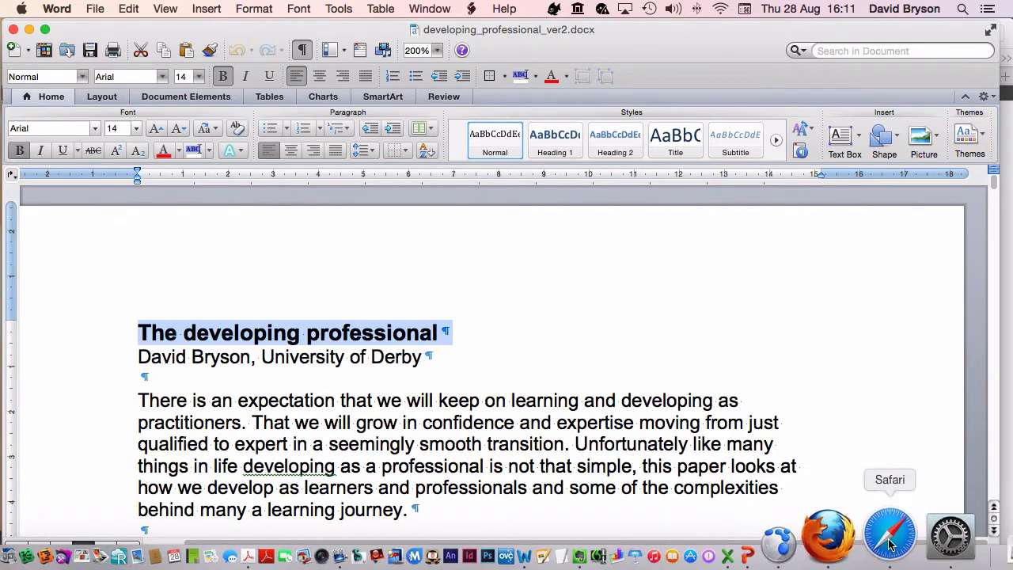
Enter 'The developing professional' in the submission's Title box and scroll down the form.
click(890, 530)
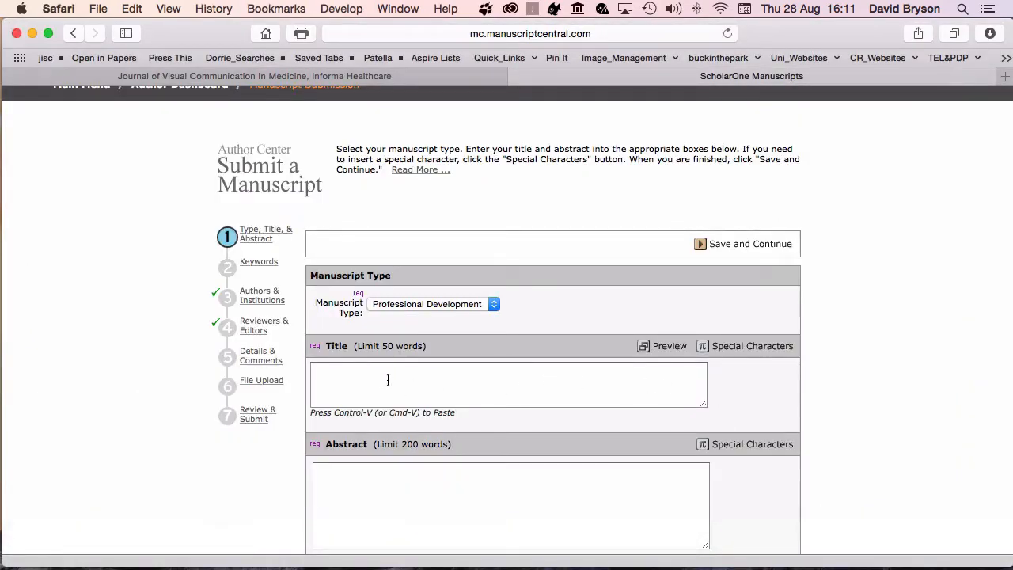
text(The developing professional)
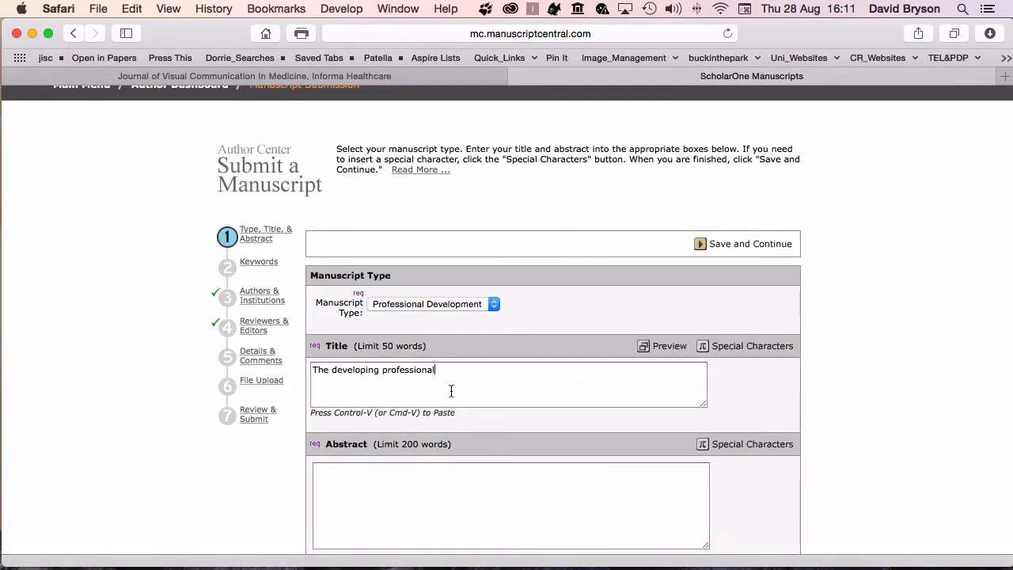
scroll(down, 3)
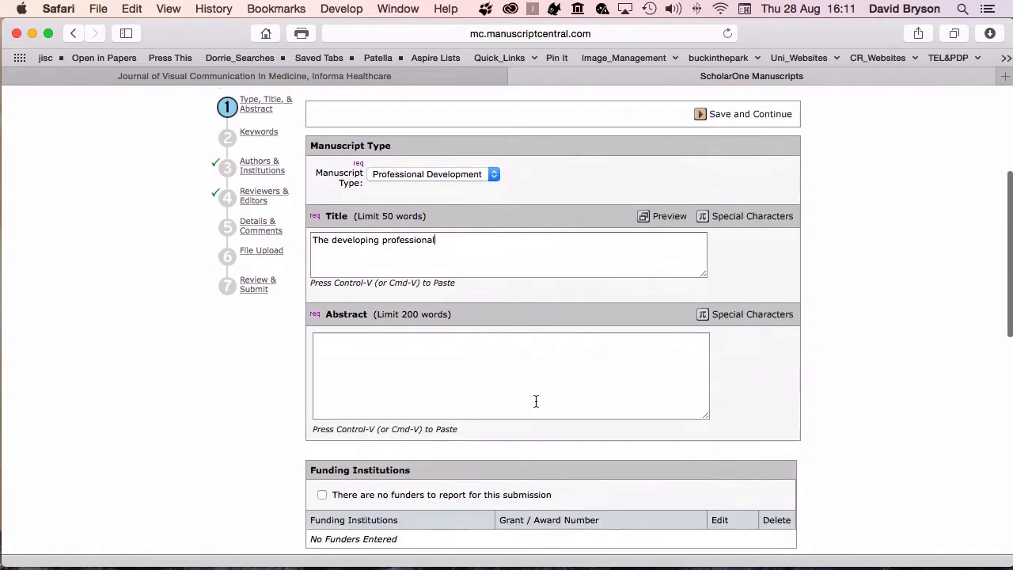
scroll(down, 3)
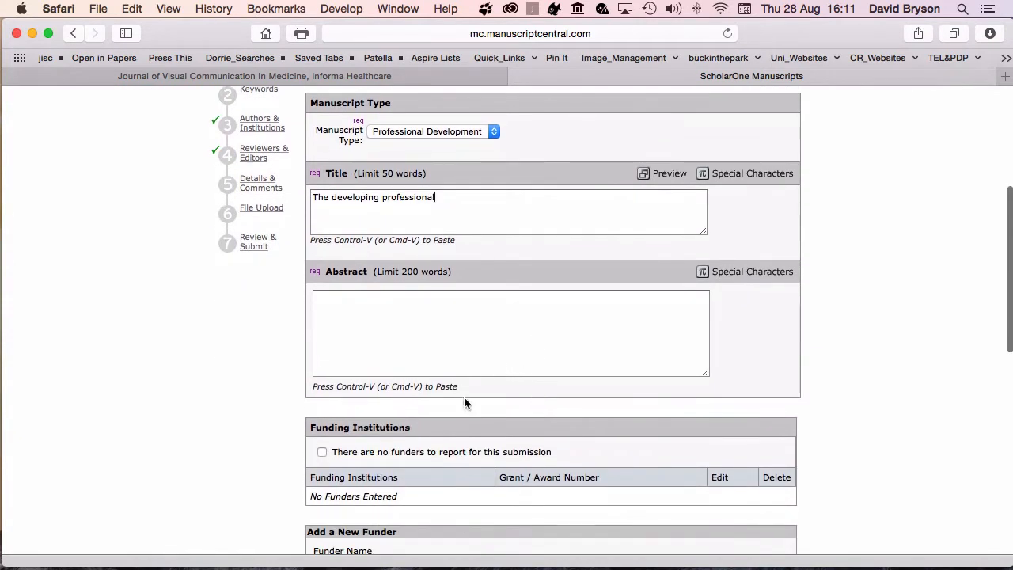
mouse_move(596, 538)
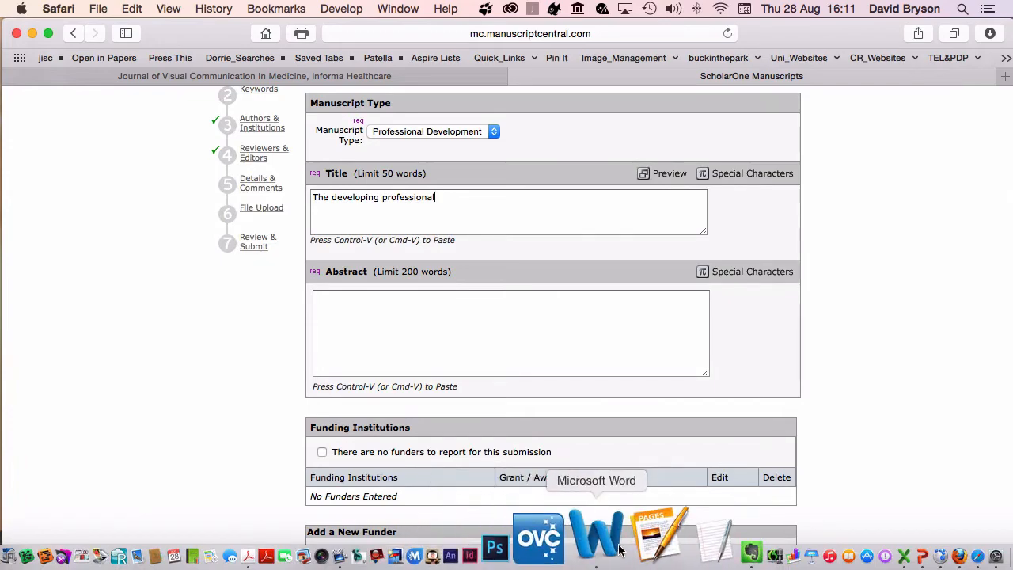
Switch to developing_professional_ver2.docx in Word and scroll to its opening paragraphs.
click(596, 538)
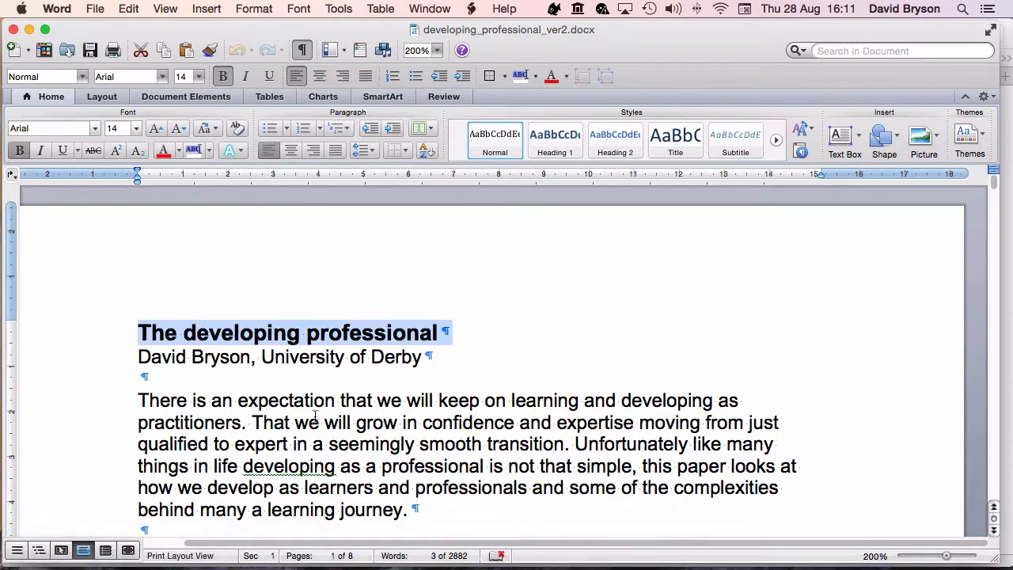
scroll(down, 3)
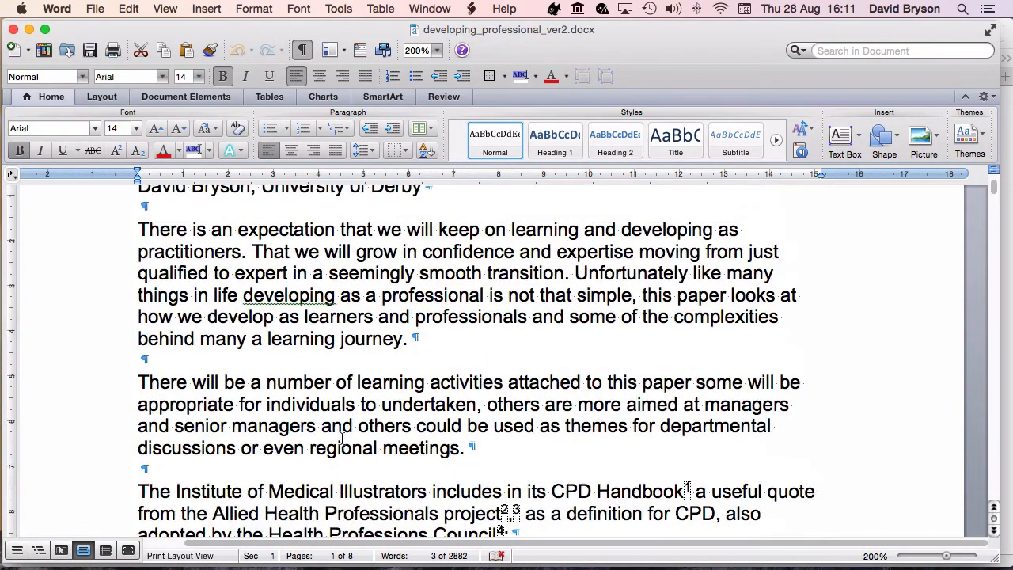
scroll(down, 3)
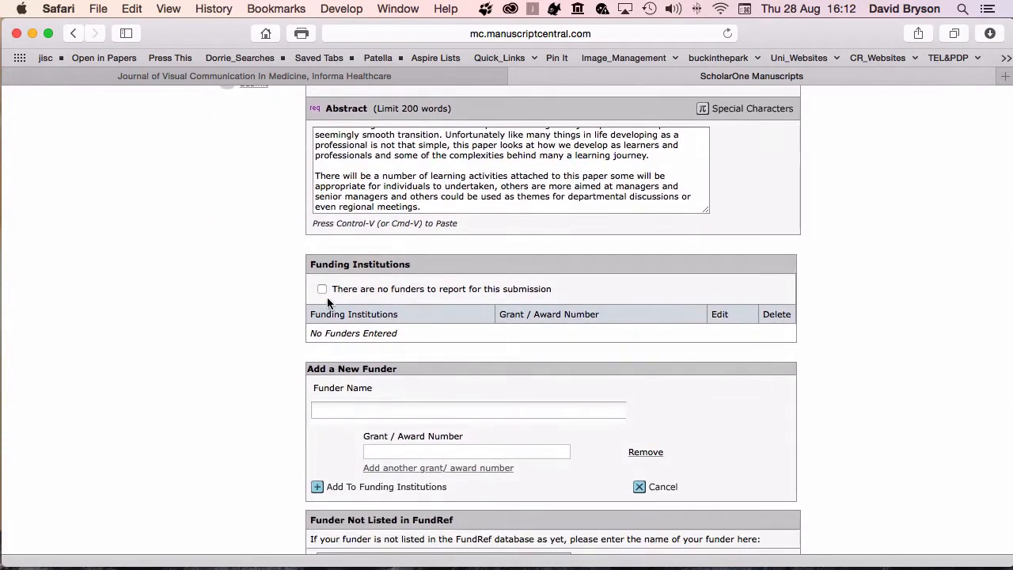
Tick 'There are no funders to report for this submission' and scroll down.
click(322, 289)
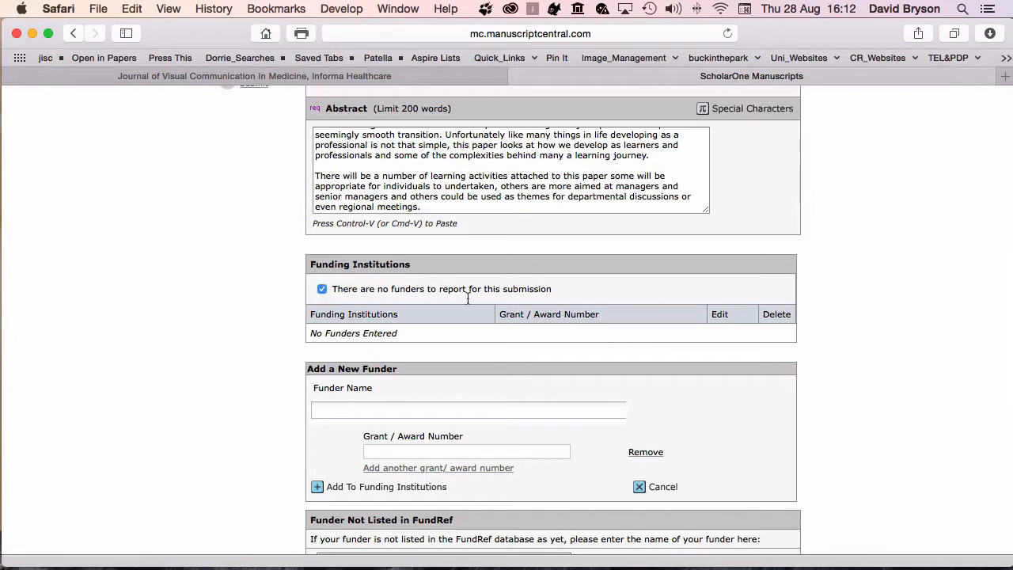
scroll(down, 3)
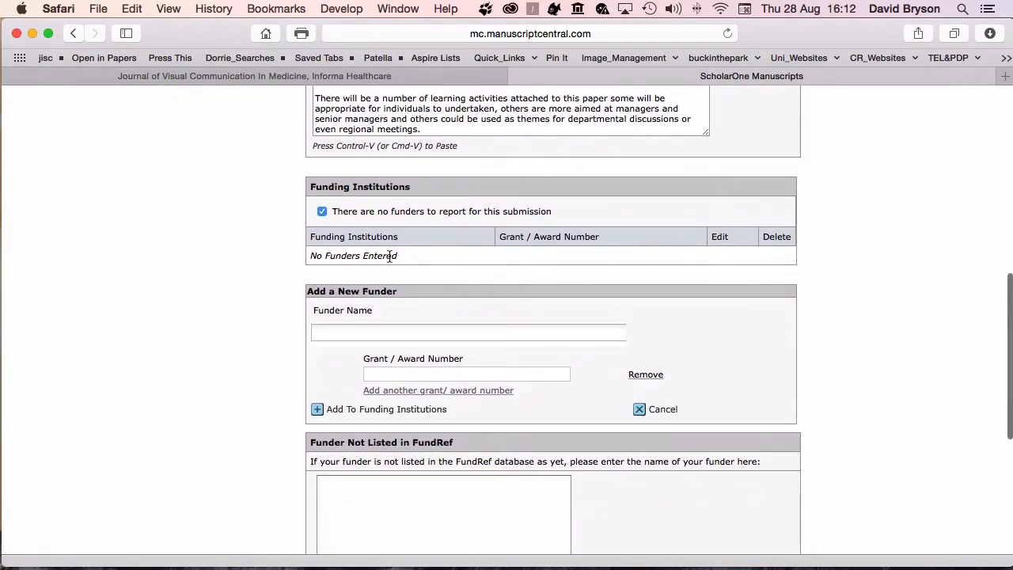
mouse_move(562, 264)
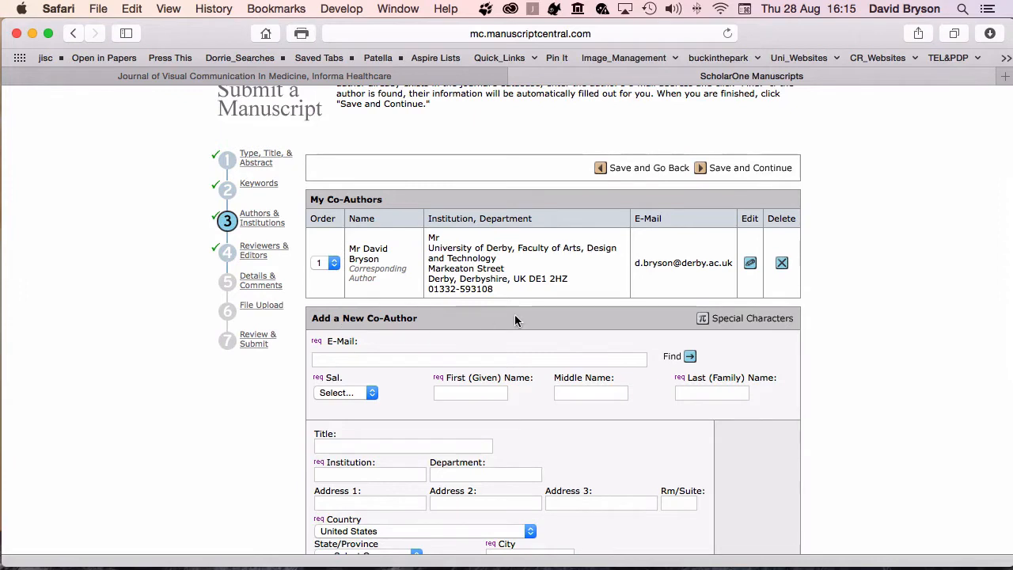
mouse_move(382, 385)
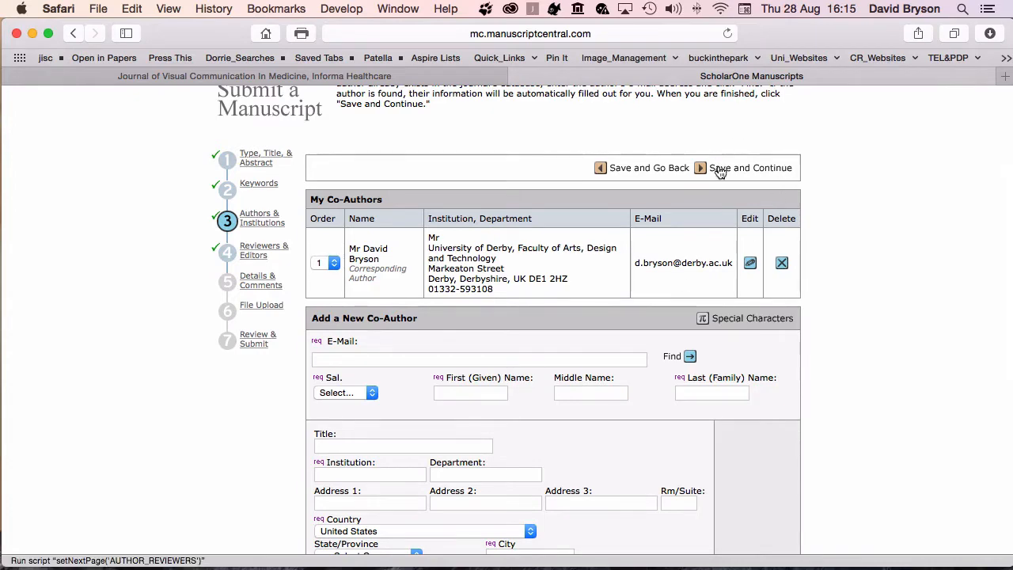
Save and continue past the Authors & Institutions and Reviewers & Editors steps.
click(749, 167)
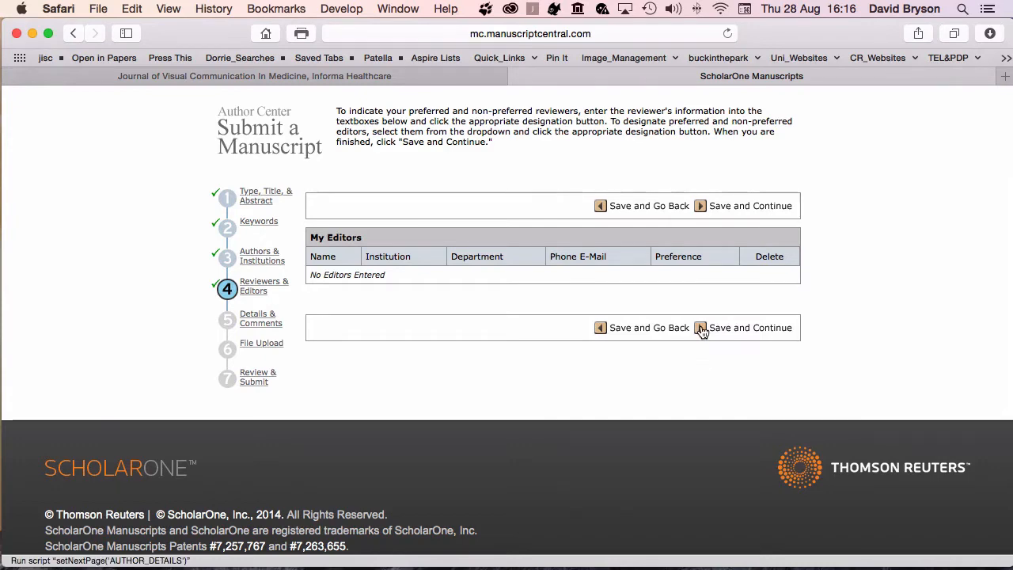
click(700, 328)
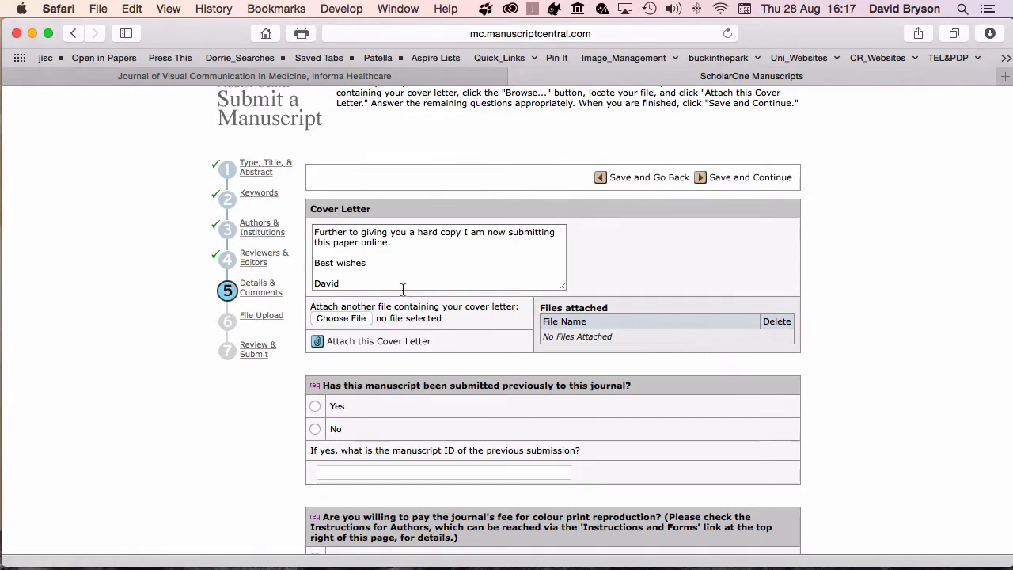
mouse_move(392, 287)
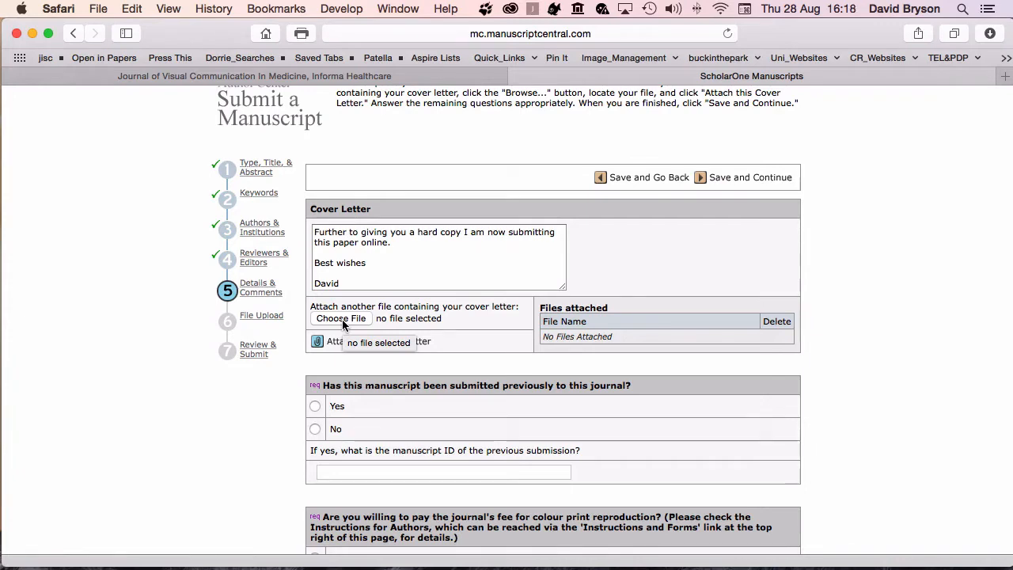
On Details & Comments, answer No to 'submitted previously to this journal?'.
scroll(down, 3)
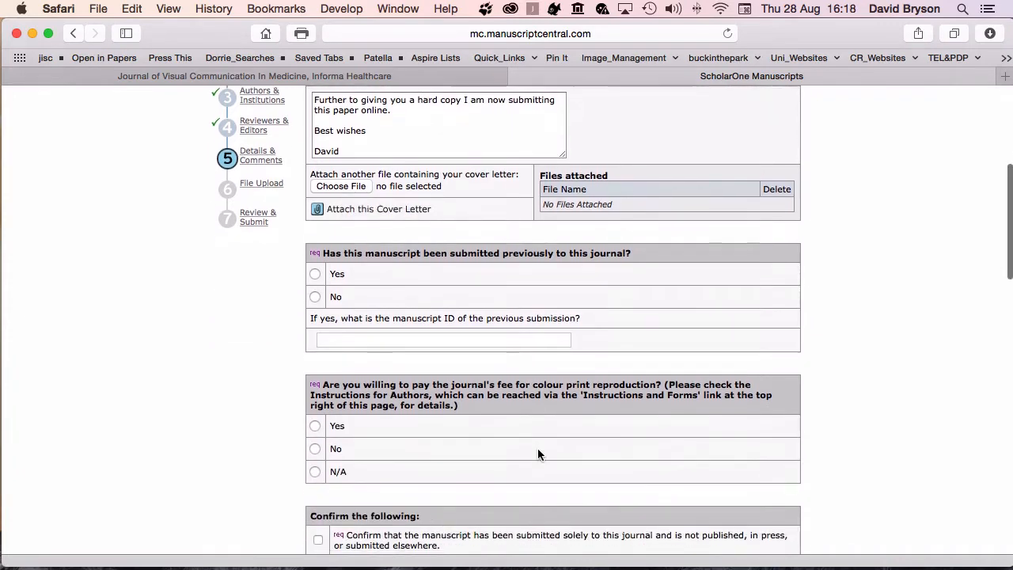
scroll(down, 3)
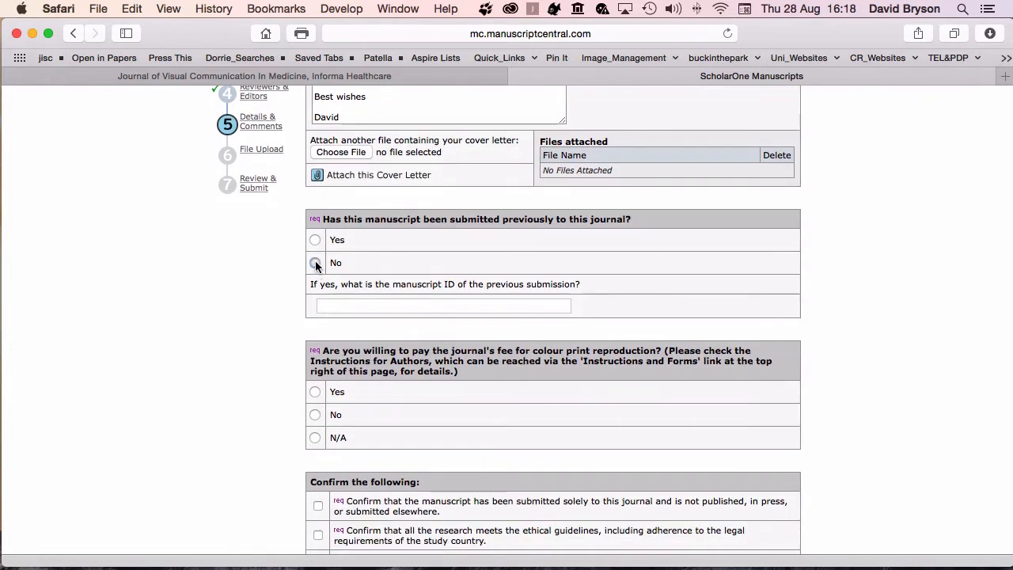
click(315, 263)
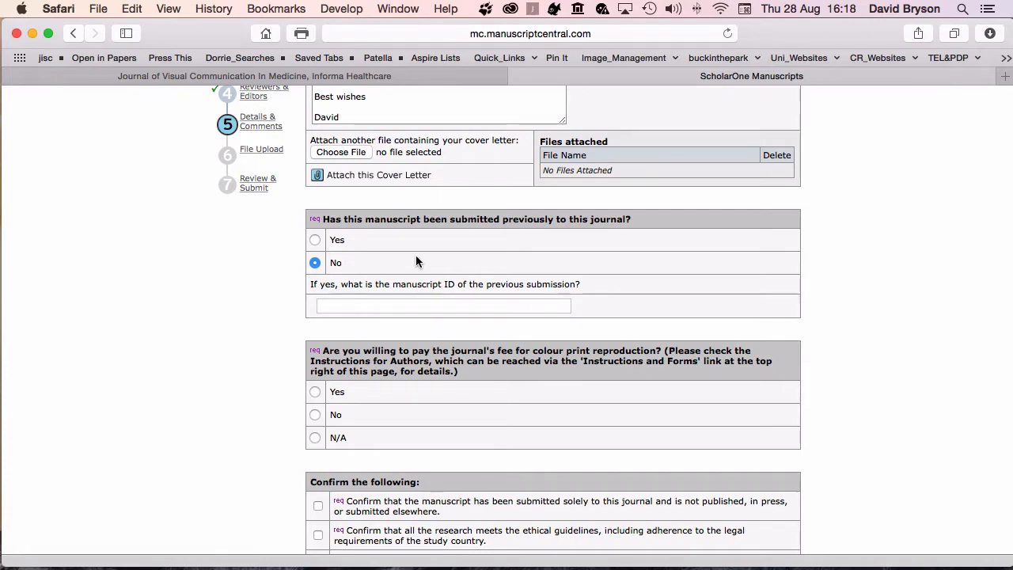
mouse_move(457, 283)
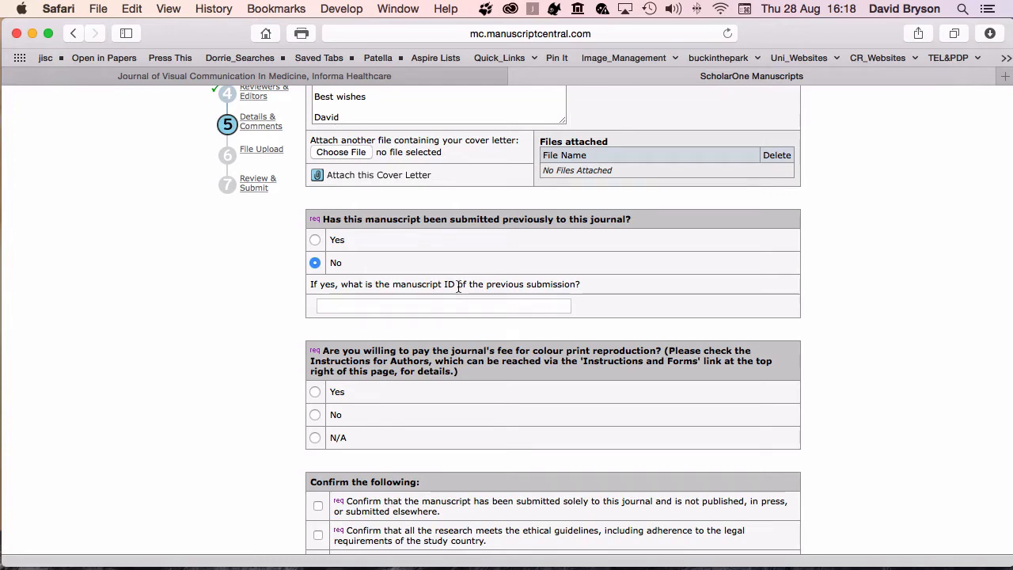
Answer N/A on the colour print fee and tick the originality, ethics and blinded-review confirmations.
scroll(down, 3)
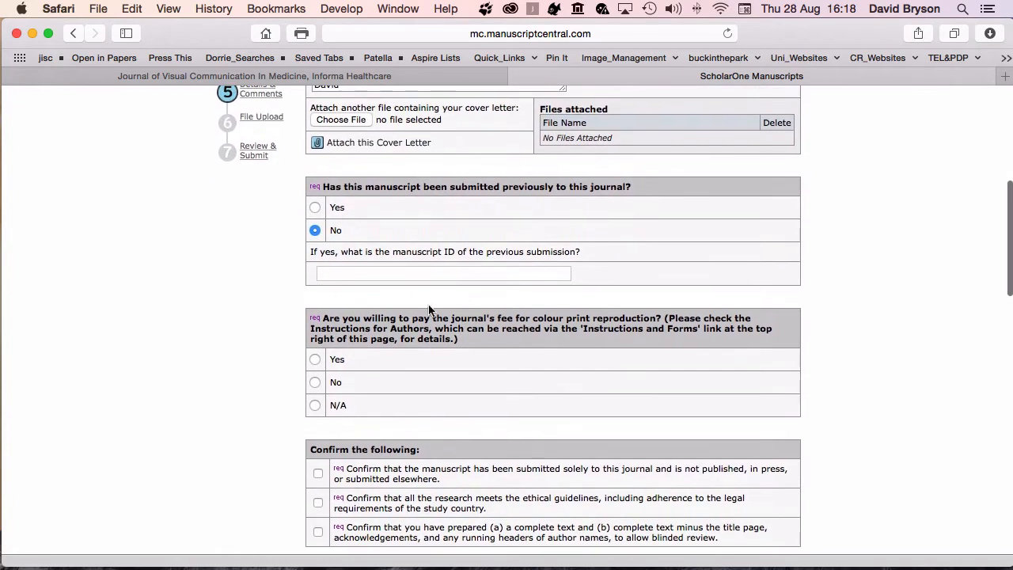
mouse_move(476, 394)
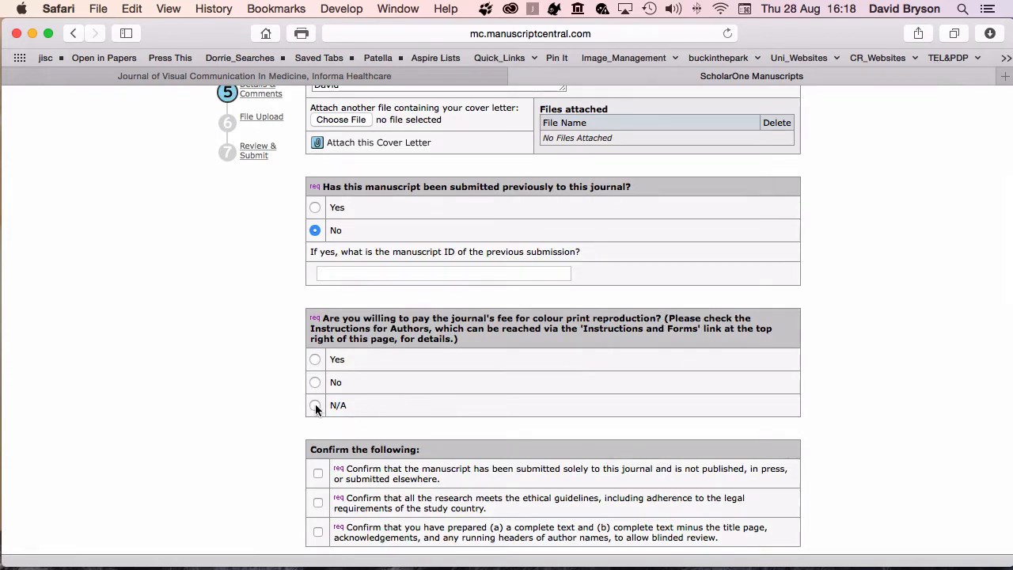
click(315, 405)
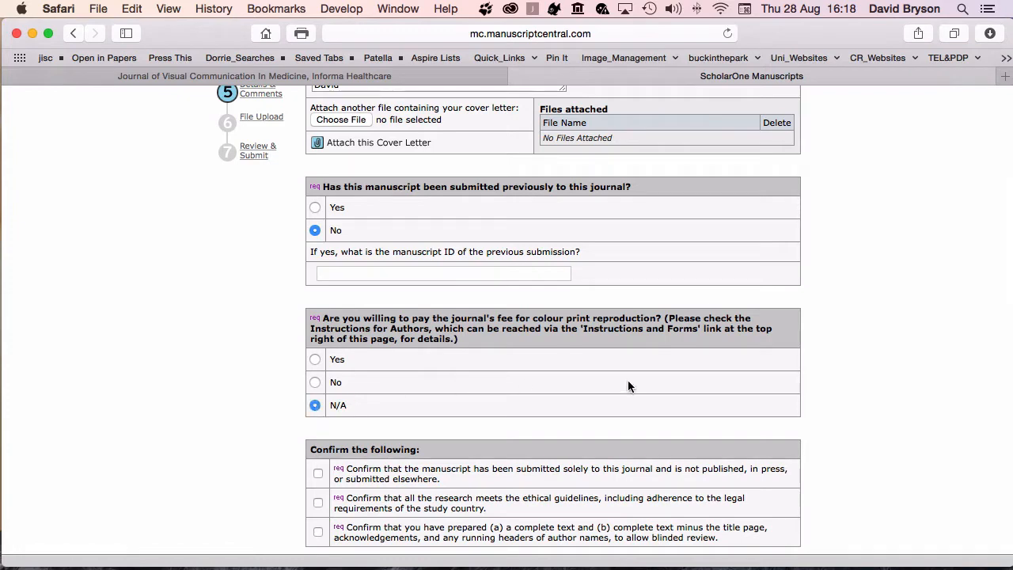
scroll(down, 3)
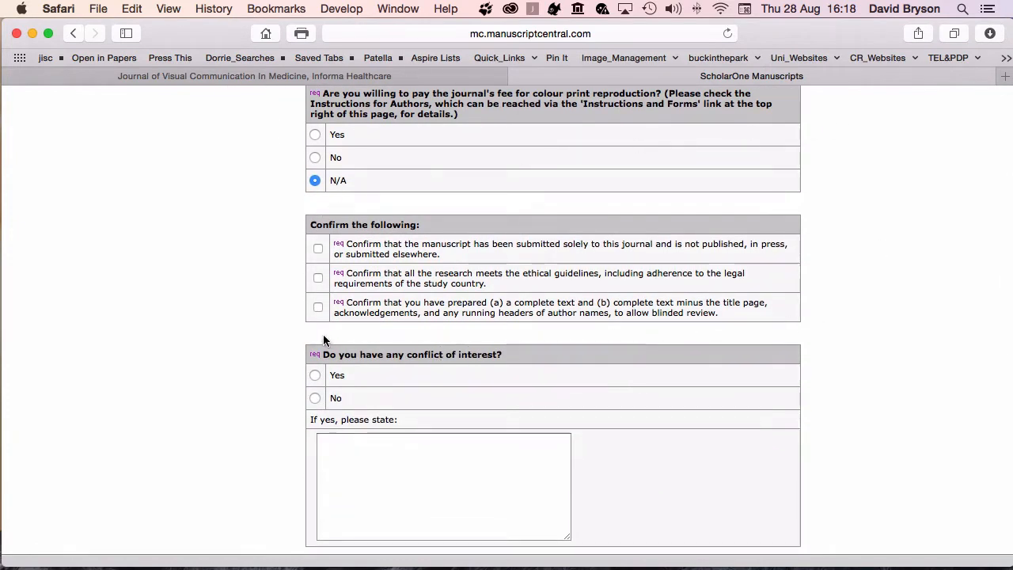
mouse_move(356, 332)
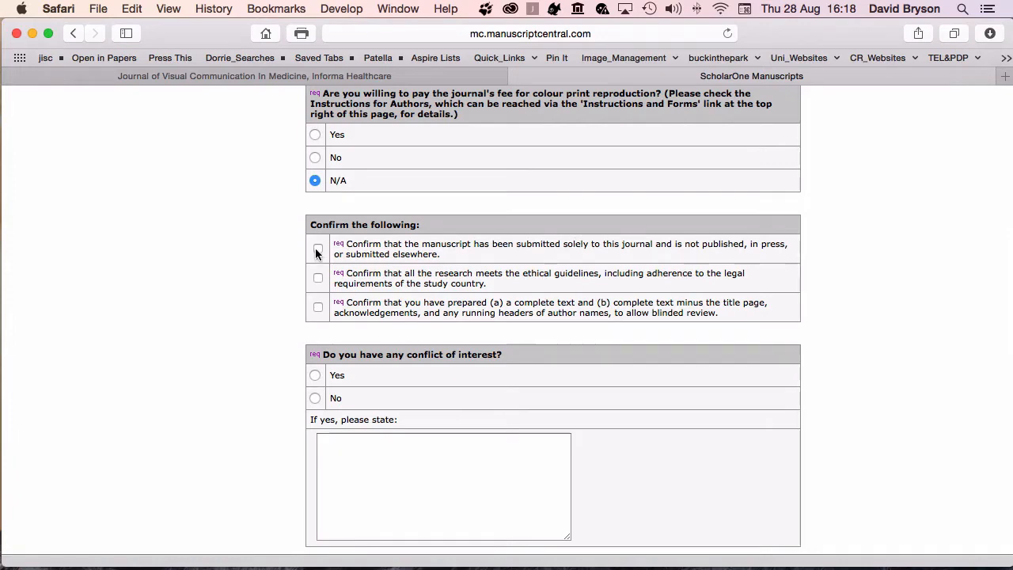
click(318, 249)
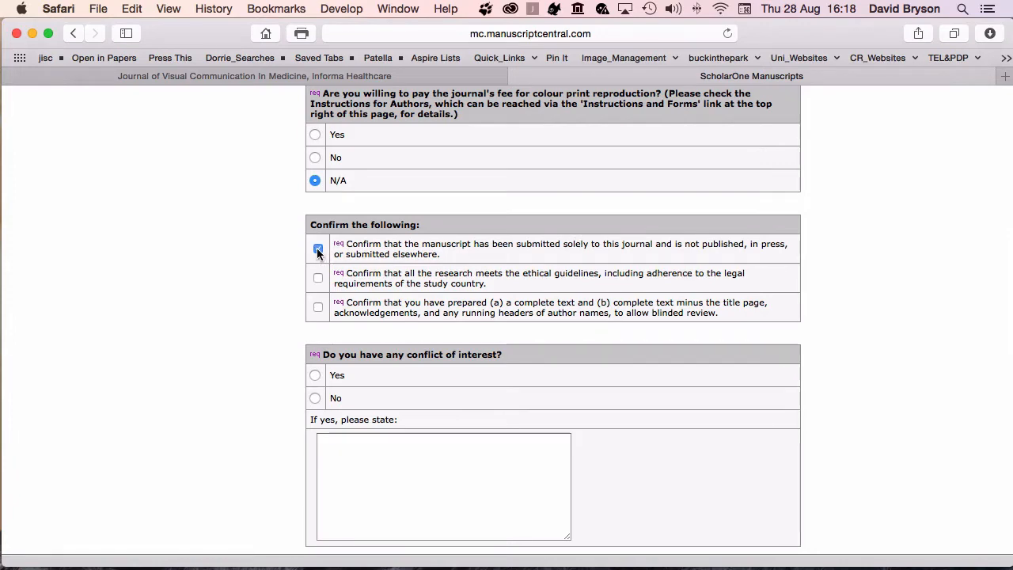
click(317, 248)
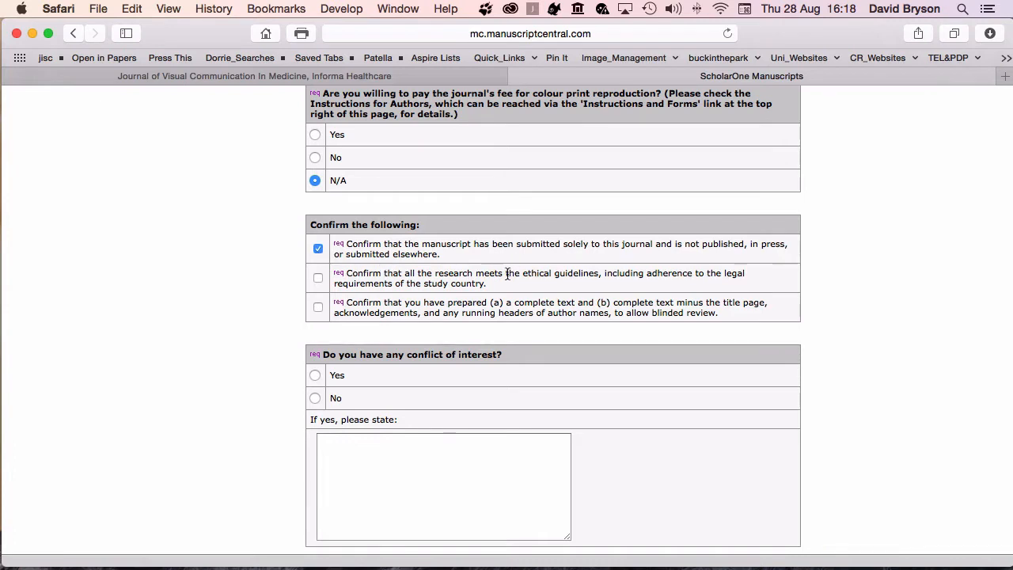
mouse_move(496, 286)
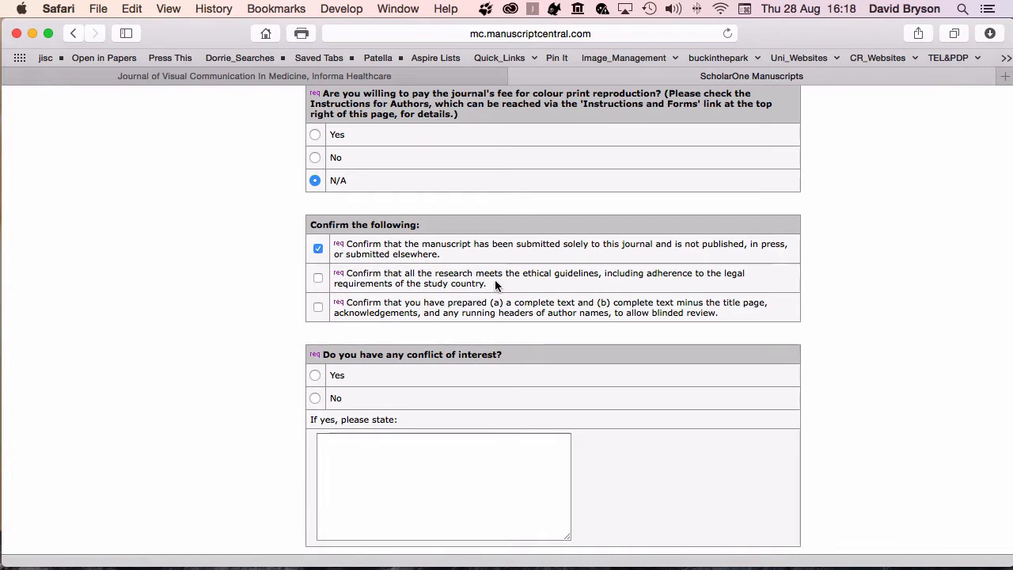
mouse_move(278, 280)
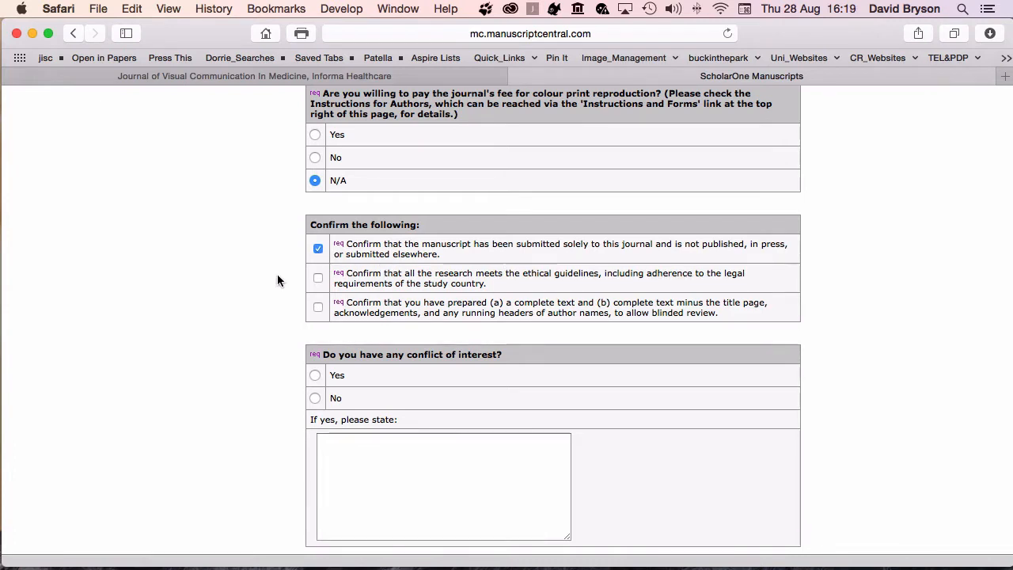
click(318, 278)
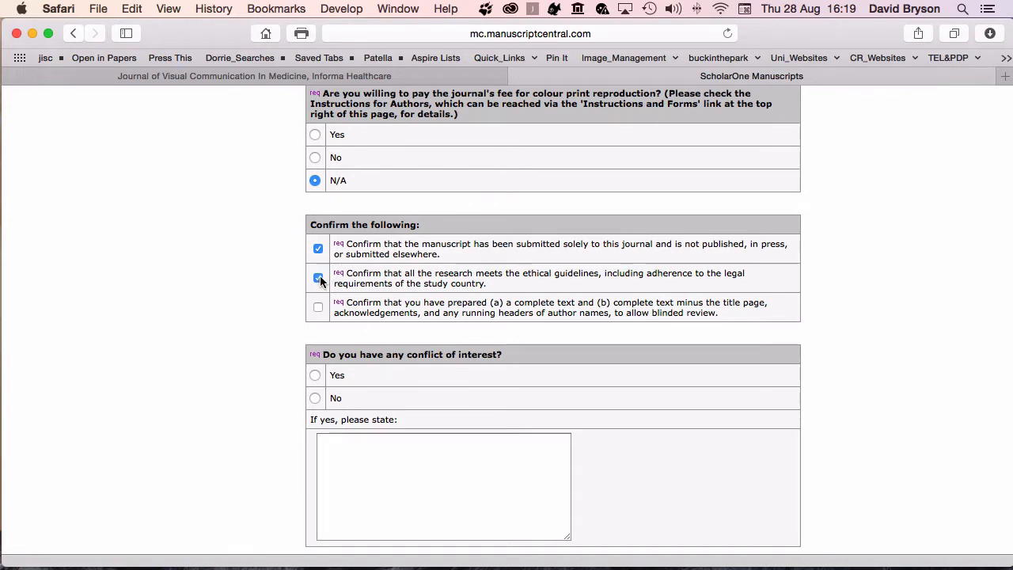
click(317, 278)
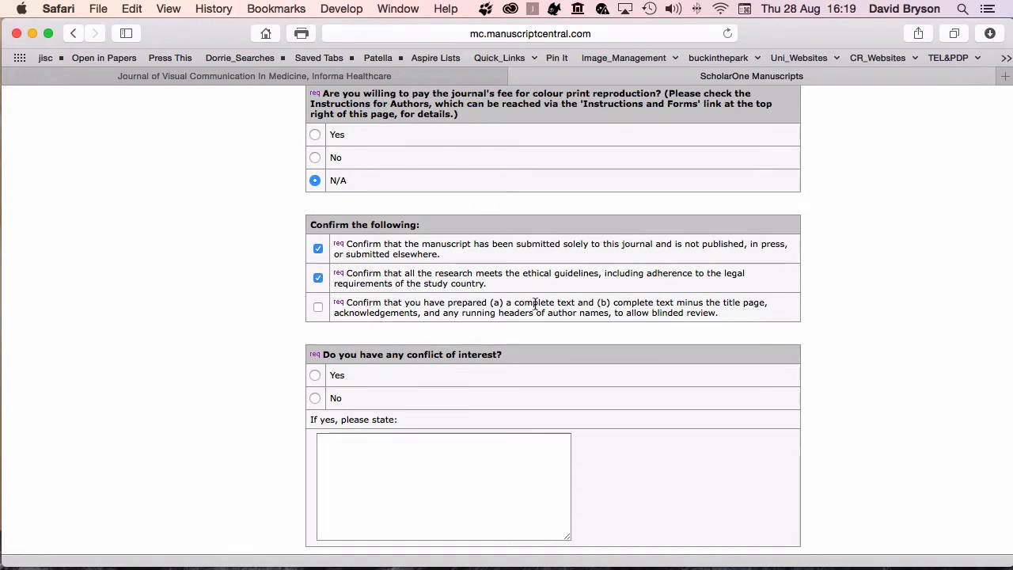
mouse_move(592, 303)
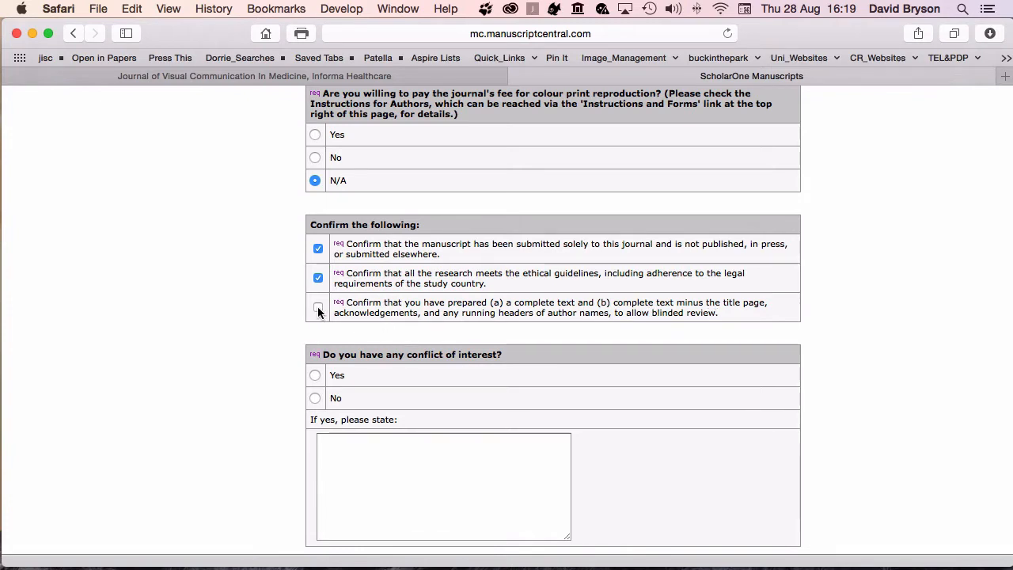
click(318, 307)
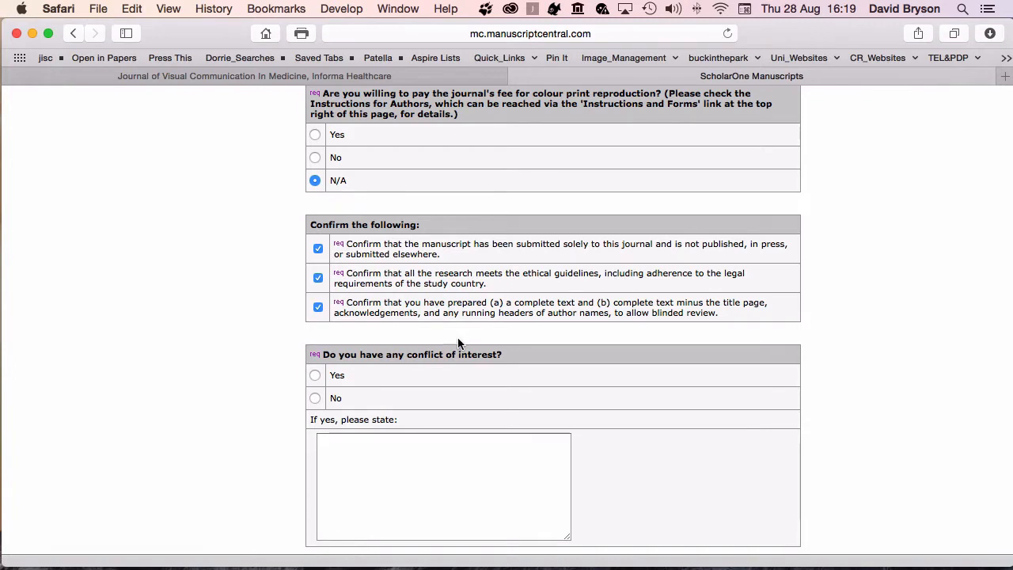
Select No for having a conflict of interest and No for special-issue candidacy.
scroll(down, 3)
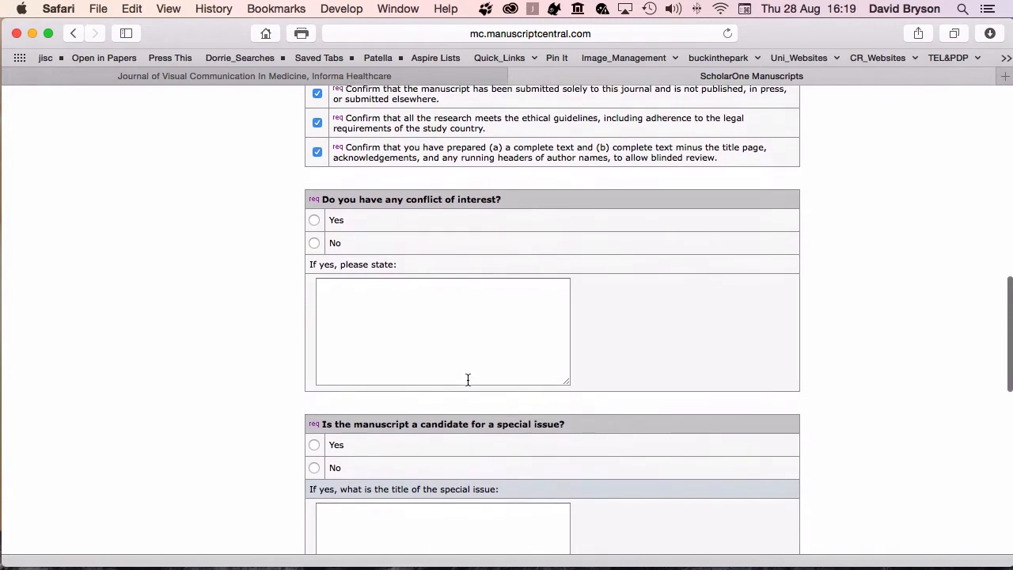
scroll(down, 3)
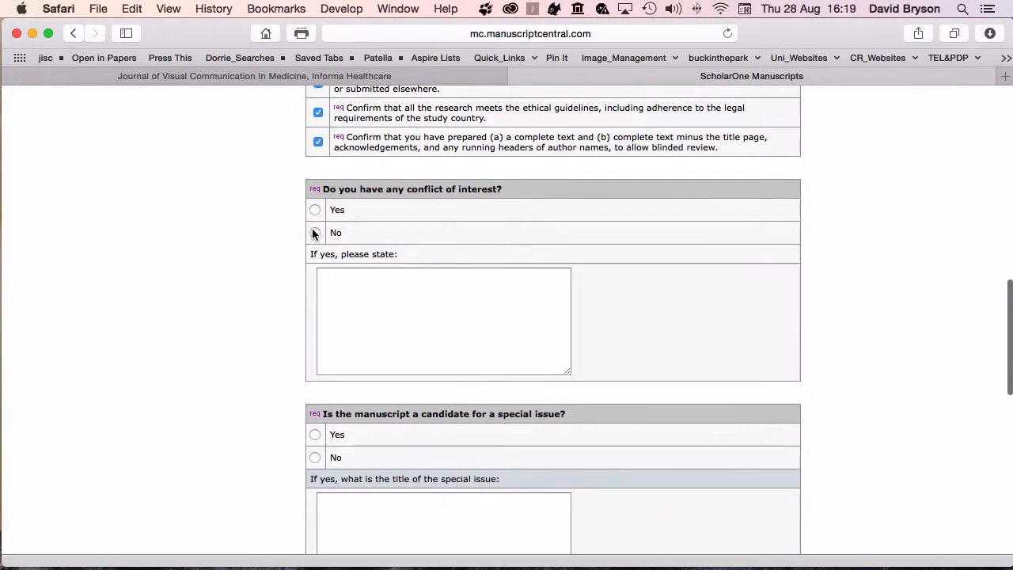
click(315, 232)
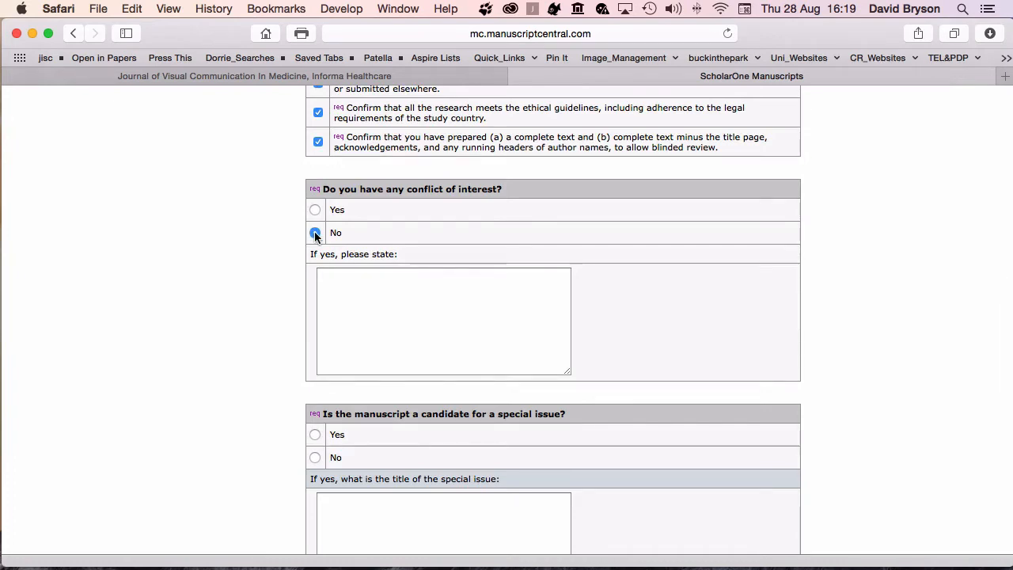
click(315, 232)
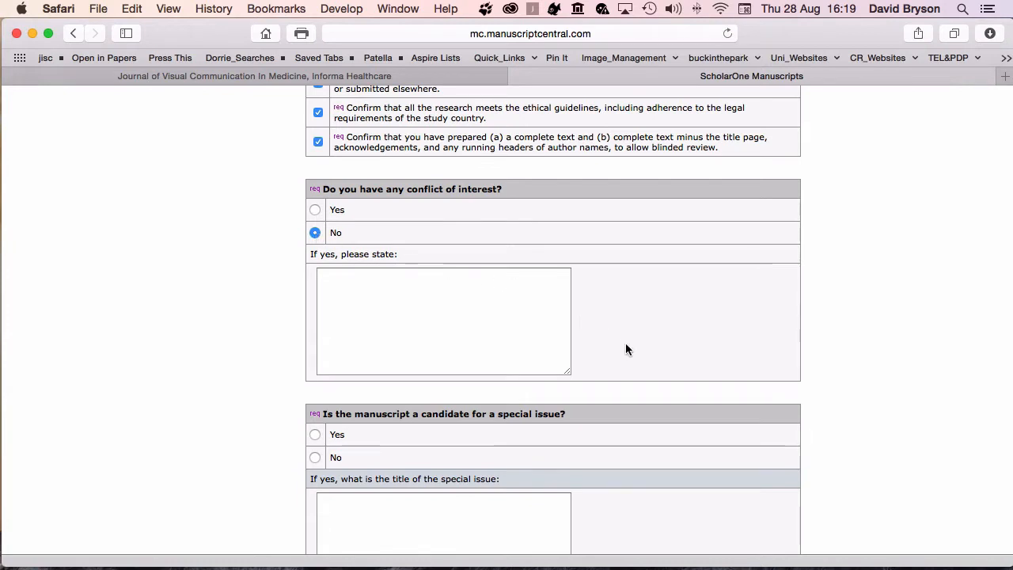
scroll(down, 3)
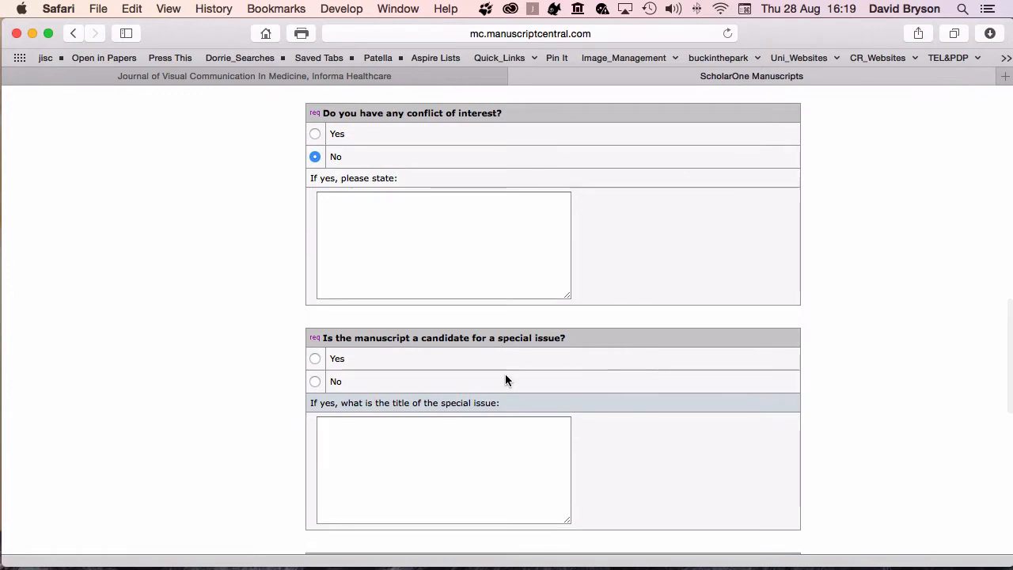
mouse_move(372, 387)
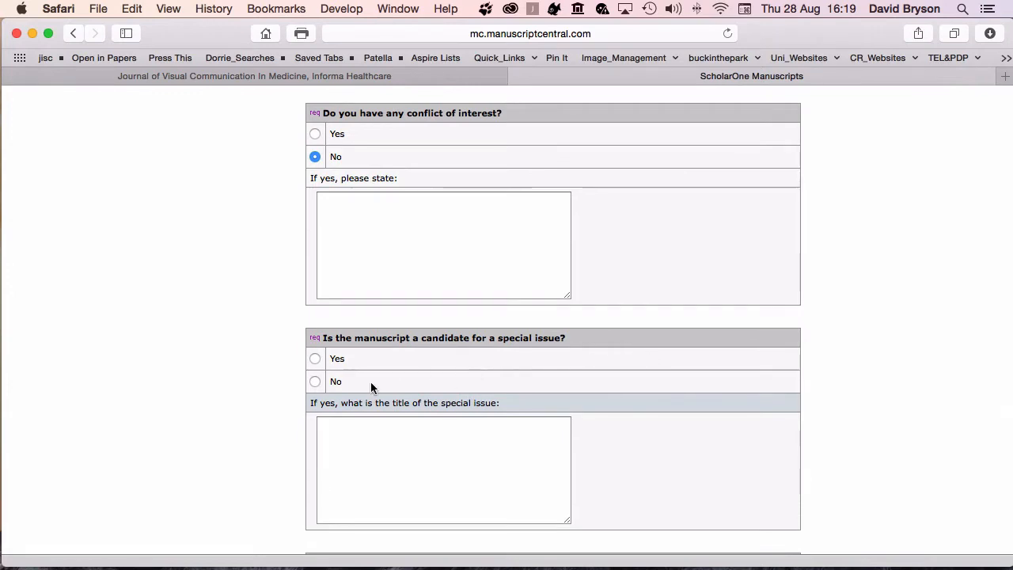
click(315, 381)
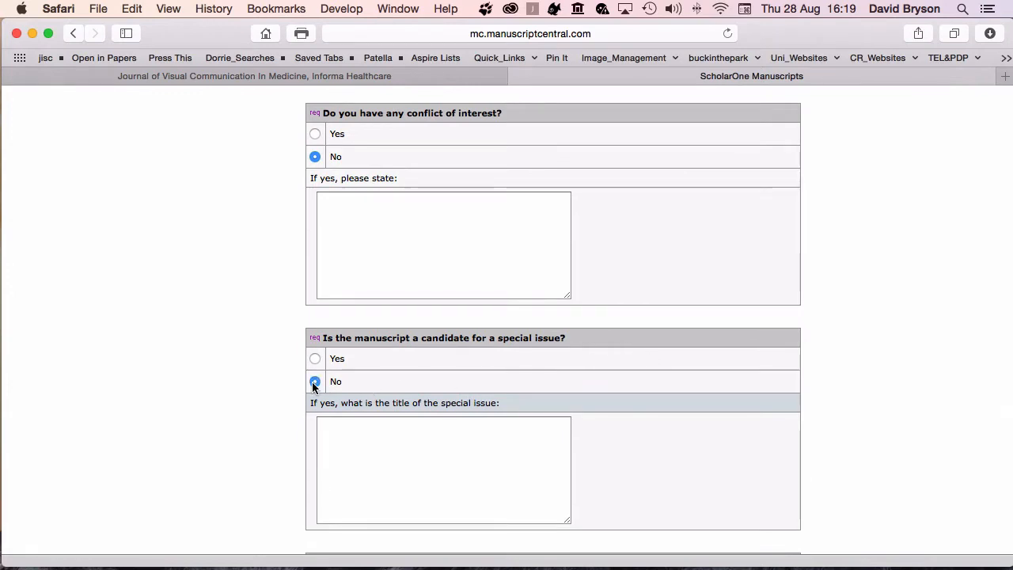
scroll(down, 3)
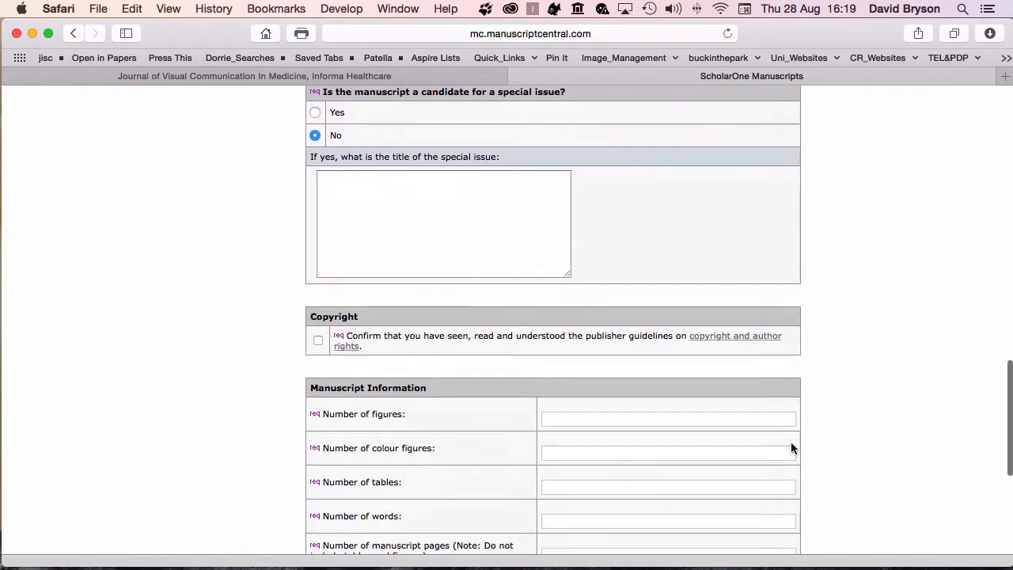
scroll(down, 3)
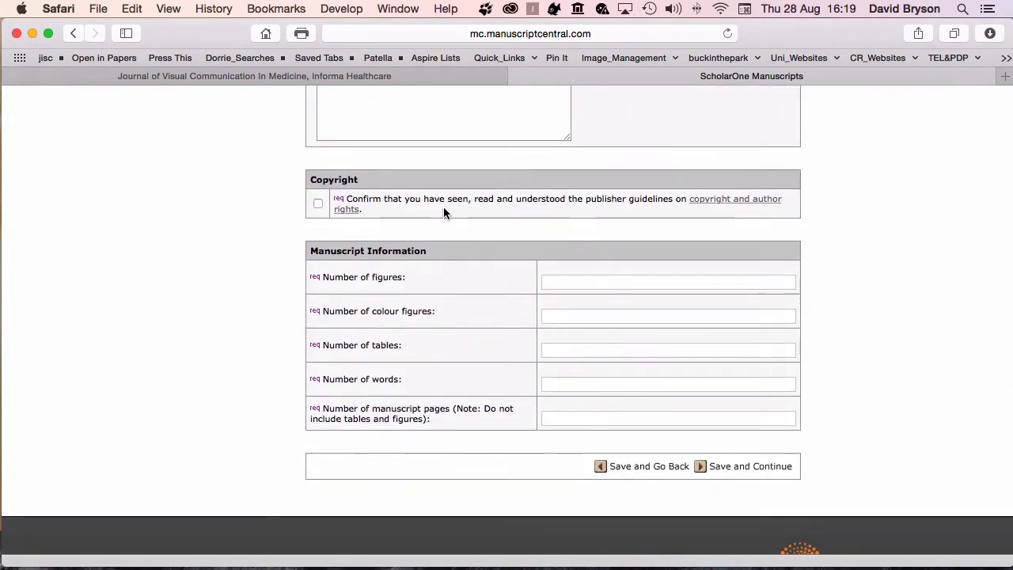
mouse_move(583, 236)
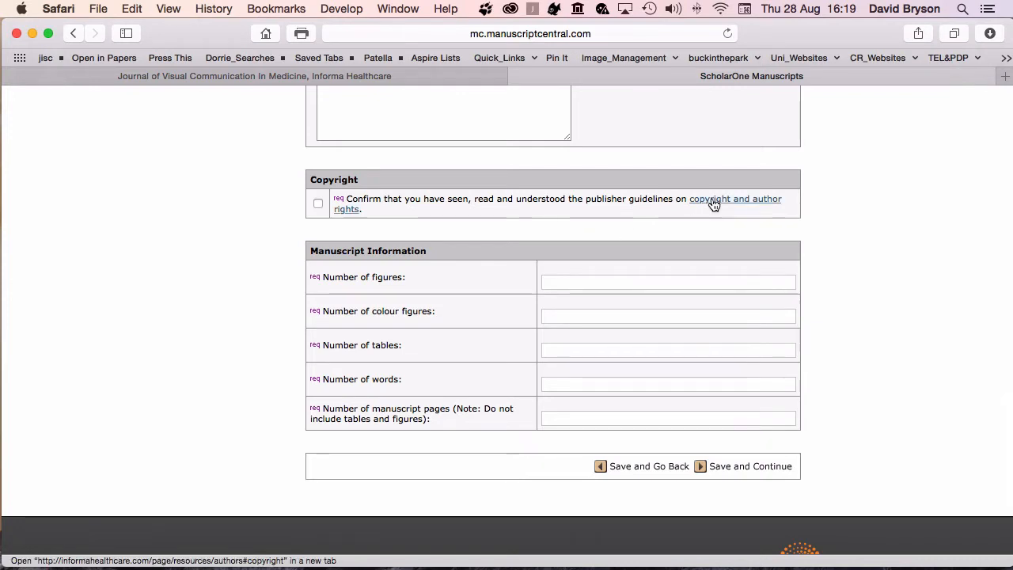
click(735, 199)
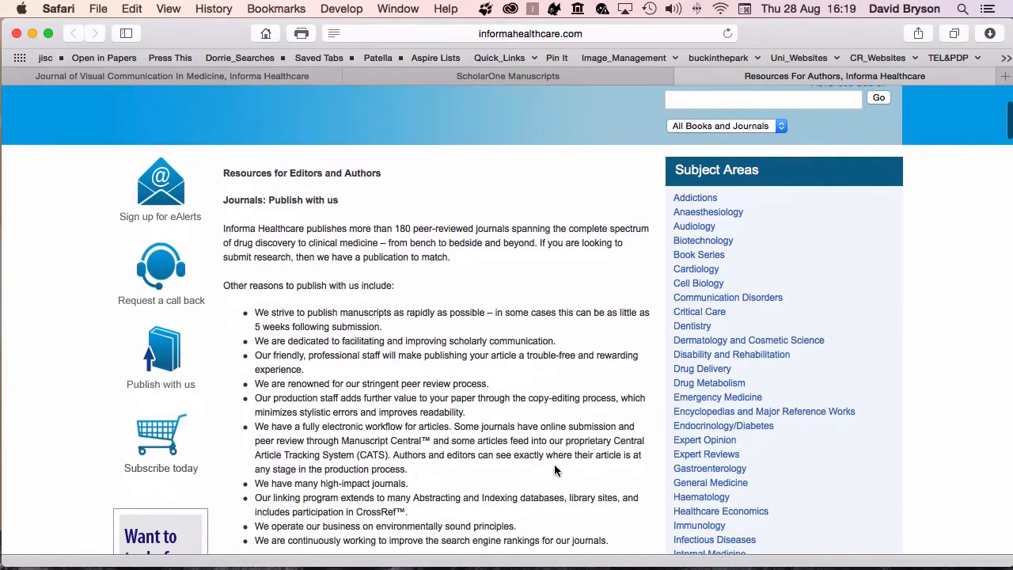
scroll(down, 3)
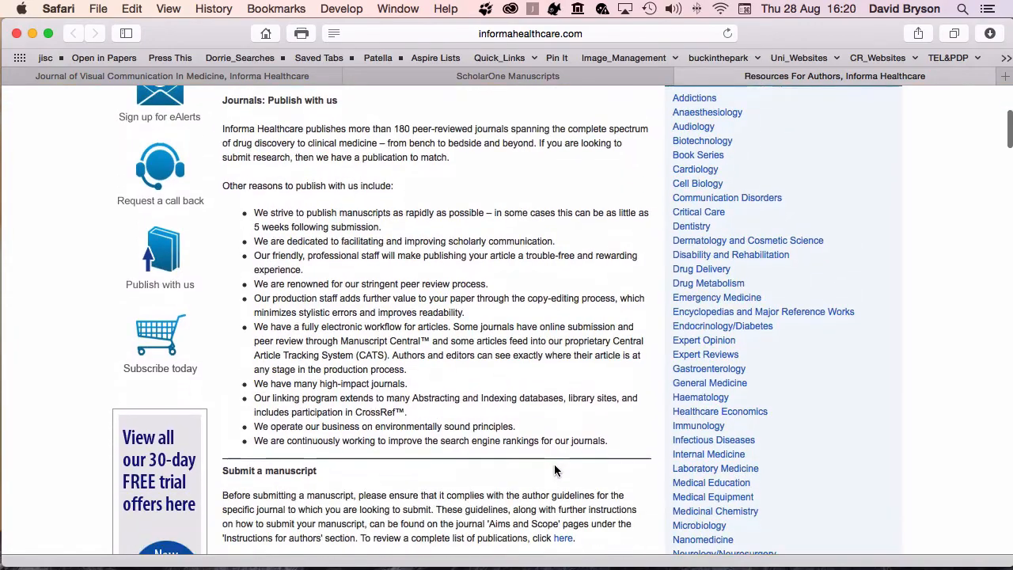
scroll(down, 3)
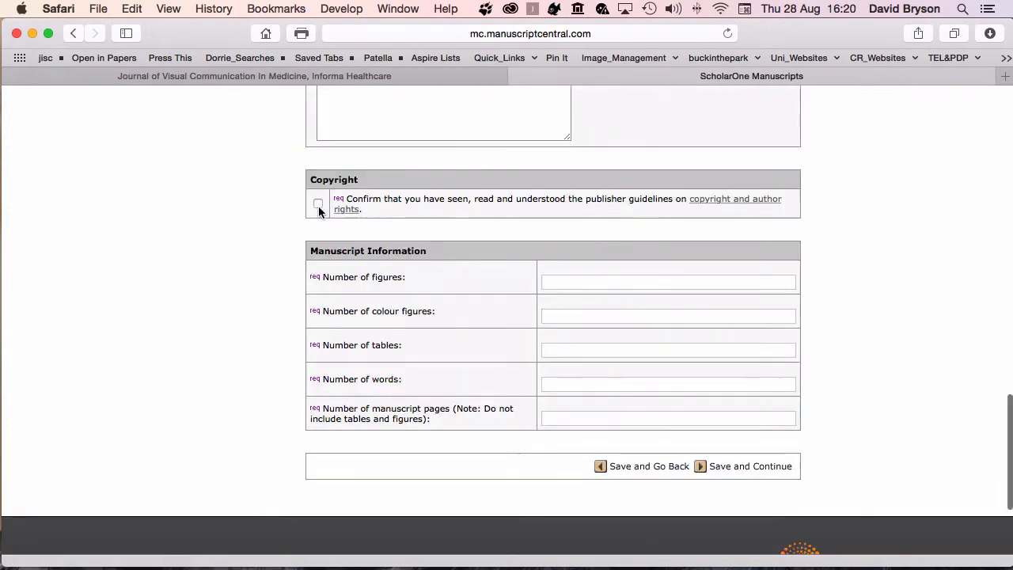
Tick the copyright guidelines box and enter 3 figures, 0 colour figures and 1 table.
click(318, 203)
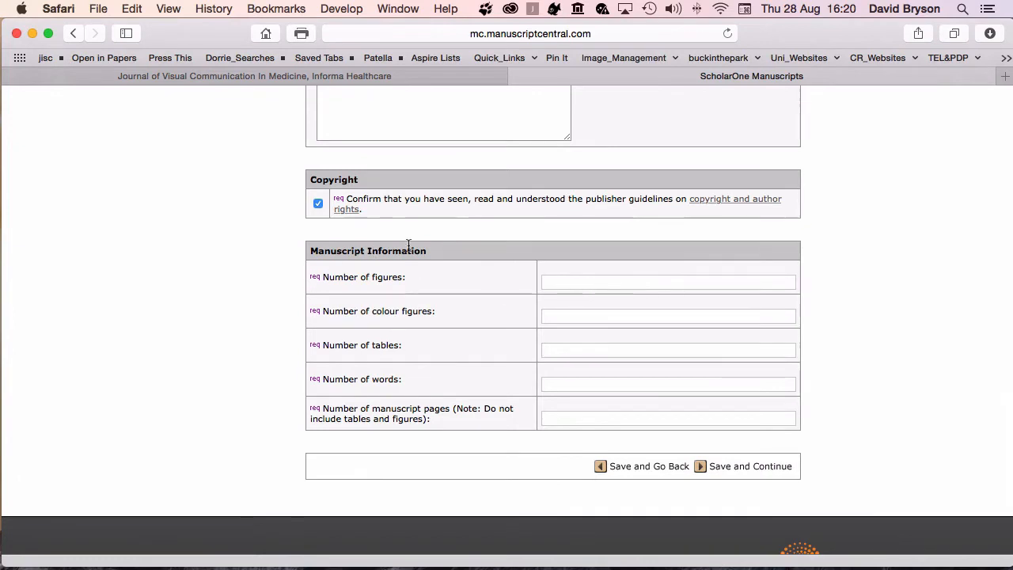
click(667, 282)
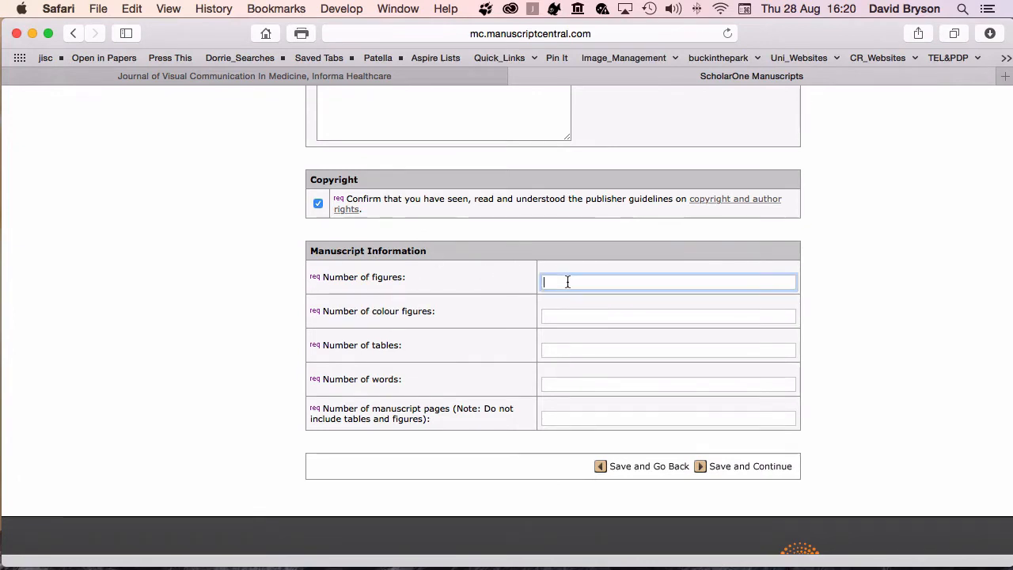
text(3)
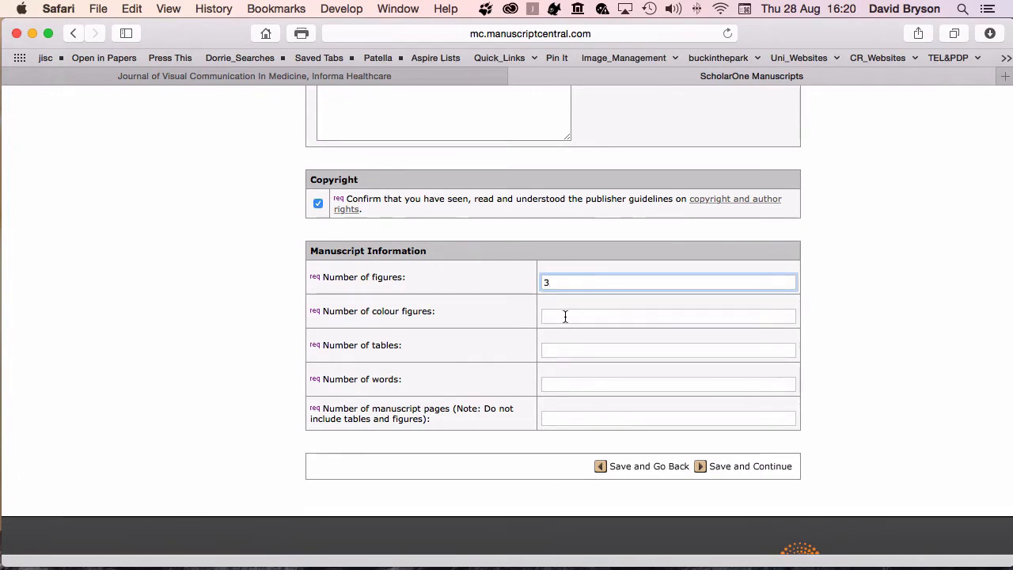
text(0)
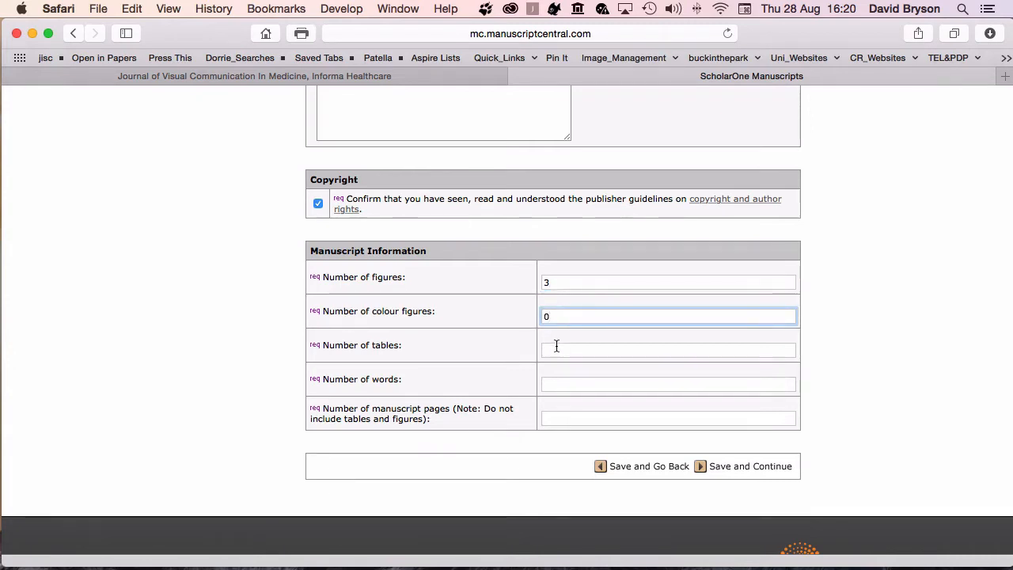
text(1)
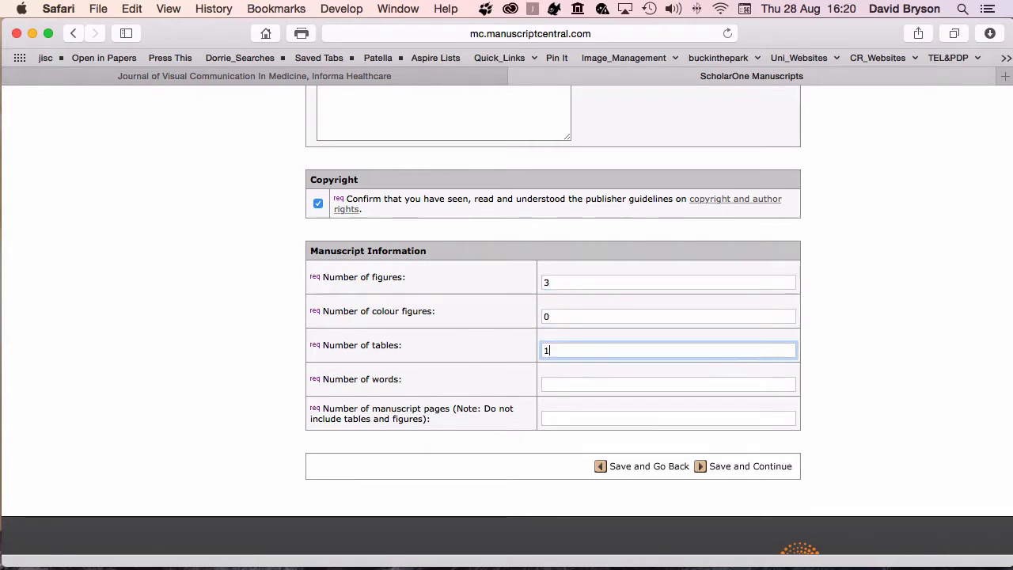
mouse_move(562, 381)
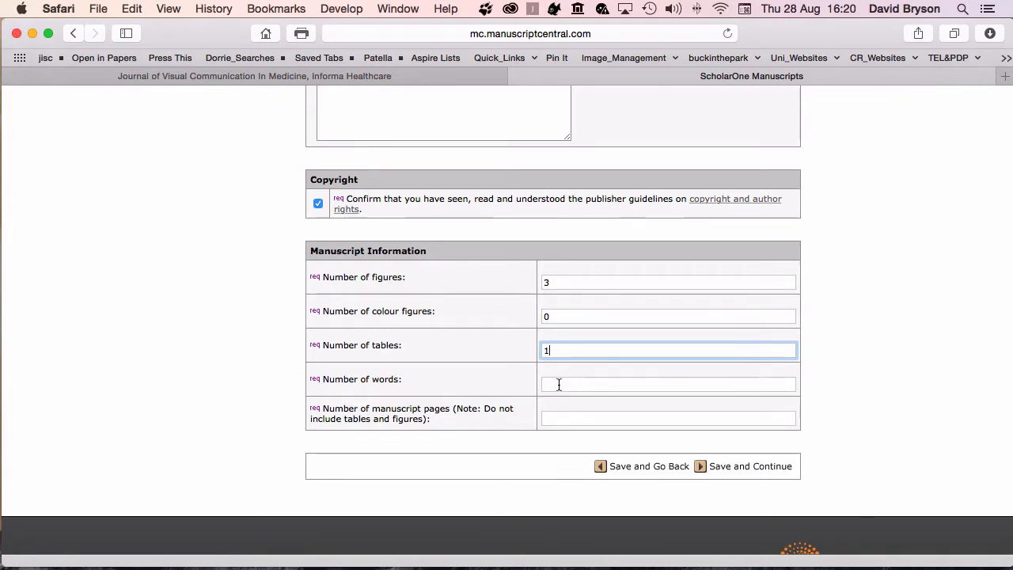
mouse_move(613, 542)
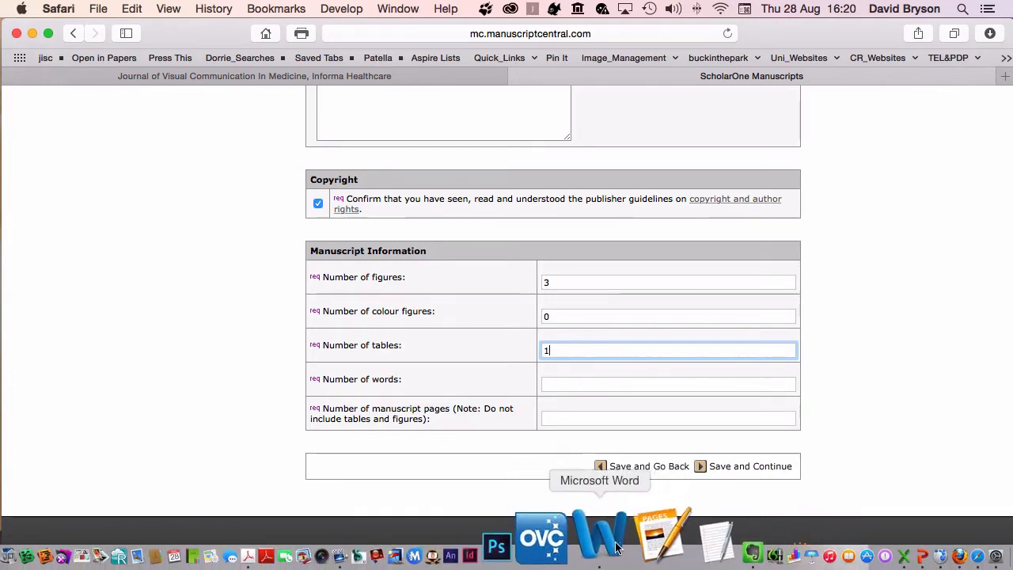
Check the manuscript's word count in Word, which shows 2,882 words.
click(616, 537)
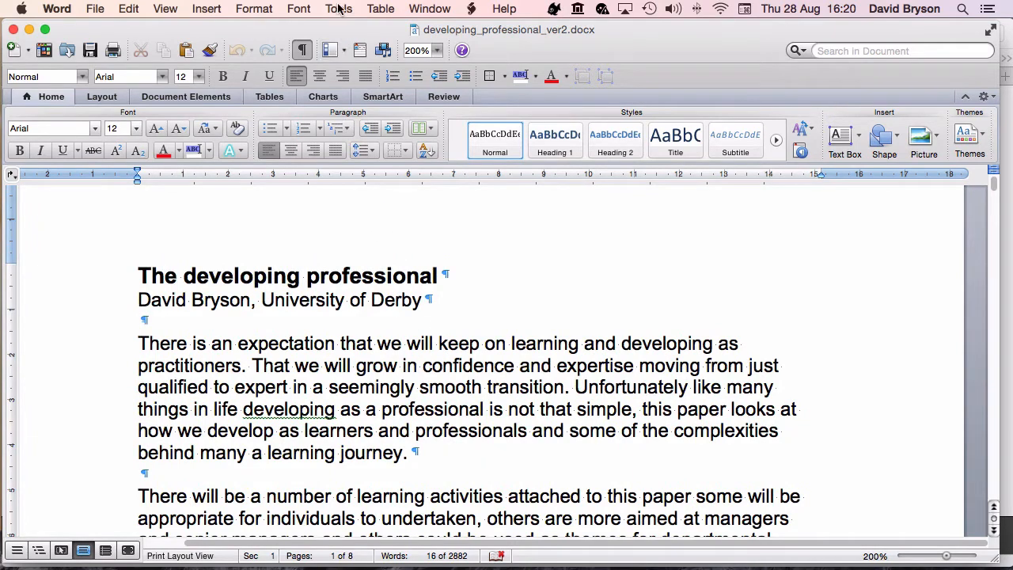
click(339, 9)
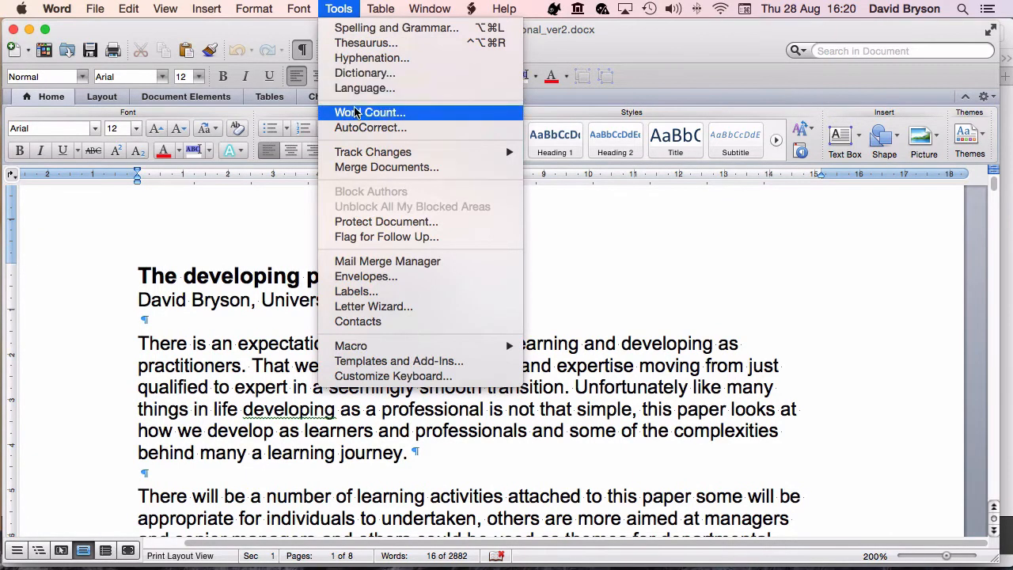
click(369, 112)
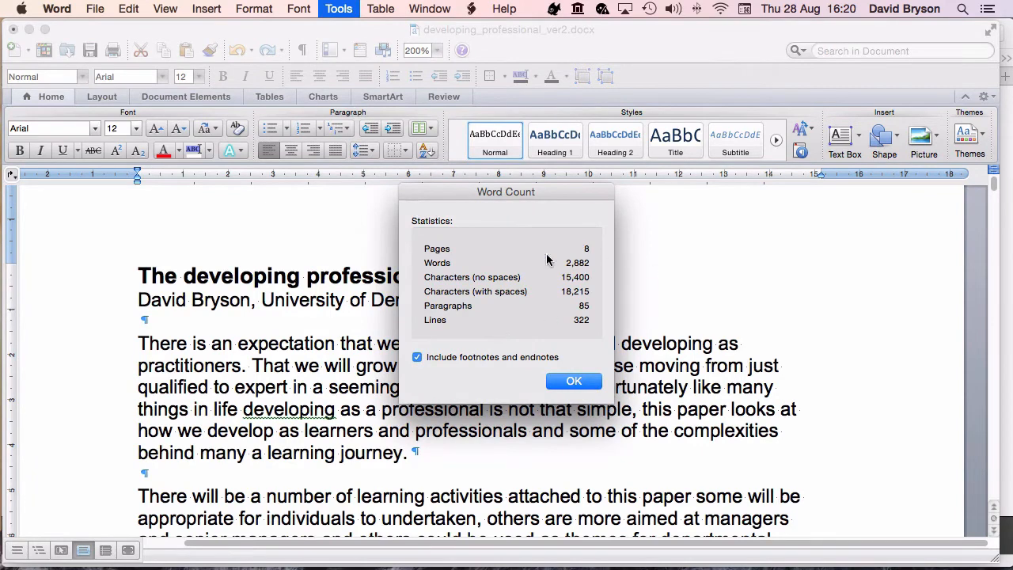
mouse_move(566, 265)
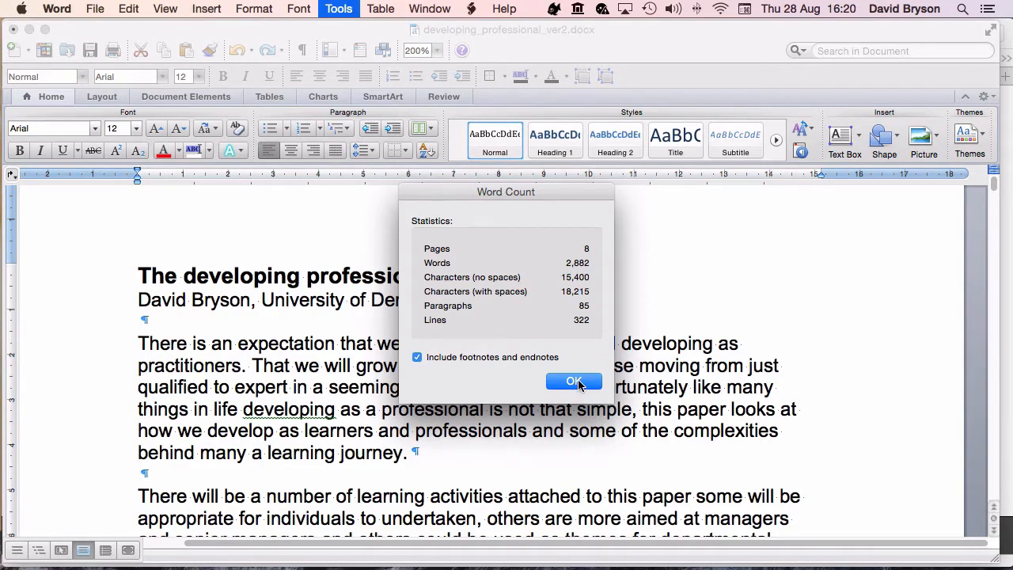
click(574, 381)
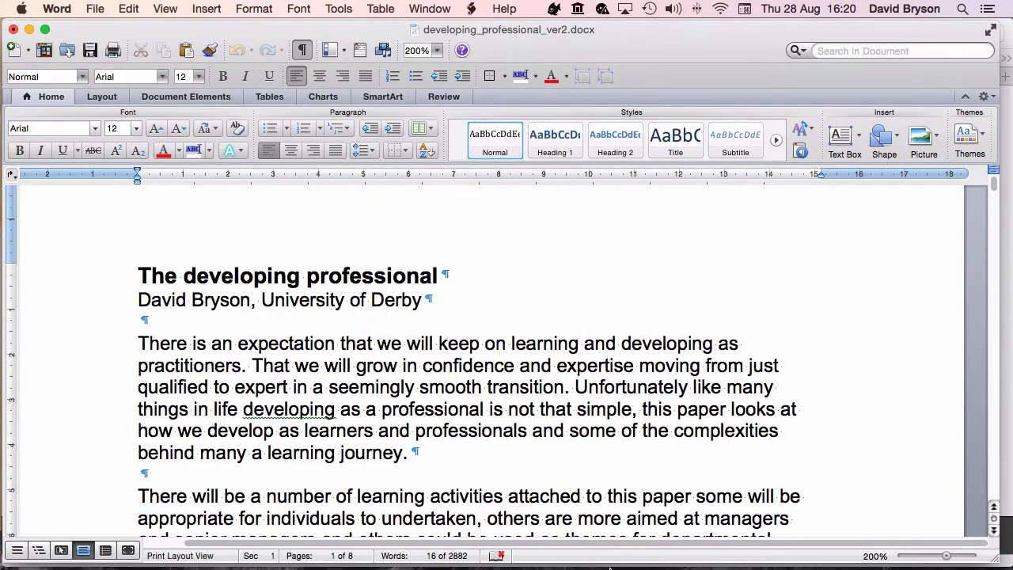
Enter 2882 as the number of words in the submission form.
click(886, 535)
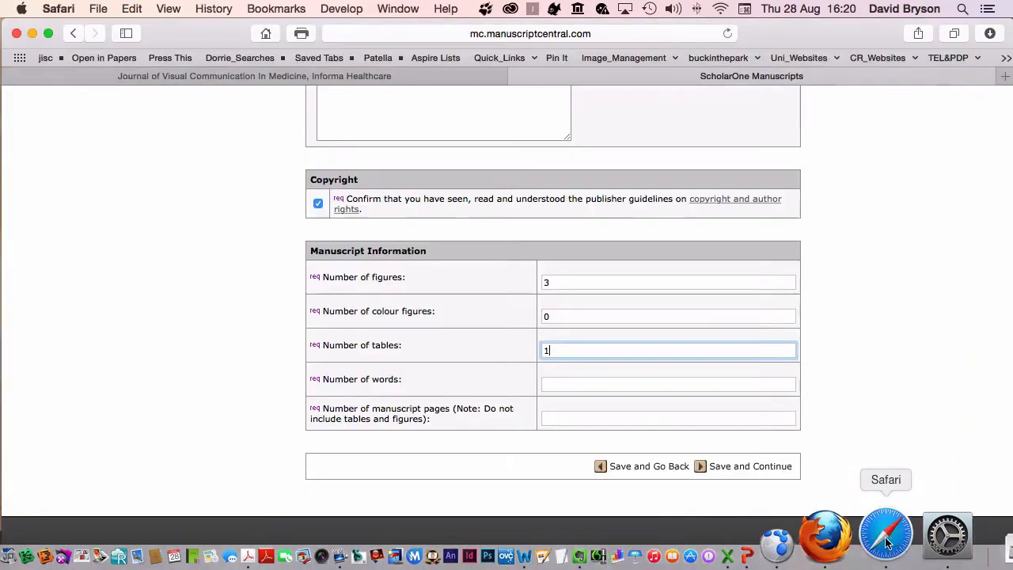
click(667, 384)
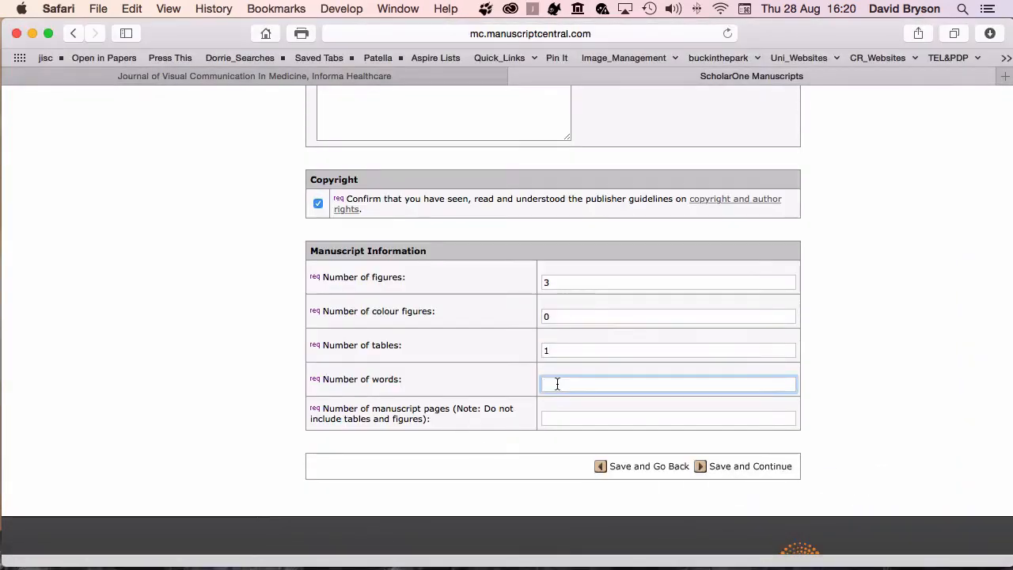
text(2882)
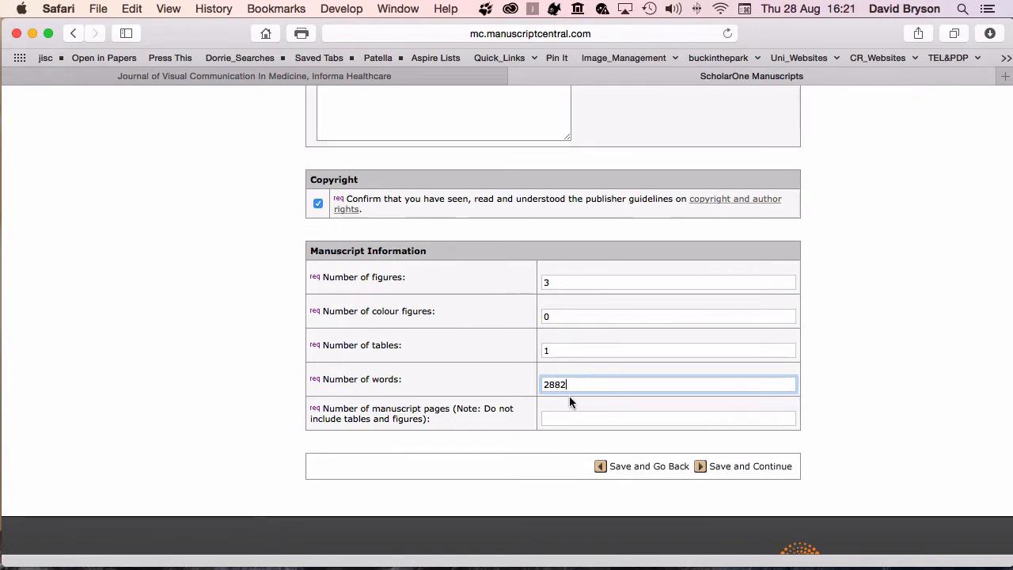
scroll(down, 3)
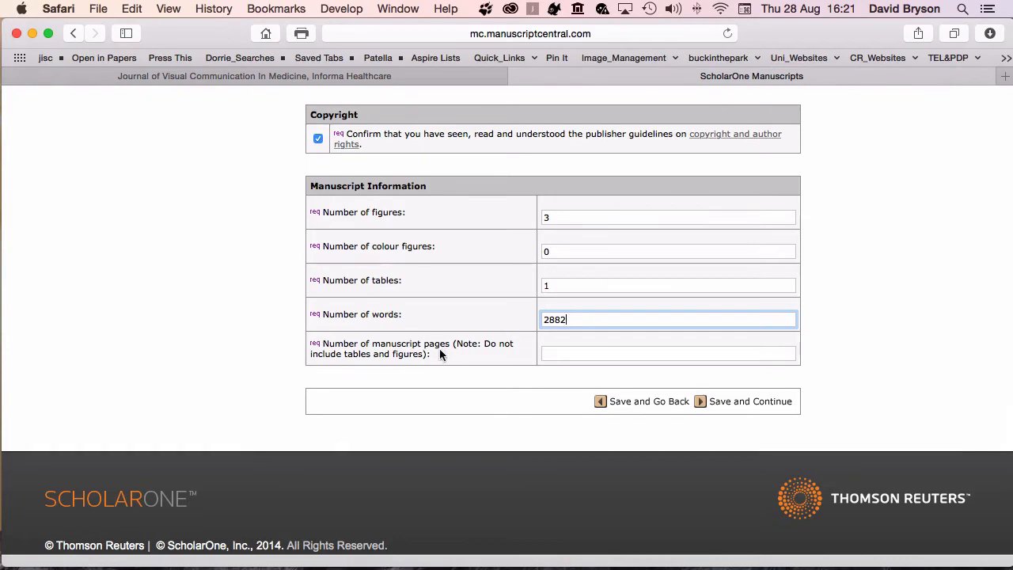
mouse_move(466, 359)
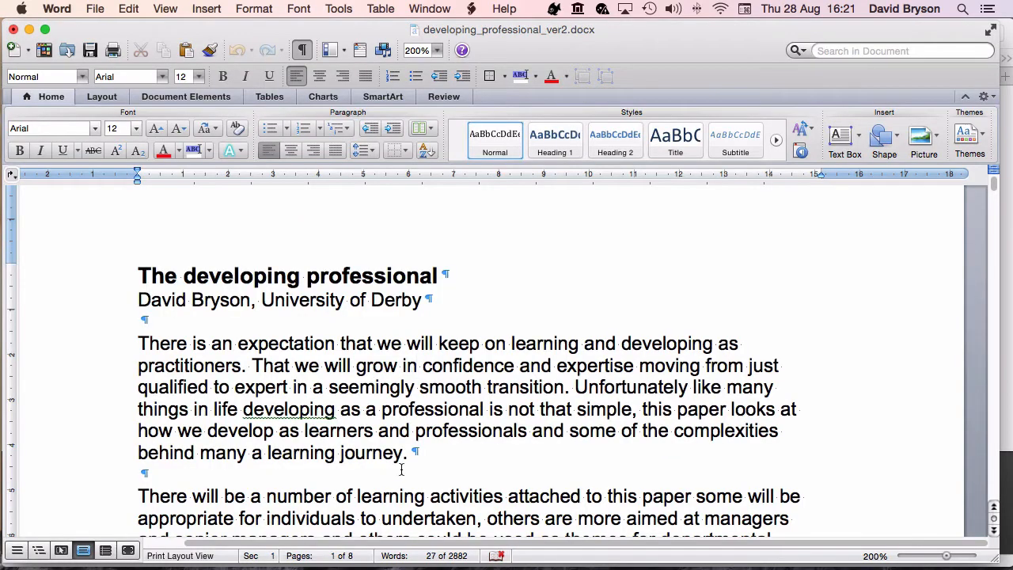
Open the recent text_no_author.docx in Word, a 7-page, 2,720-word version.
click(416, 365)
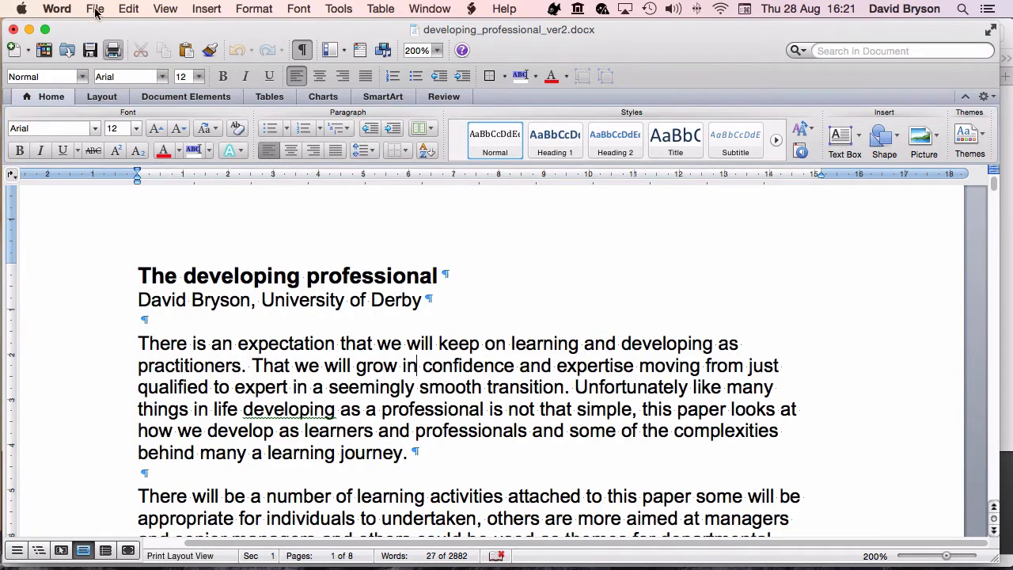
click(94, 8)
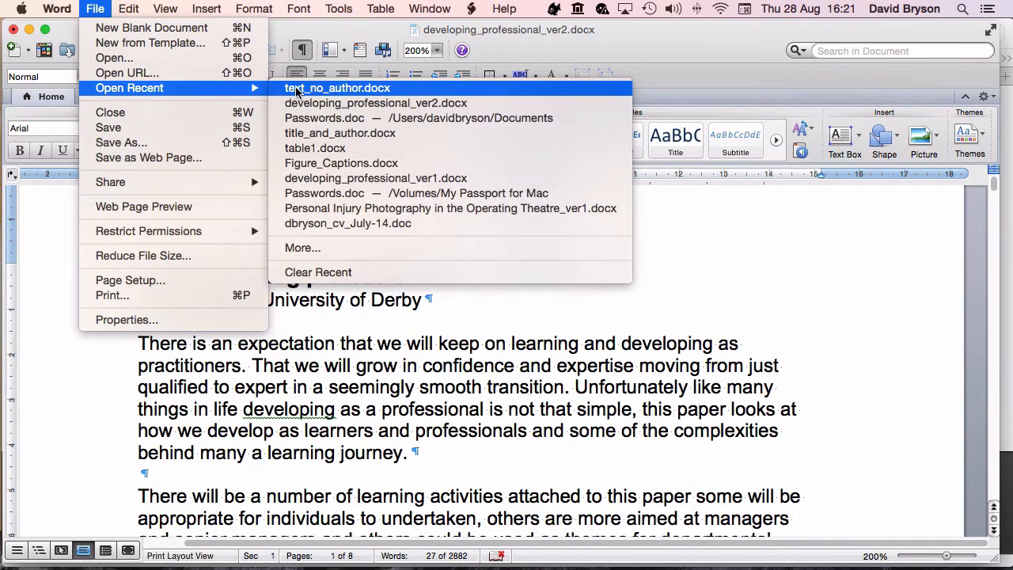
click(338, 88)
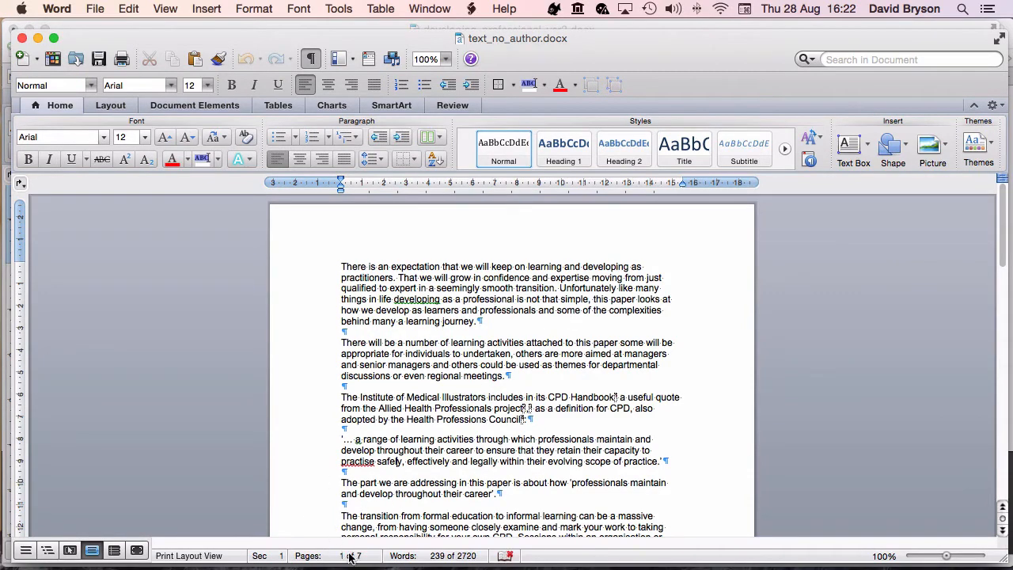
mouse_move(353, 555)
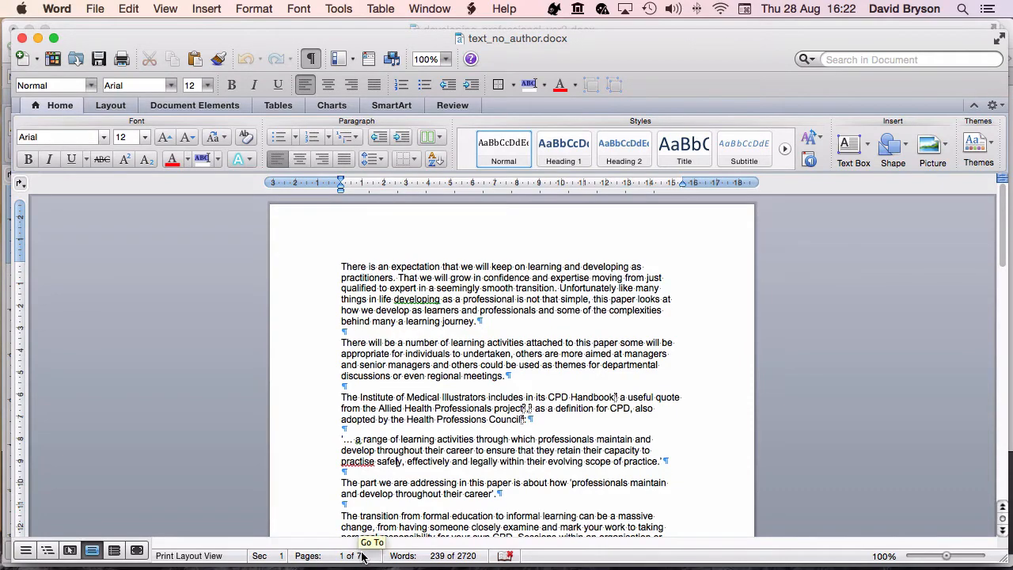
mouse_move(772, 566)
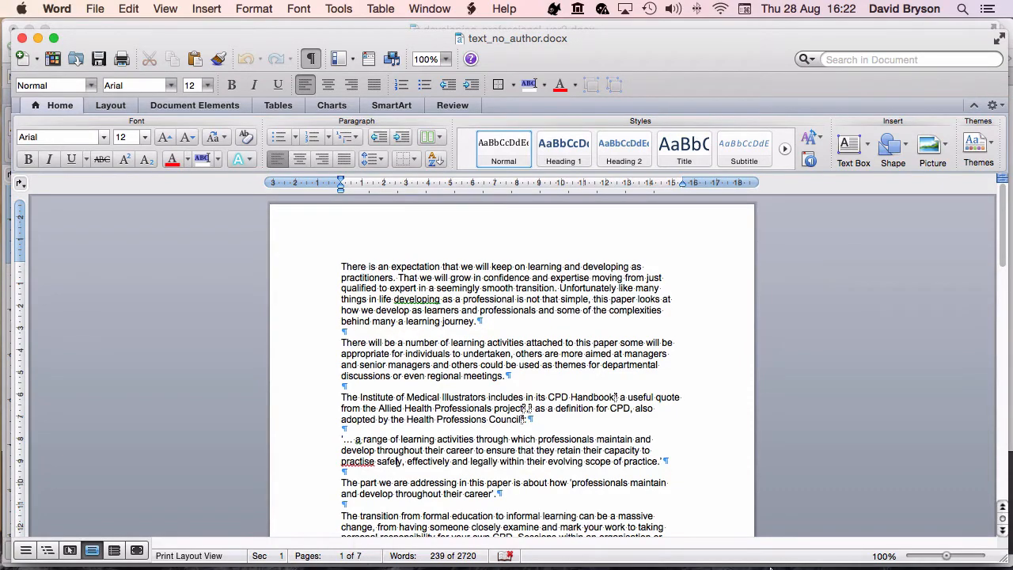
mouse_move(889, 530)
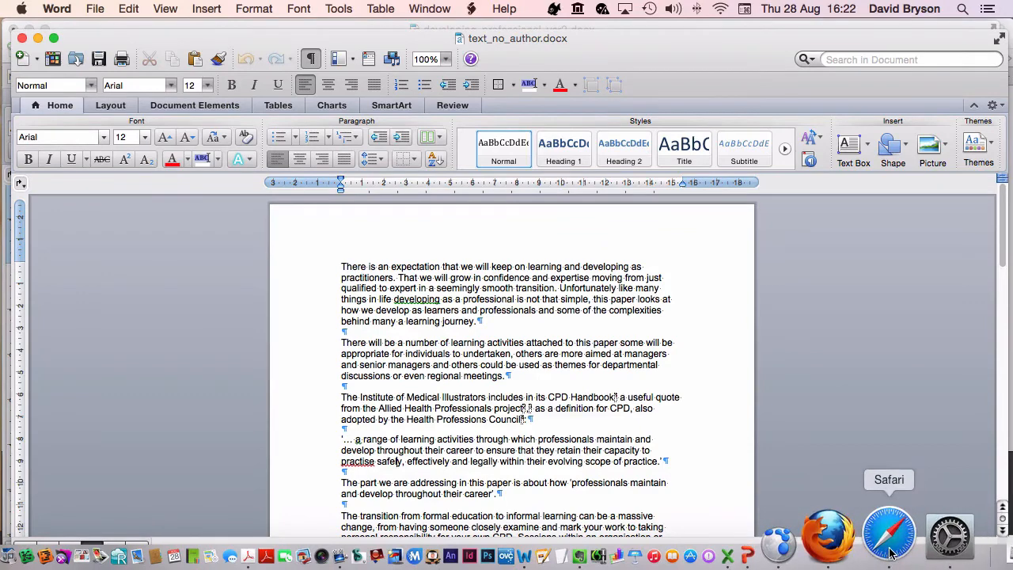
Enter 7 as the number of manuscript pages in the submission form.
click(888, 534)
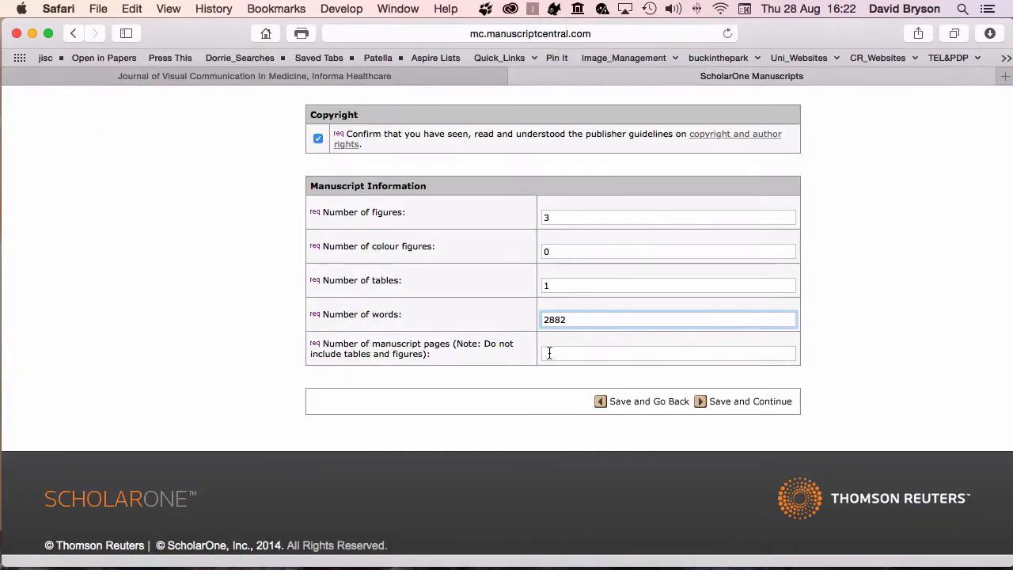
text(7)
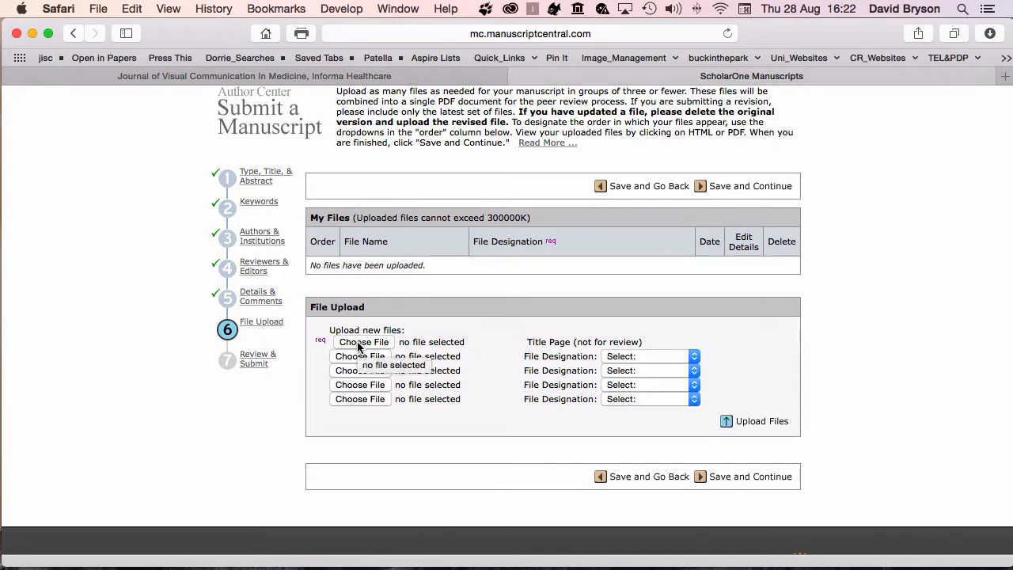
Choose title_and_author.docx from final_paper as the Title Page file.
click(364, 342)
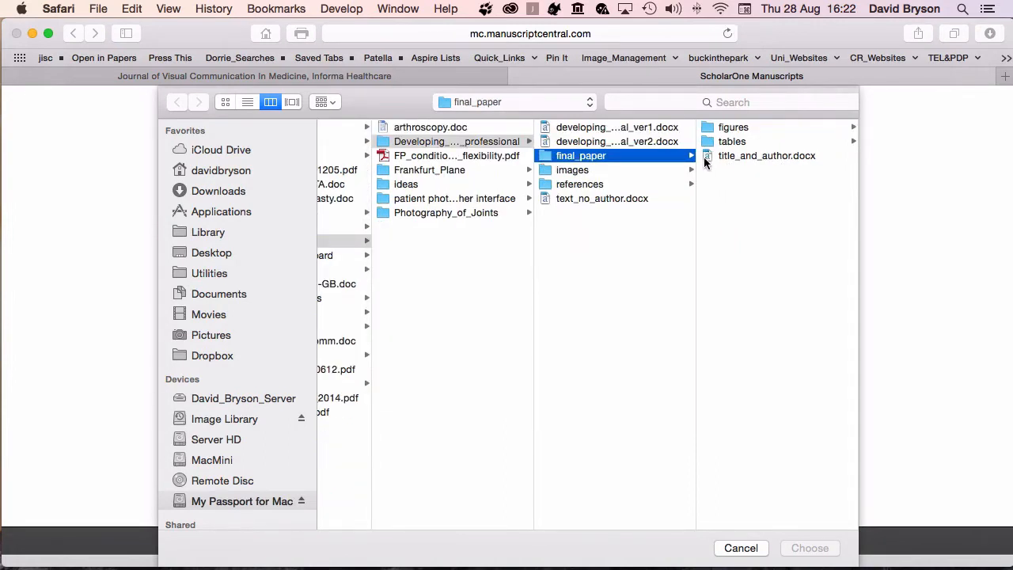
click(766, 155)
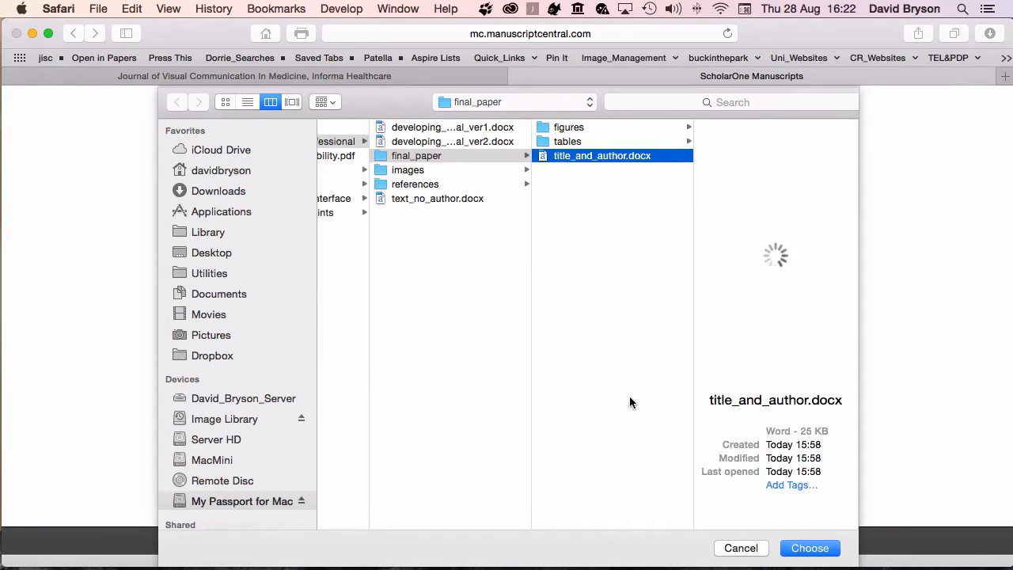
mouse_move(819, 519)
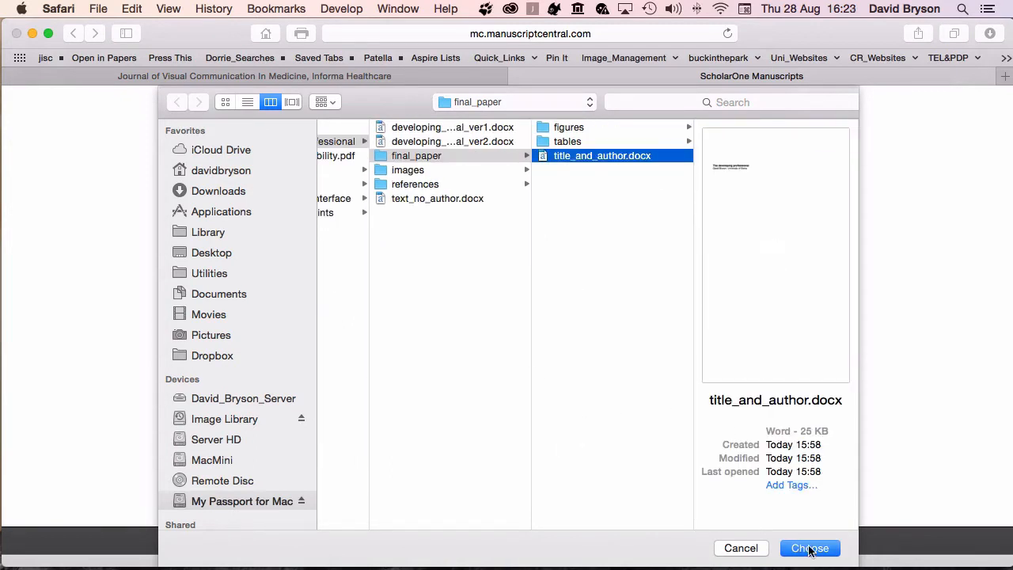
click(809, 548)
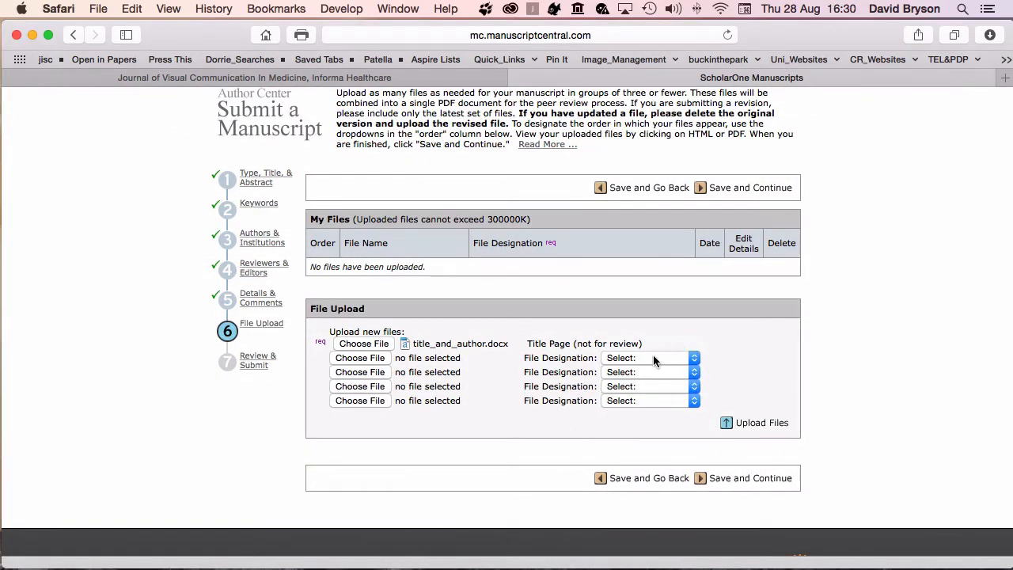
Designate the first figure row as Figure and attach figure1.png from the figures folder.
click(648, 357)
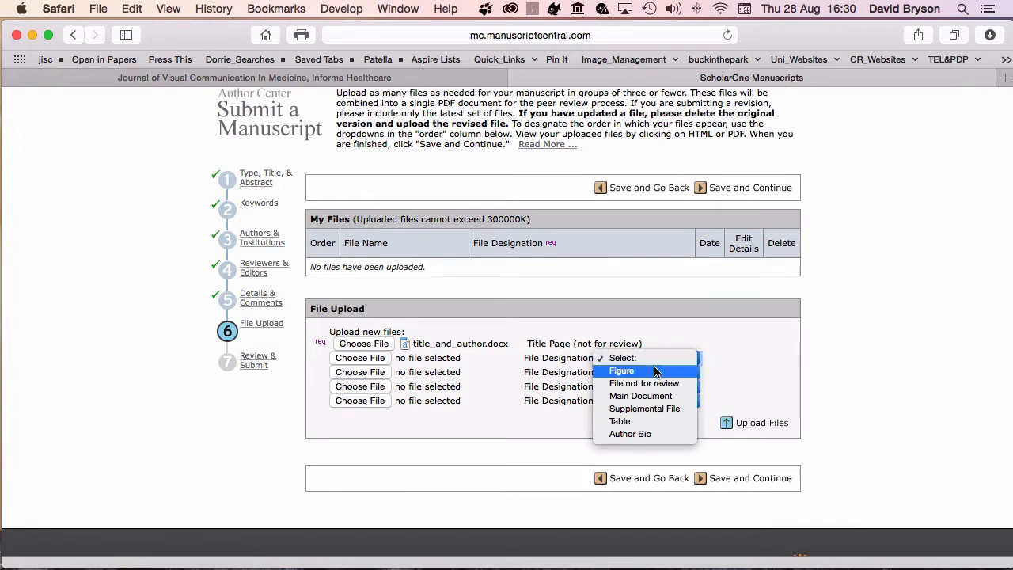
click(622, 370)
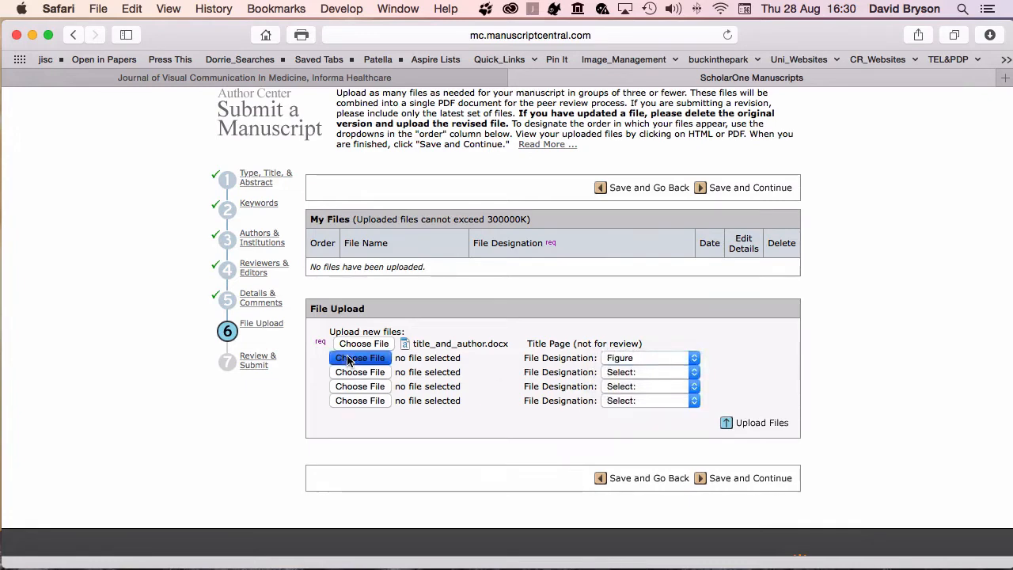
click(359, 358)
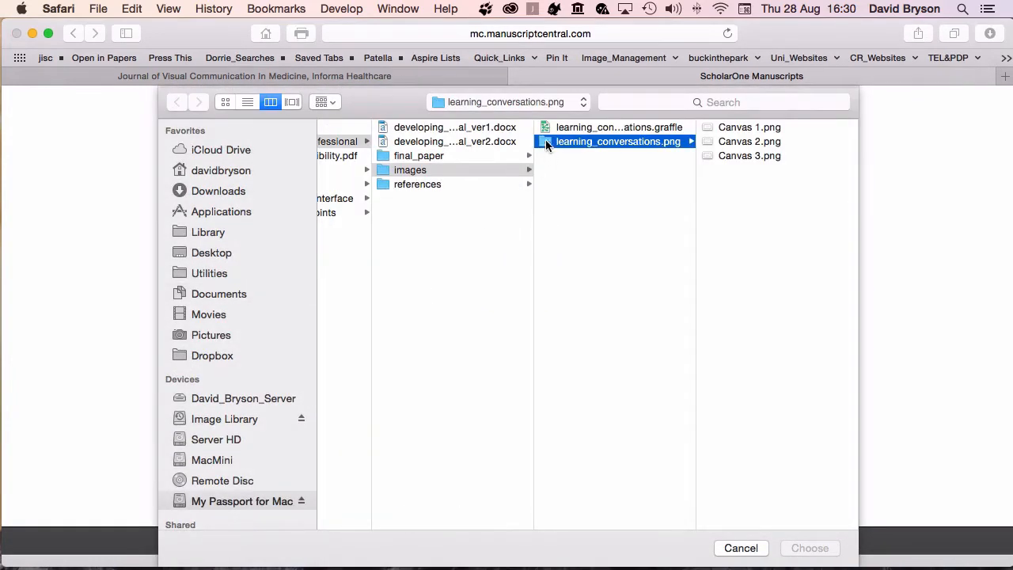
click(419, 155)
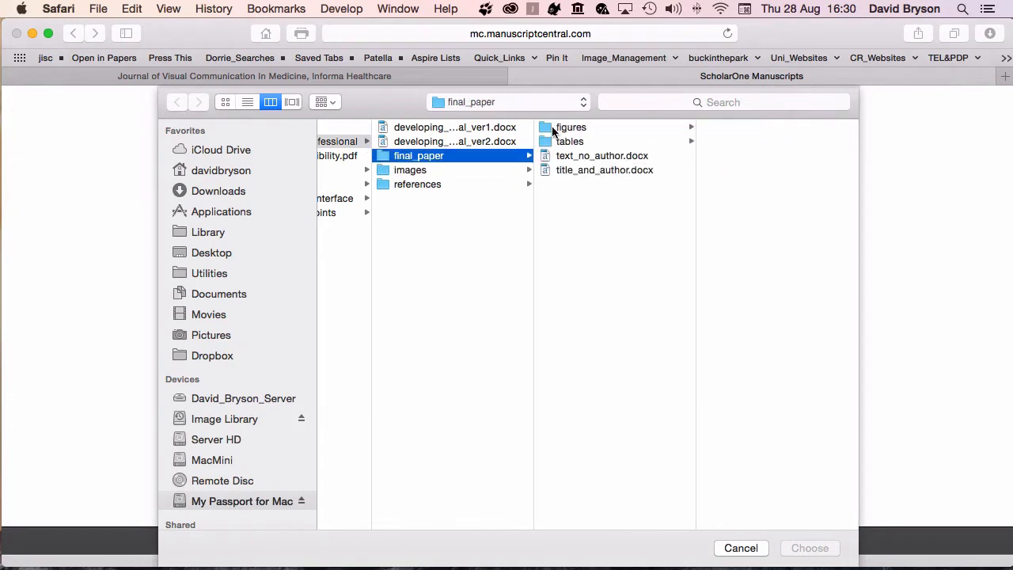
click(571, 127)
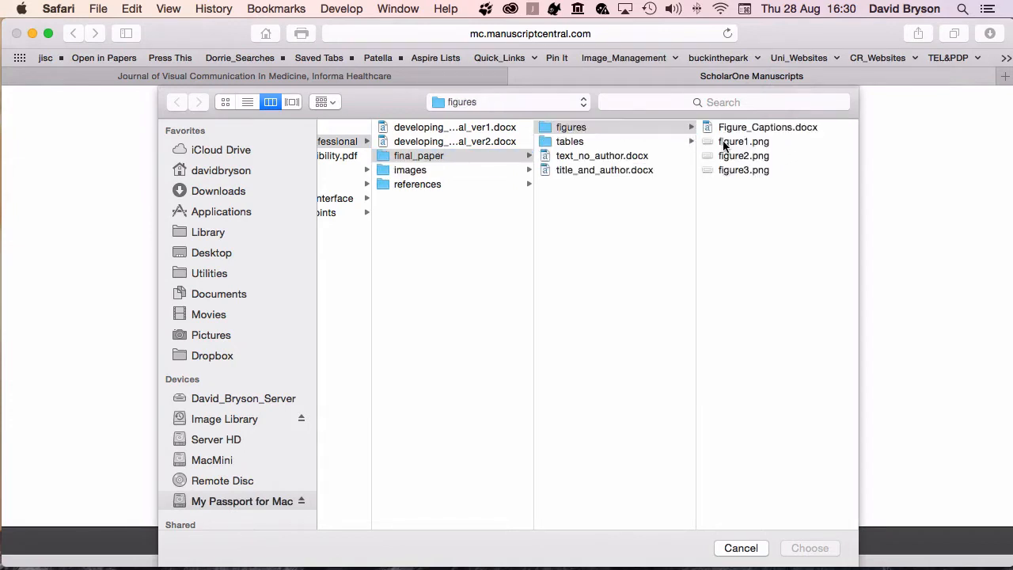
click(743, 141)
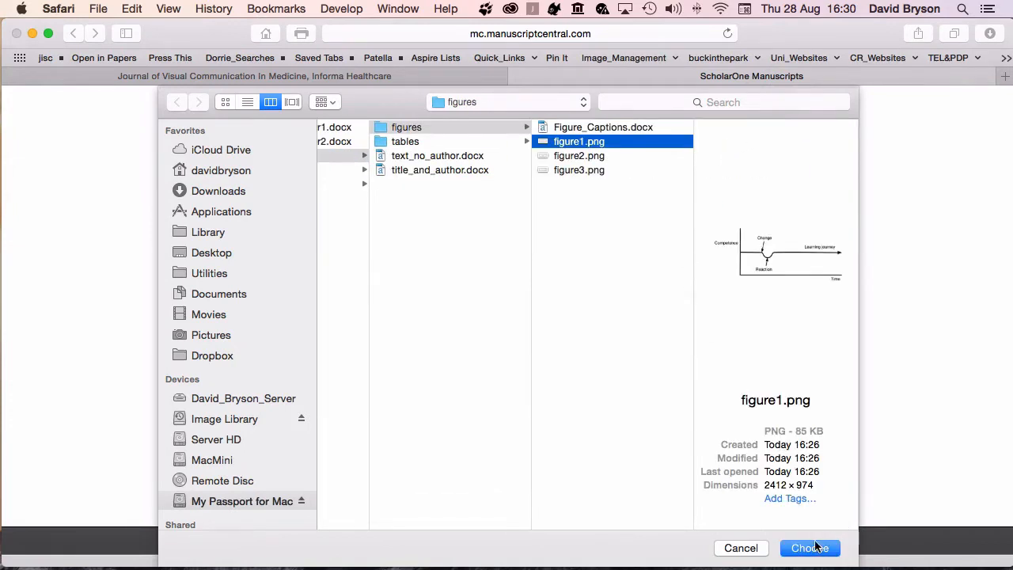
click(809, 548)
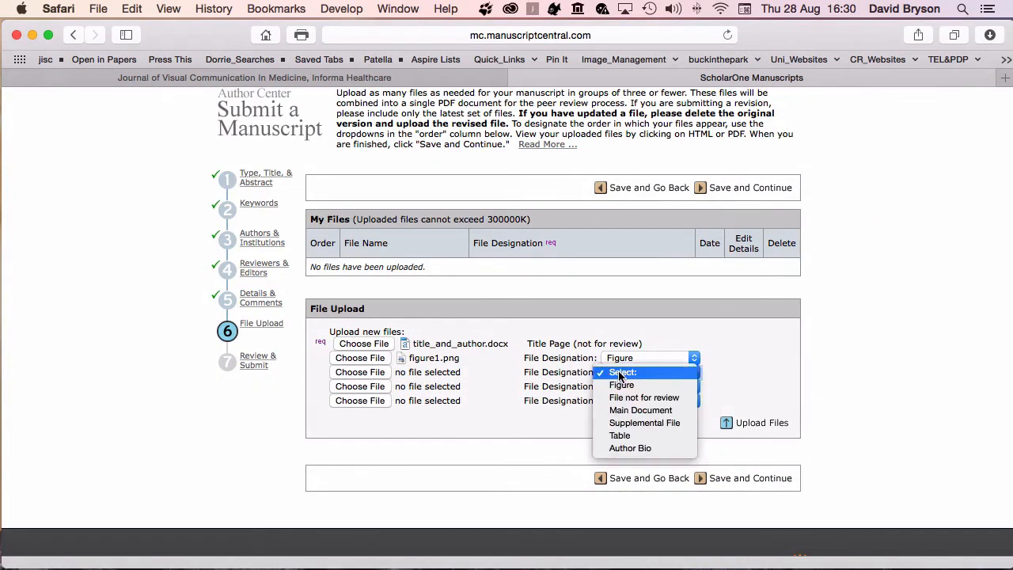
Attach figure2.png as a Figure and designate the third row as Figure.
click(621, 385)
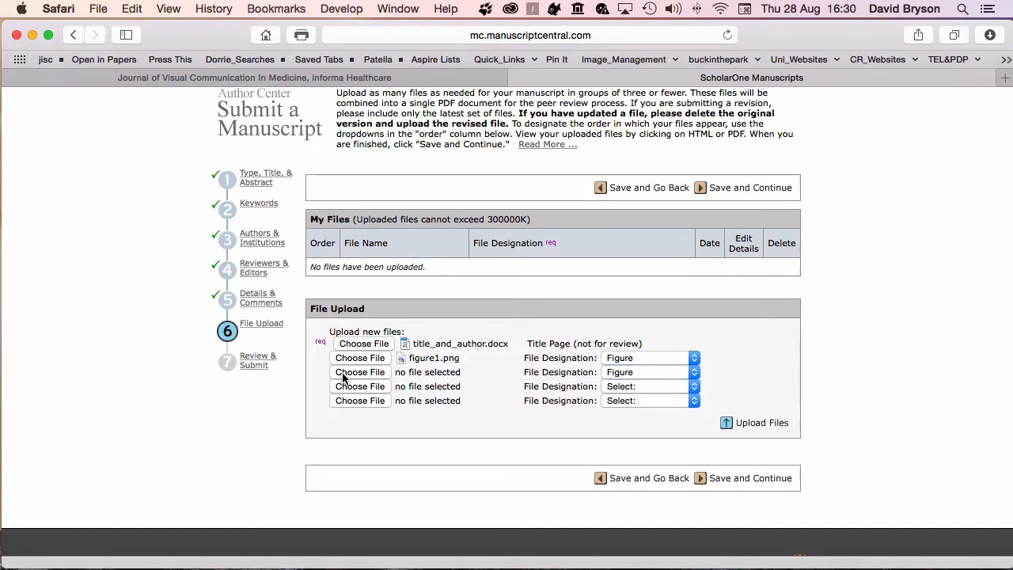
click(360, 372)
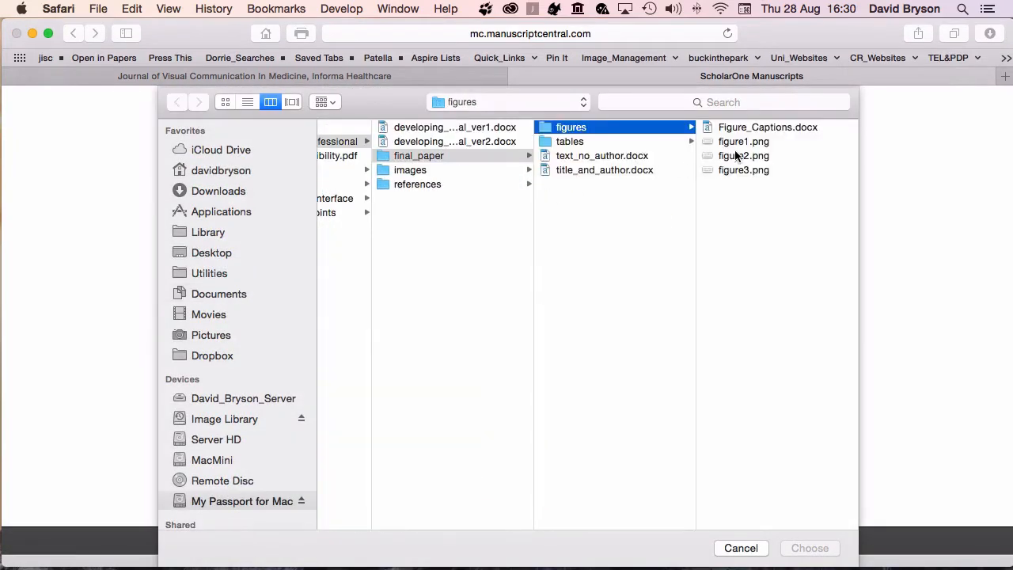
click(743, 155)
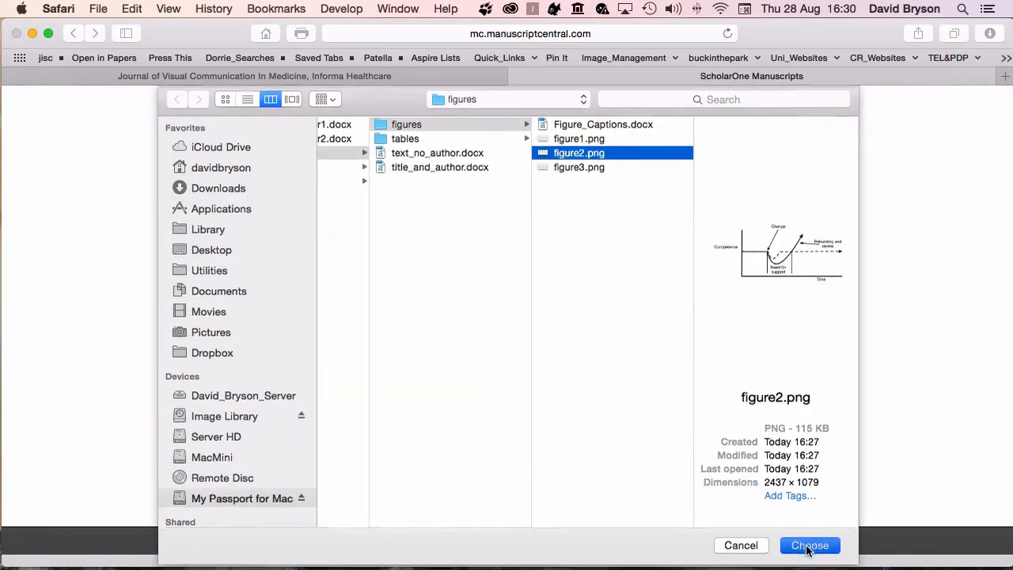
click(810, 546)
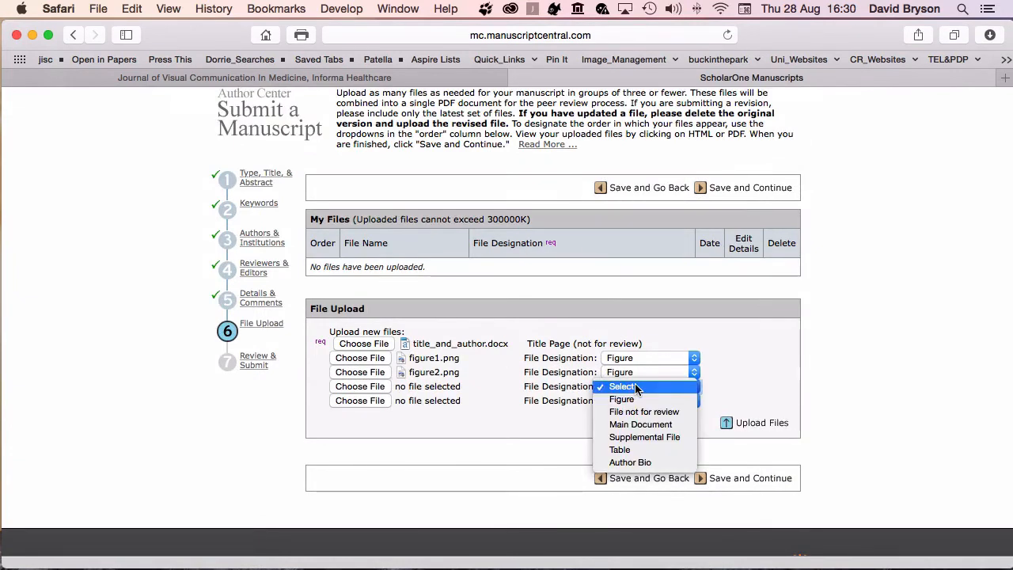
click(621, 399)
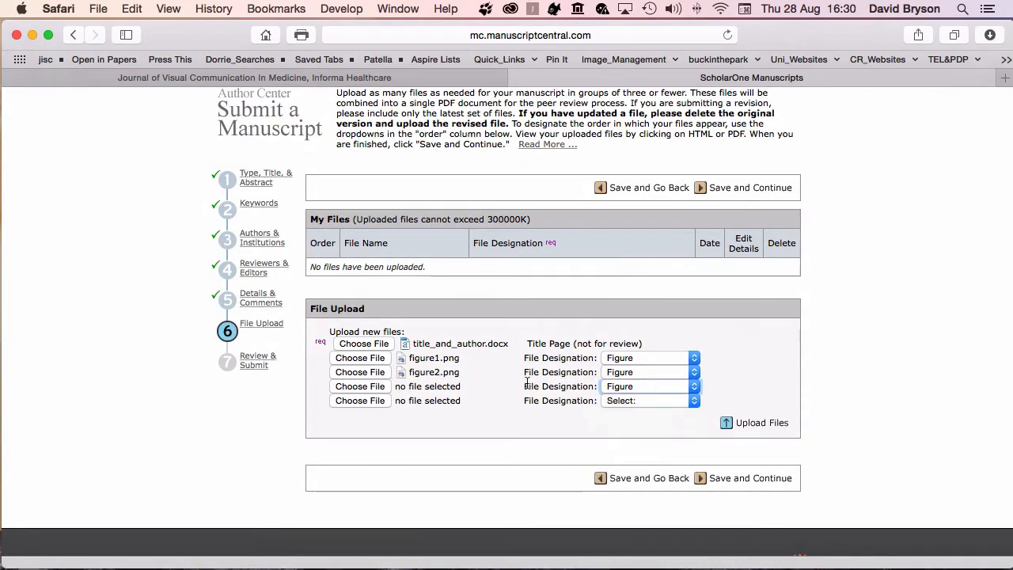
click(359, 387)
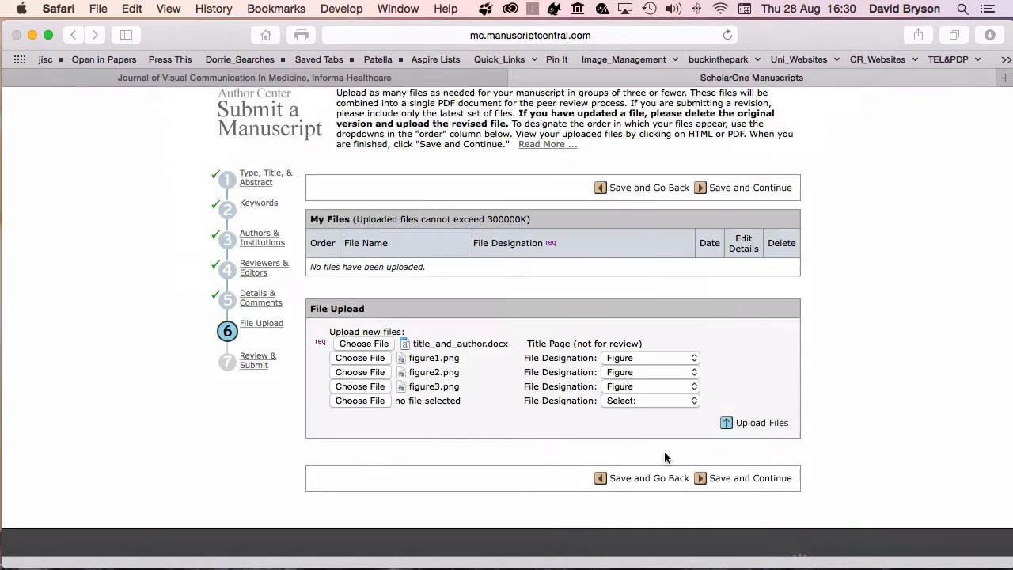
Attach Figure_Captions.docx as a Supplemental File and upload all five files.
click(649, 400)
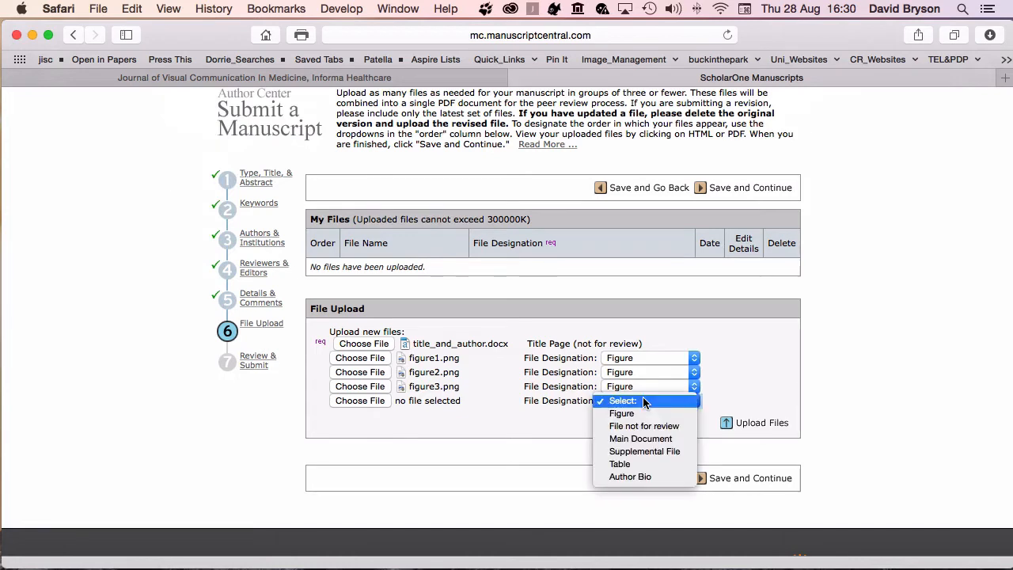
mouse_move(644, 426)
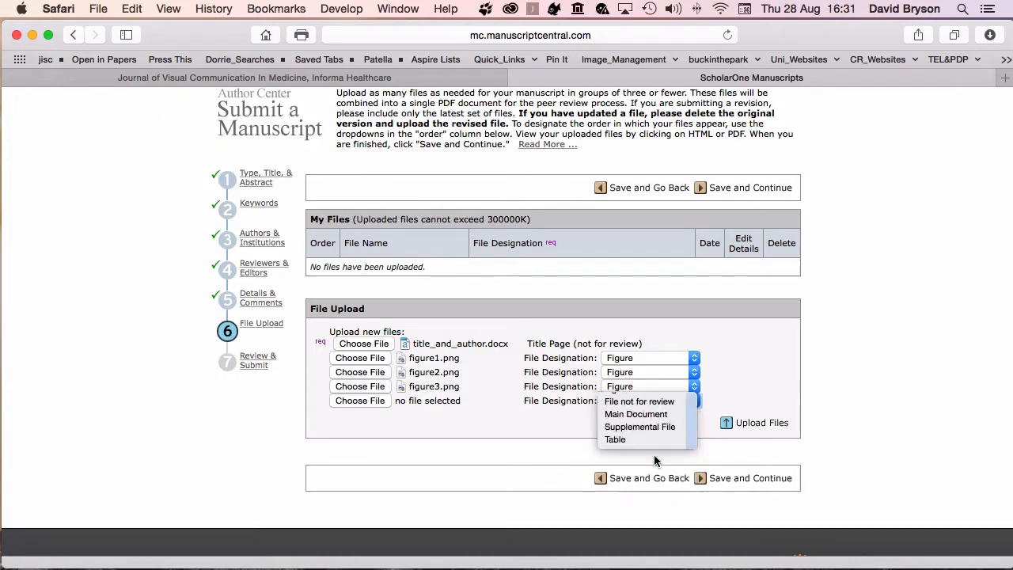
click(640, 427)
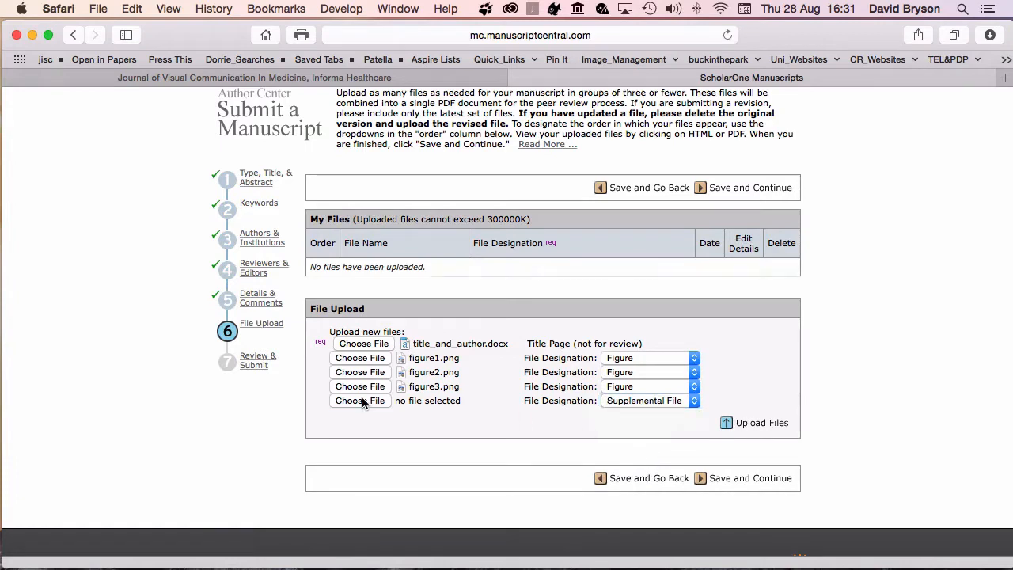
click(360, 399)
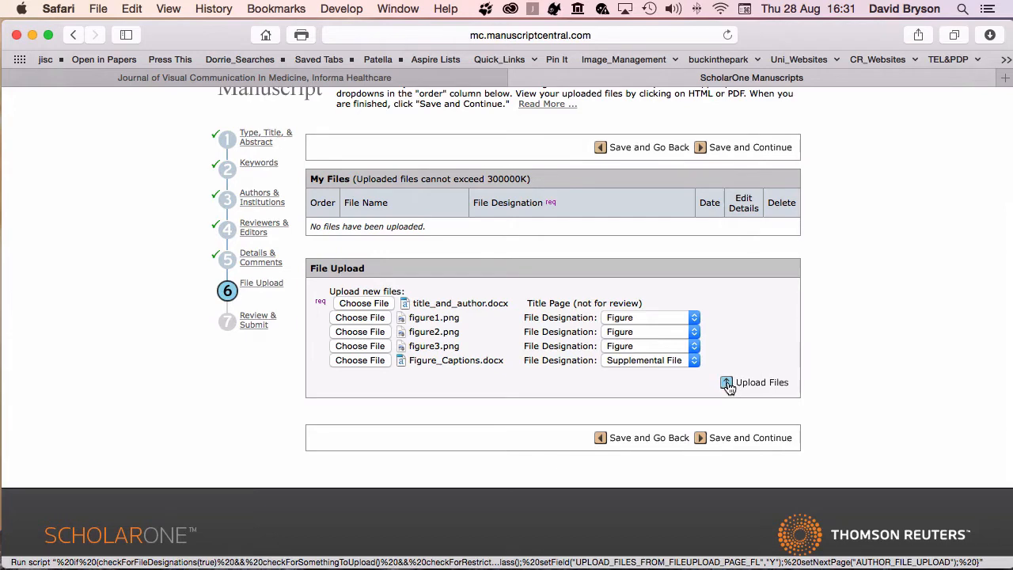
click(726, 383)
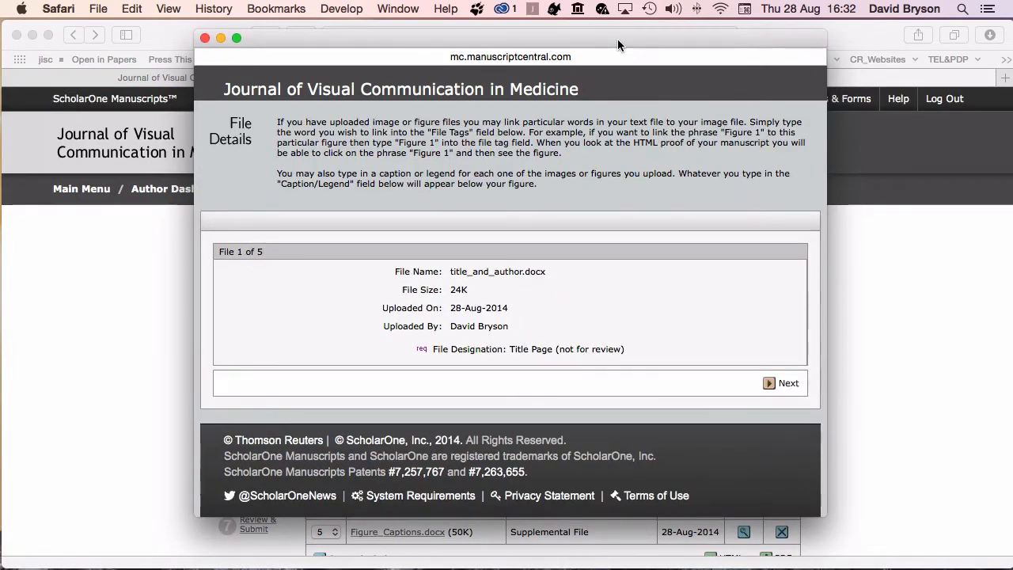
mouse_move(477, 225)
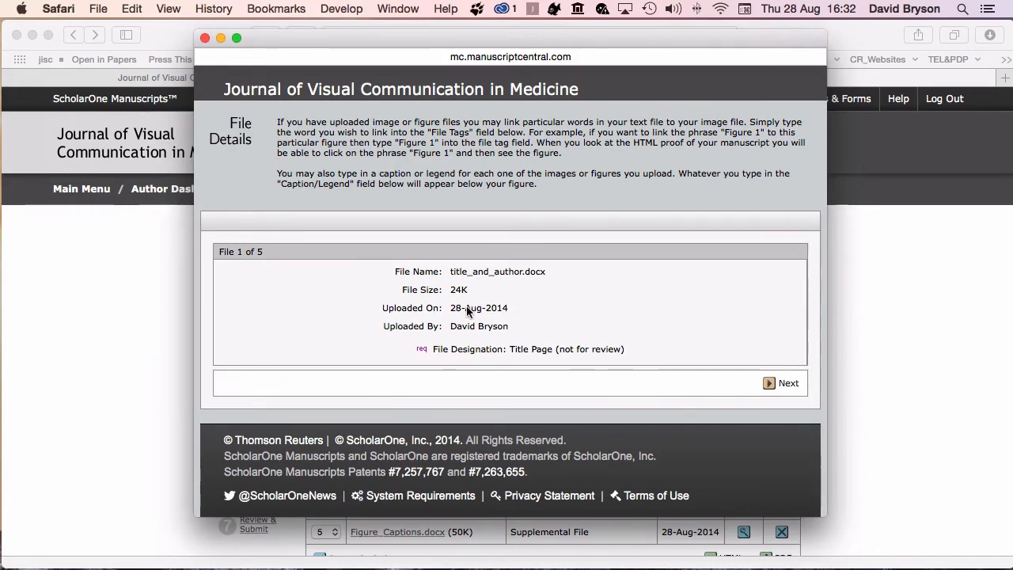
mouse_move(432, 420)
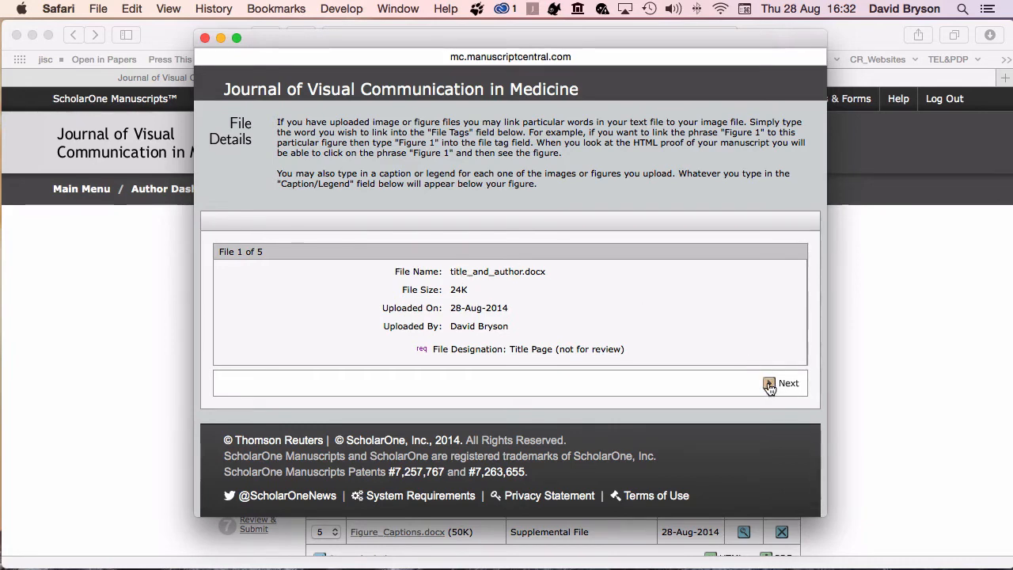
Step through the five files' details, leaving figure tags and captions blank, and save.
click(784, 383)
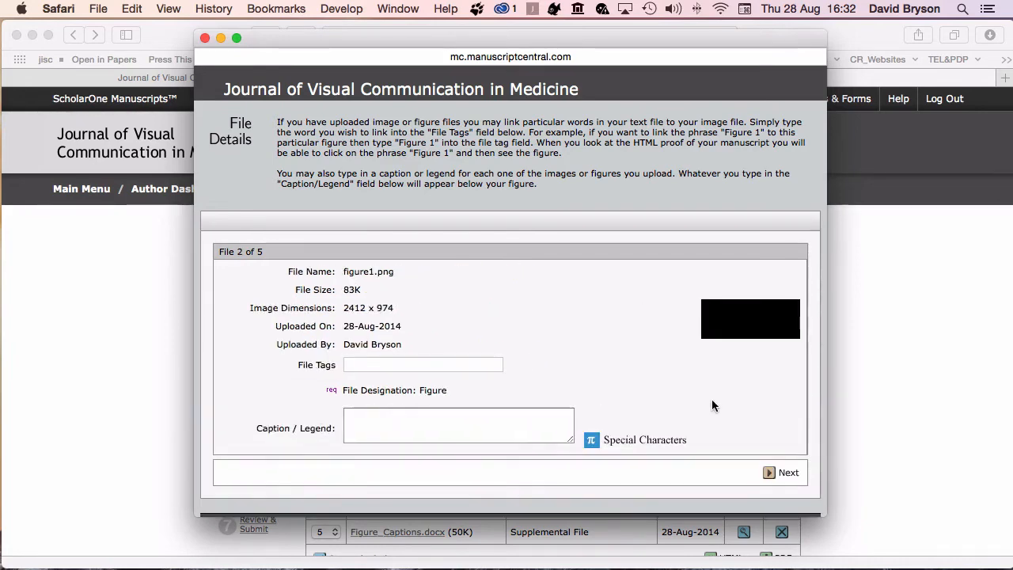
mouse_move(396, 326)
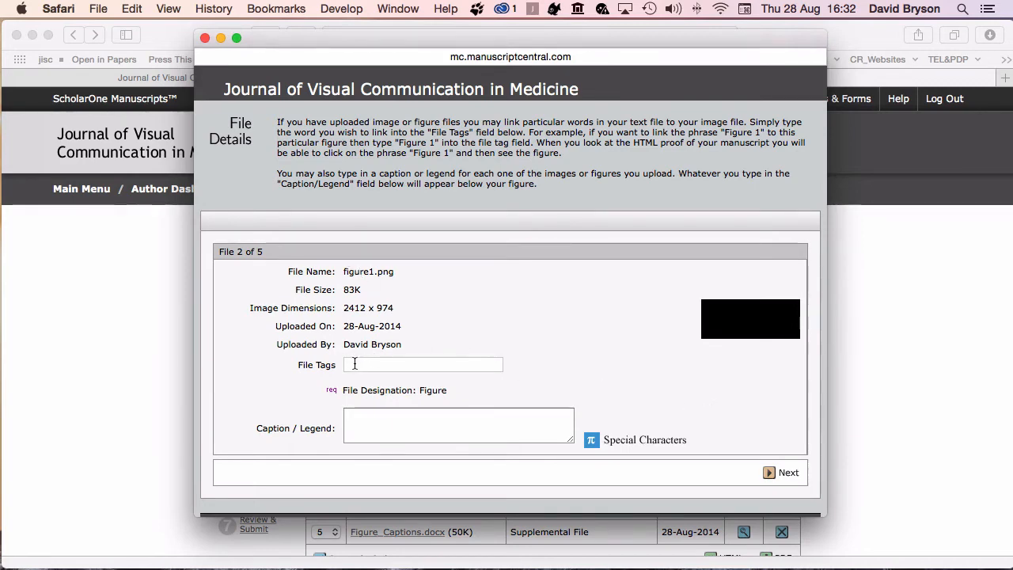
click(459, 425)
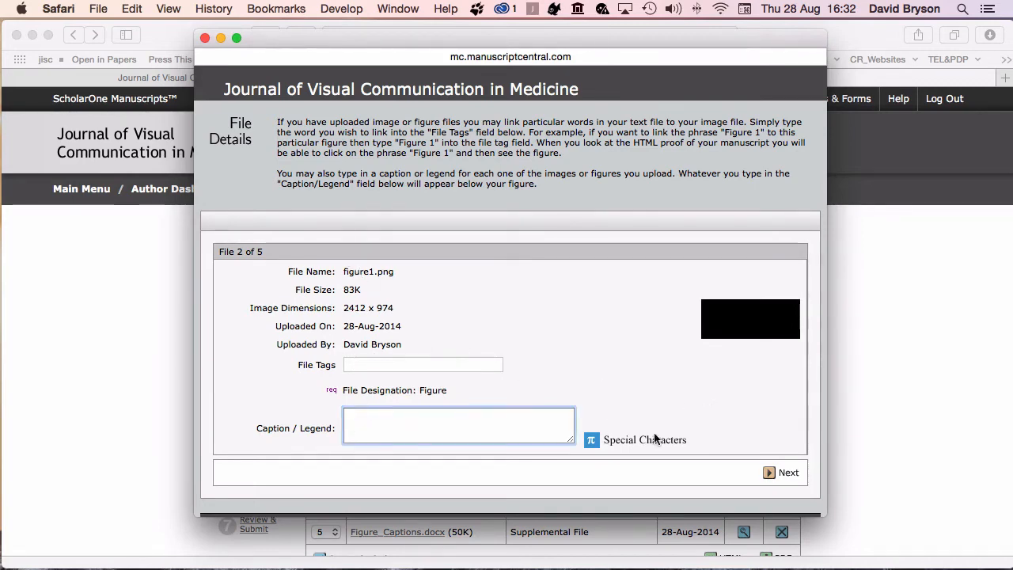
click(788, 472)
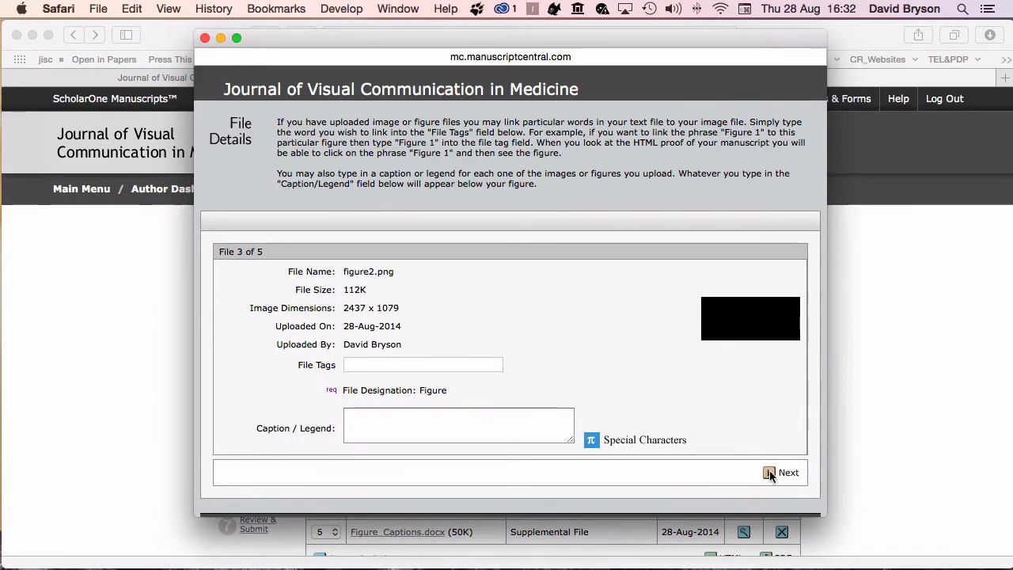
click(788, 473)
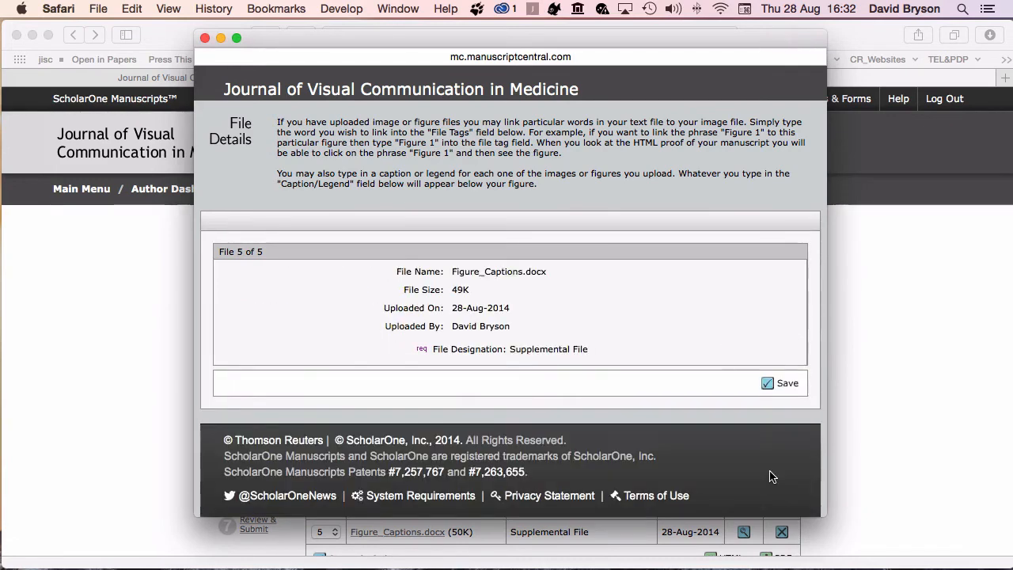
mouse_move(739, 377)
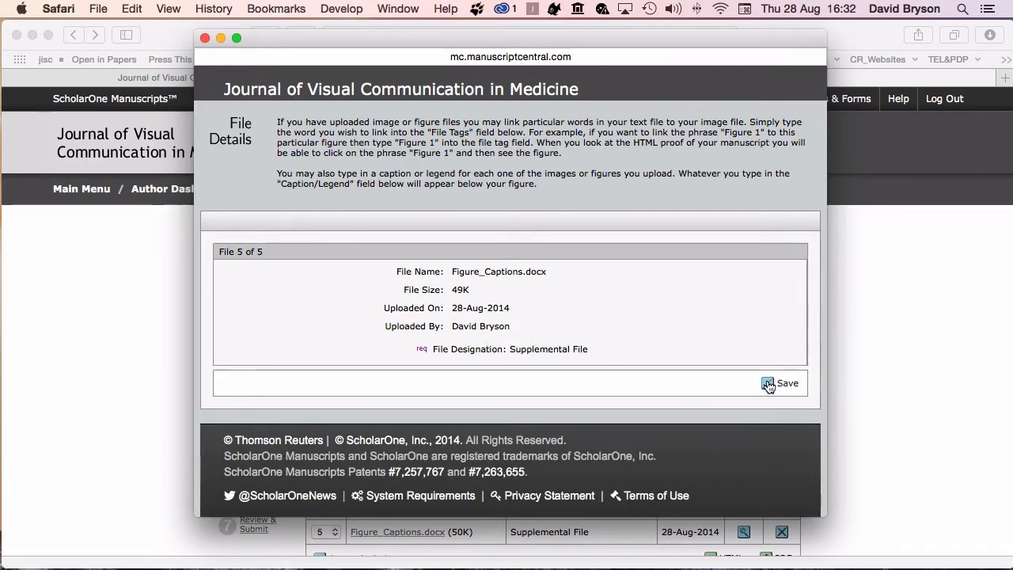
click(766, 383)
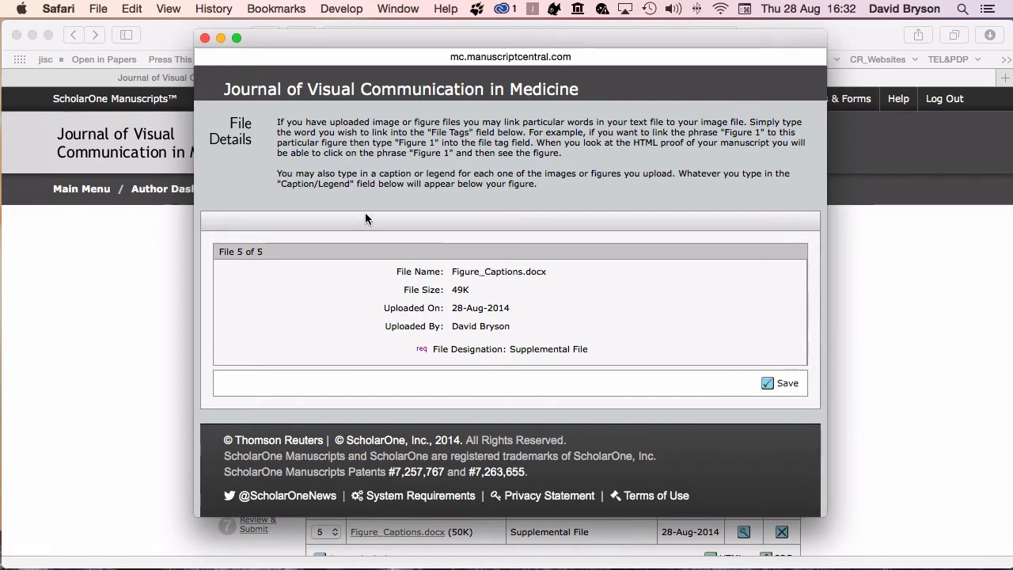
click(767, 383)
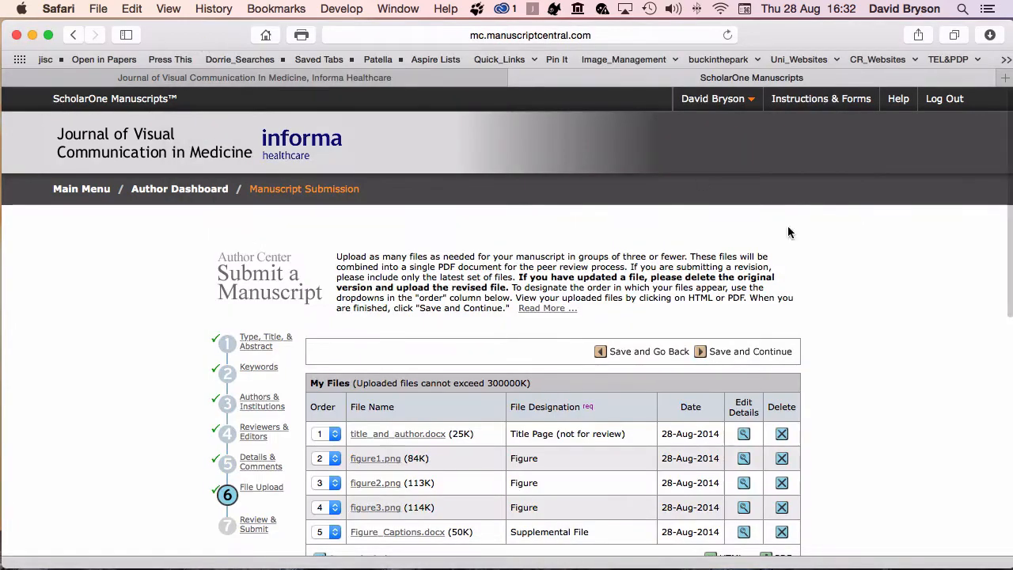
Attach table1.docx from the tables folder with File Designation set to Table.
scroll(down, 3)
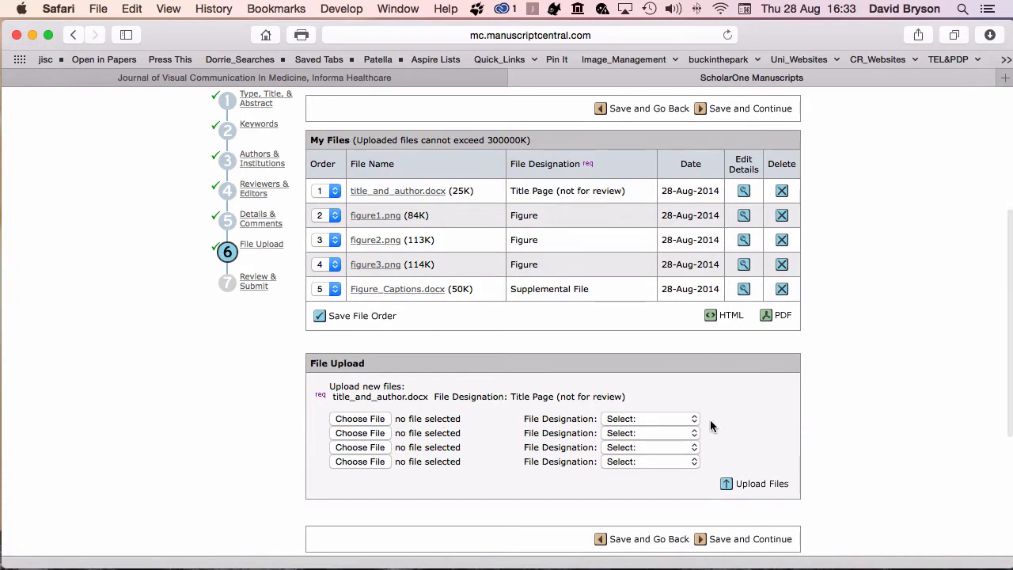
scroll(down, 3)
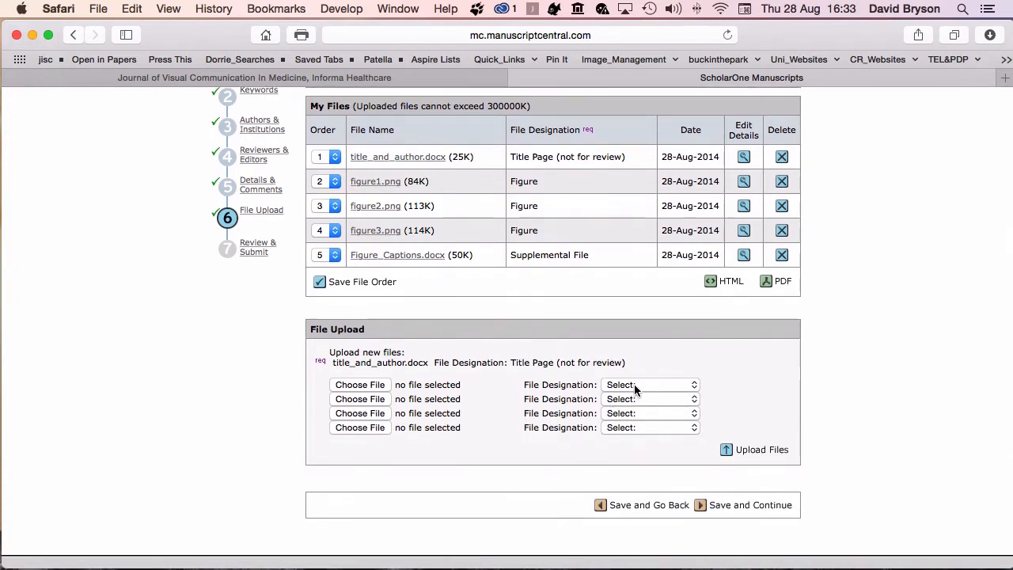
click(649, 385)
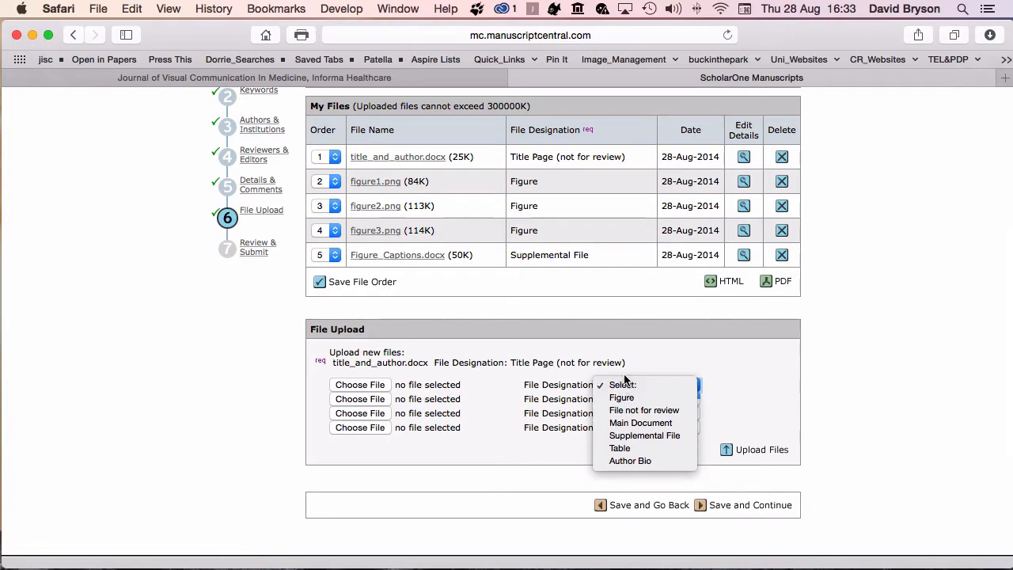
mouse_move(633, 449)
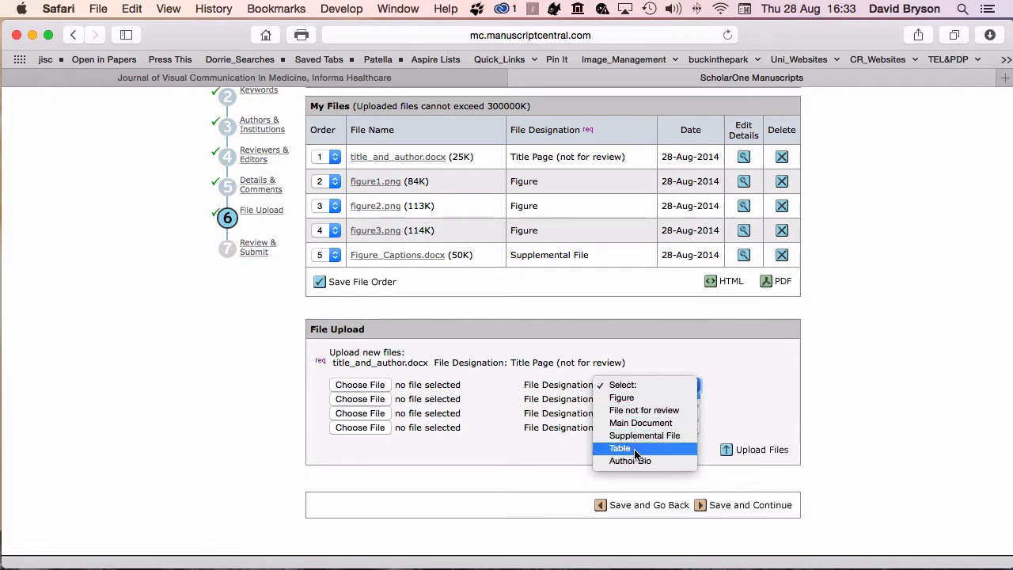
click(620, 448)
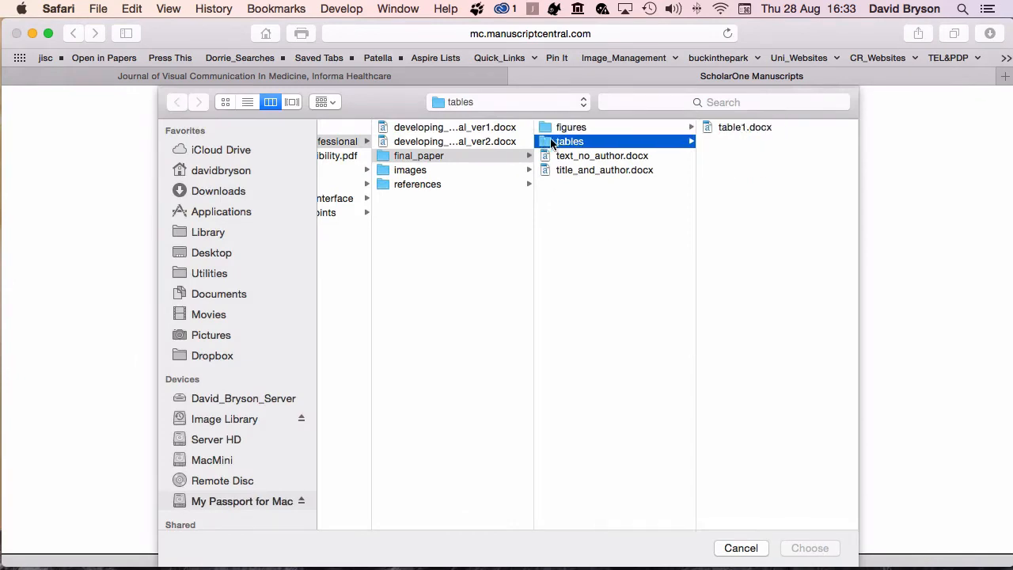
click(745, 126)
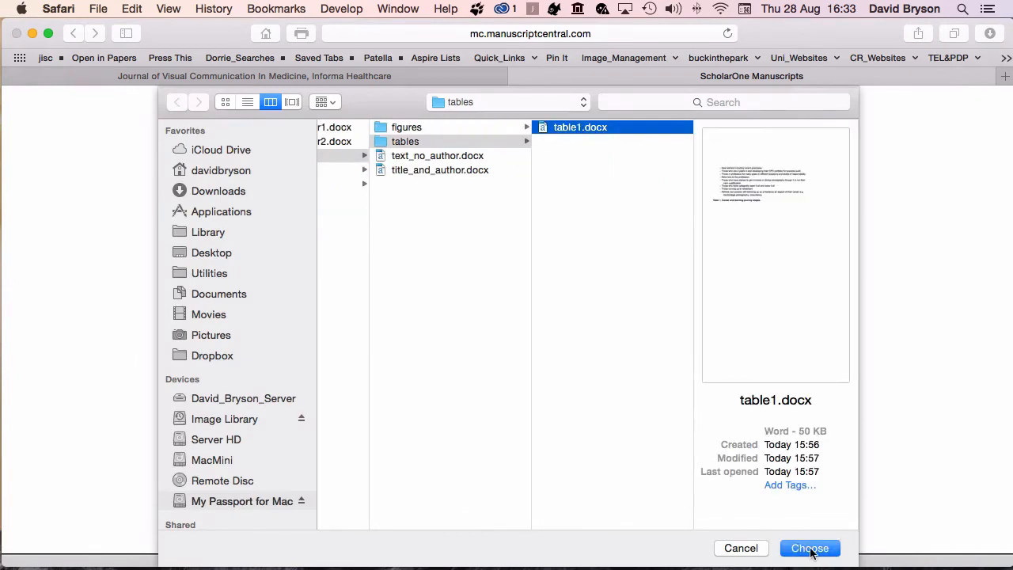
click(809, 548)
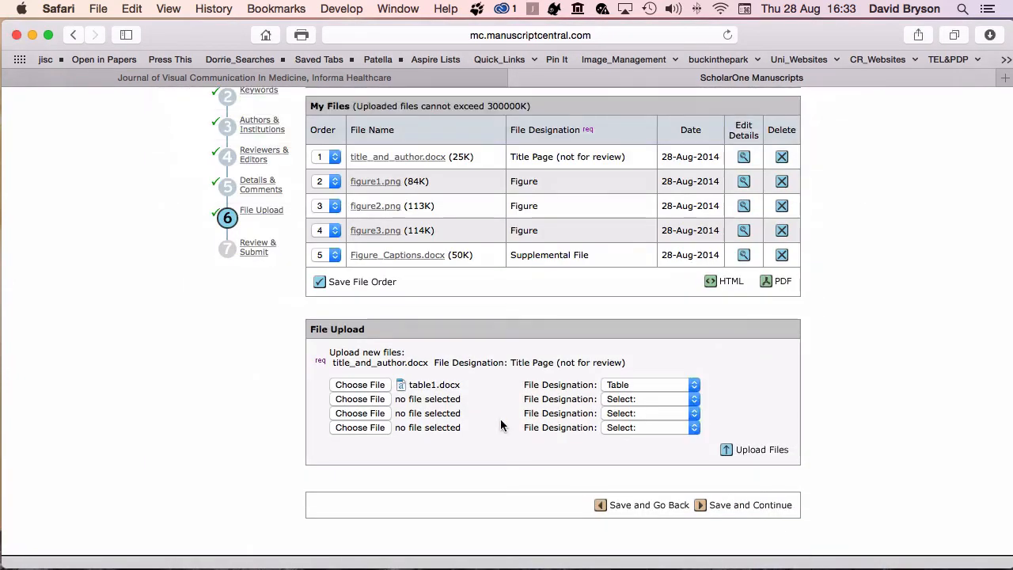
Attach text_no_author.docx as the Main Document after previewing its pages.
click(649, 399)
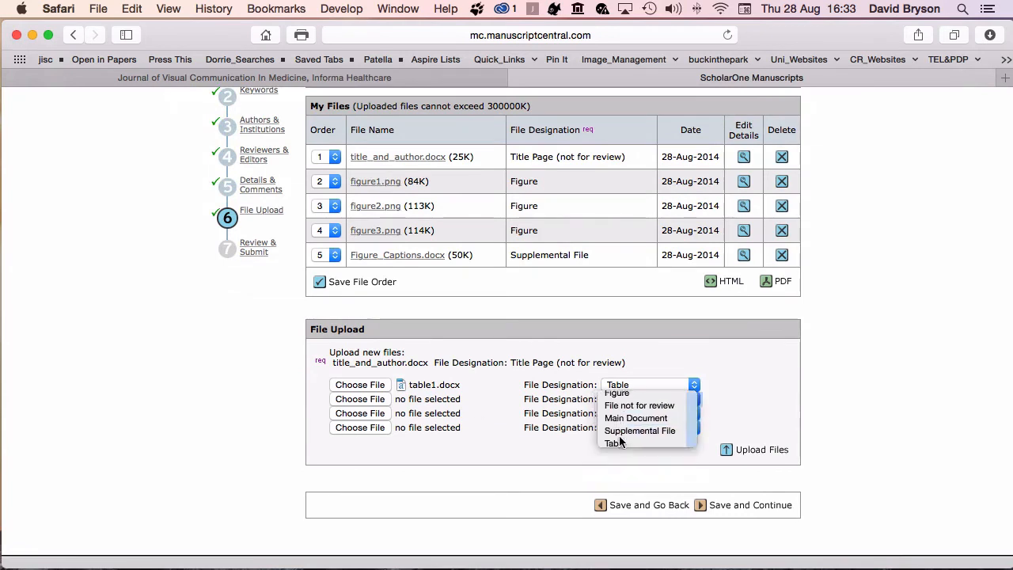
click(636, 418)
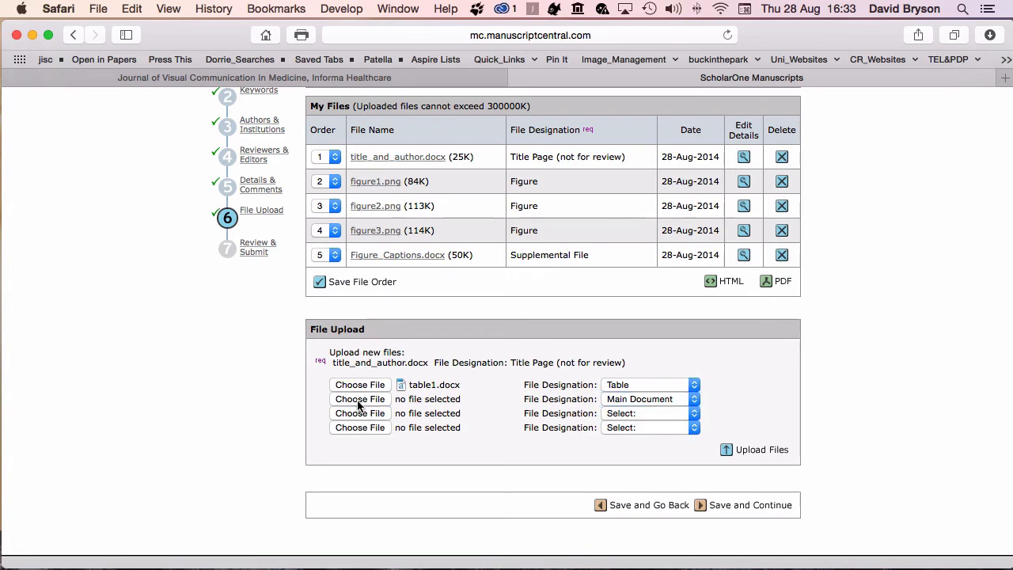
click(359, 399)
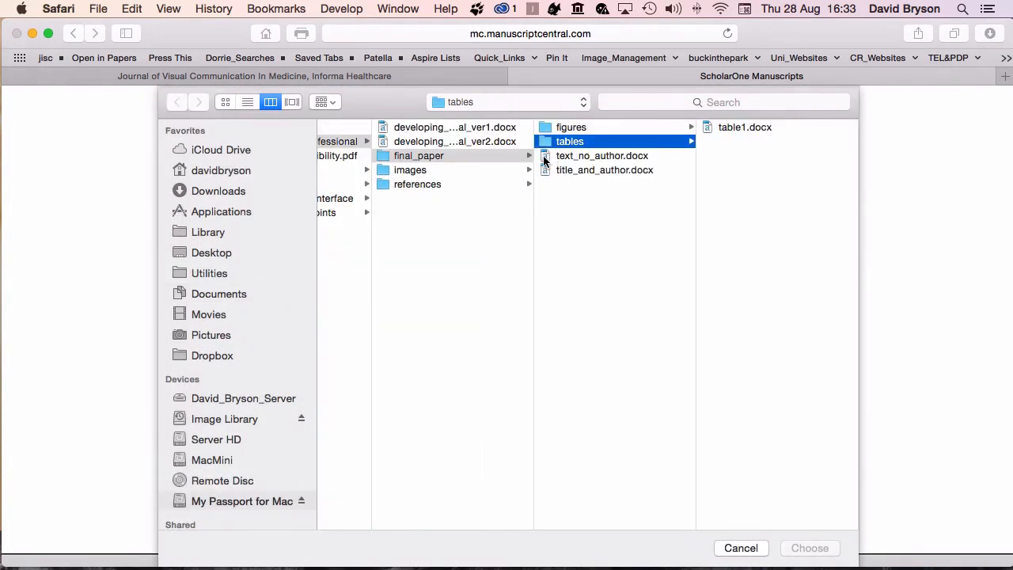
click(601, 155)
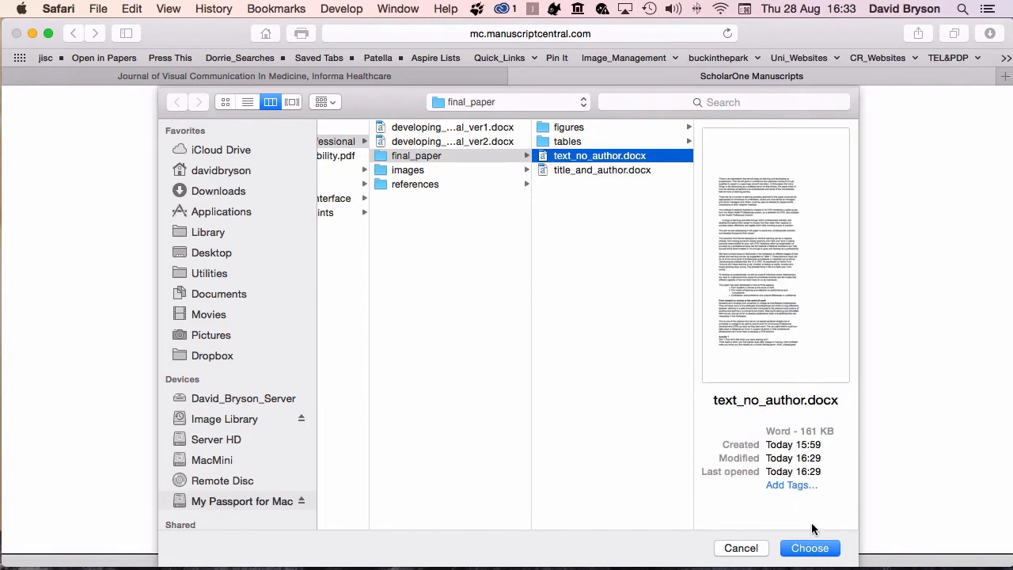
click(791, 359)
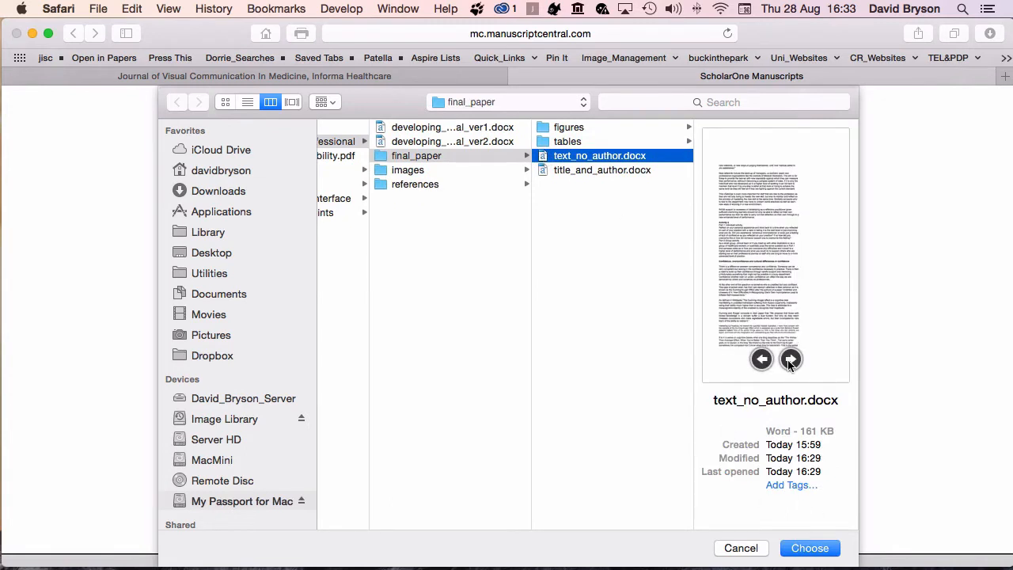
click(761, 358)
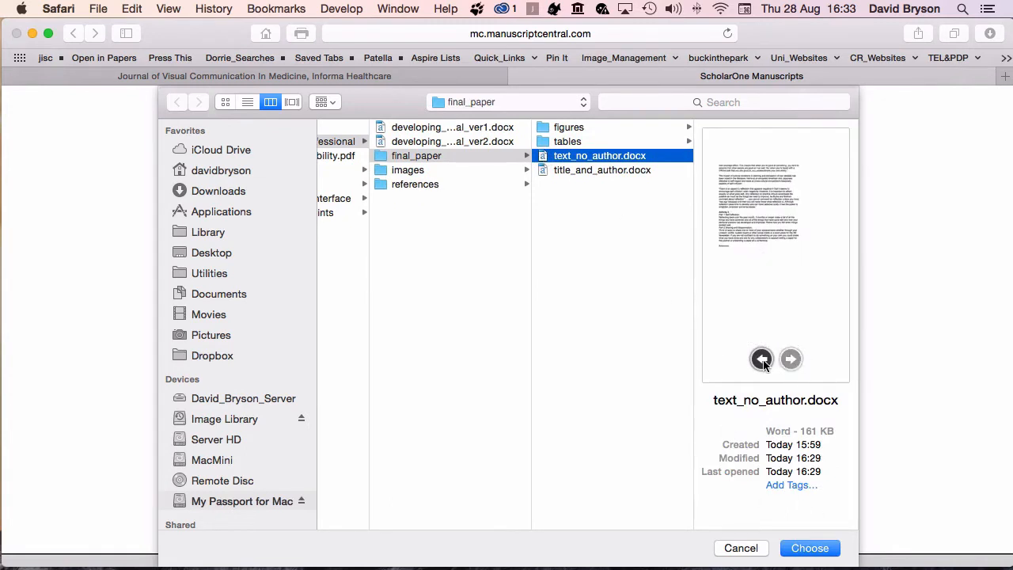
click(791, 358)
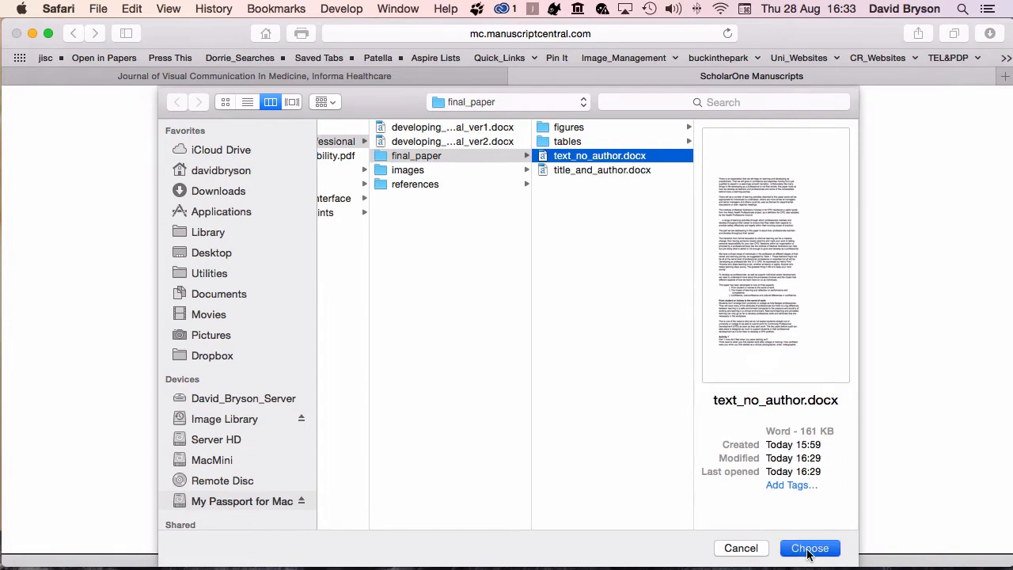
click(809, 547)
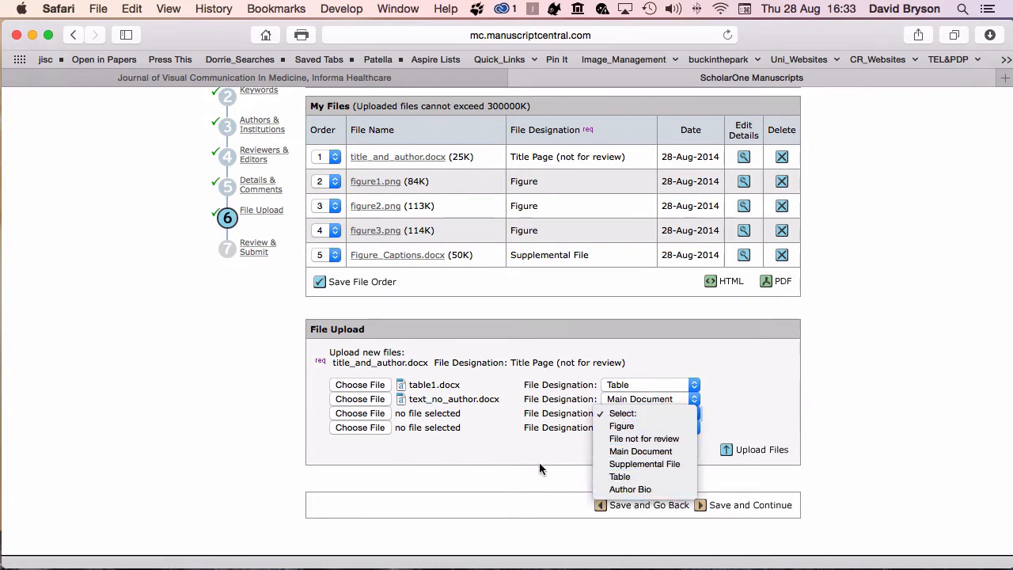
mouse_move(524, 455)
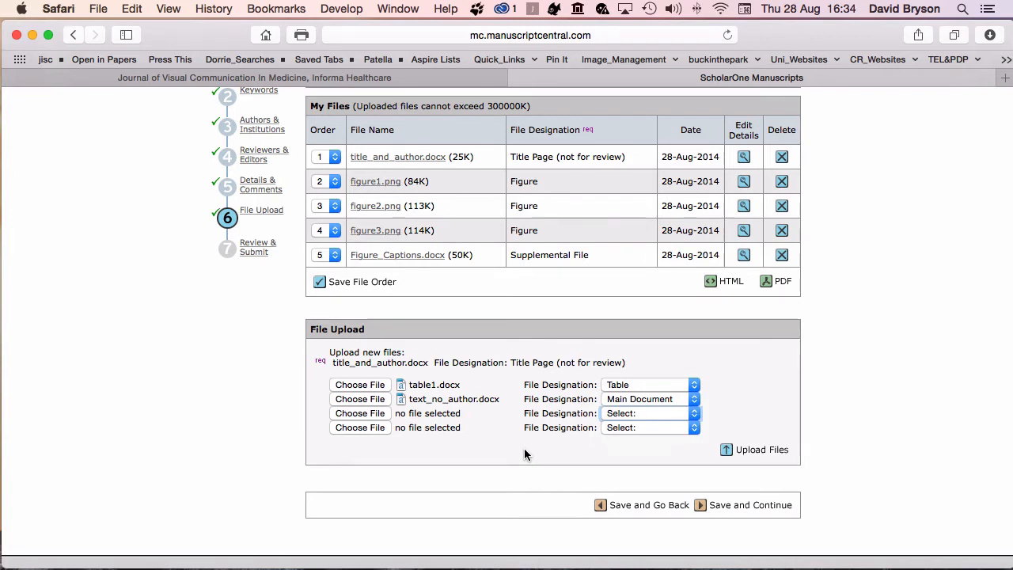
mouse_move(700, 468)
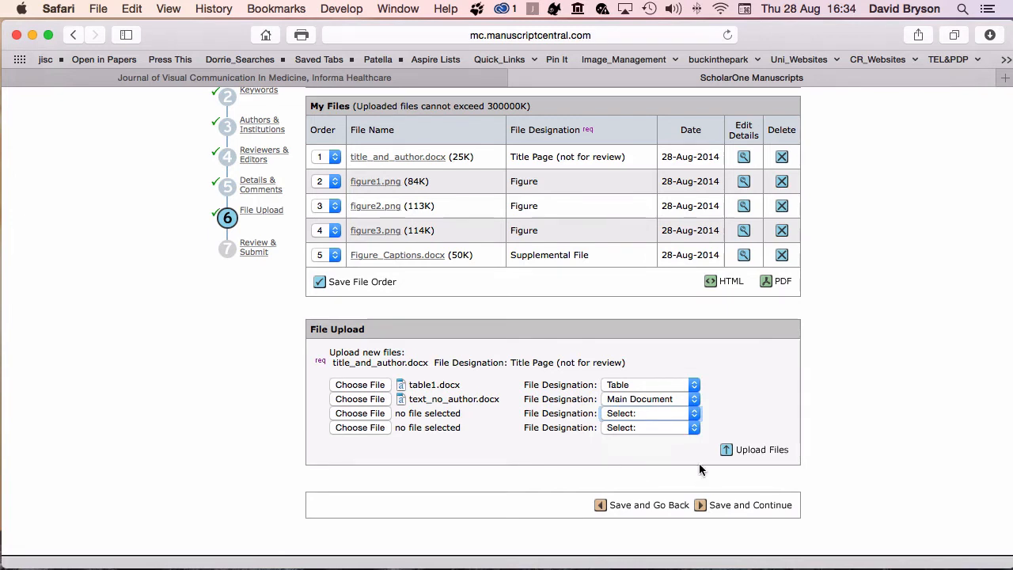
click(754, 449)
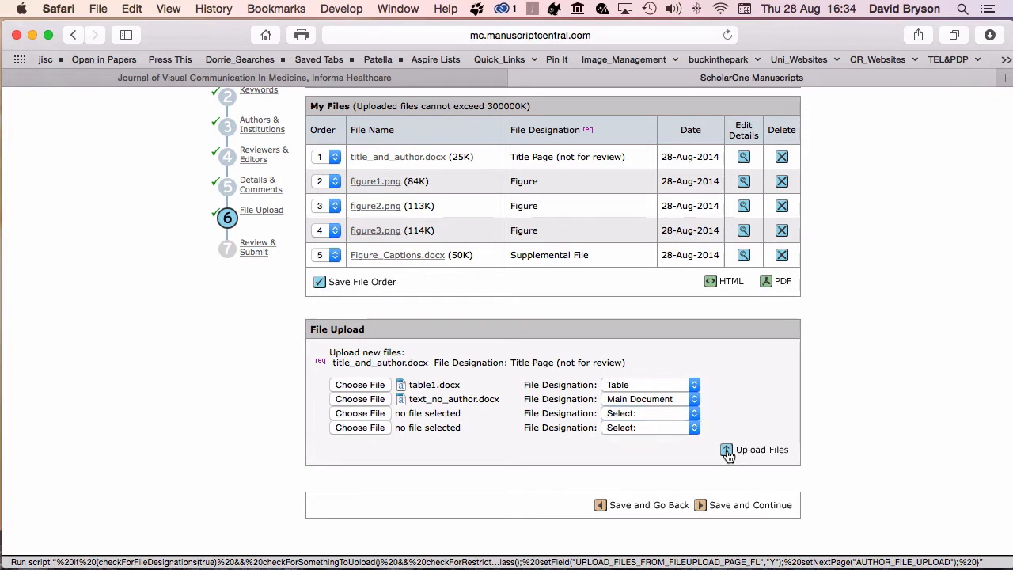
Upload table1.docx and text_no_author.docx, then save both files' details.
click(726, 450)
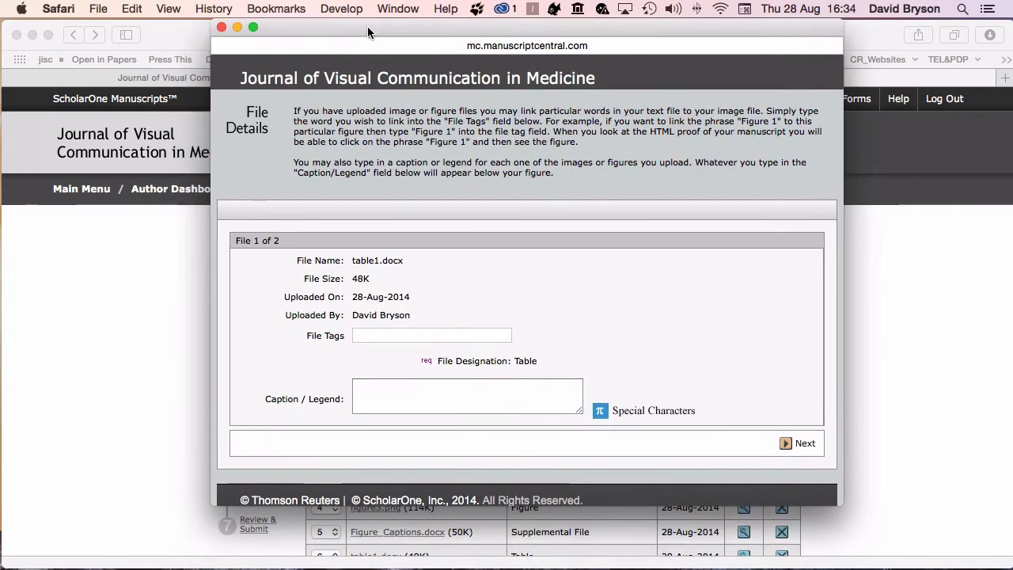
mouse_move(790, 442)
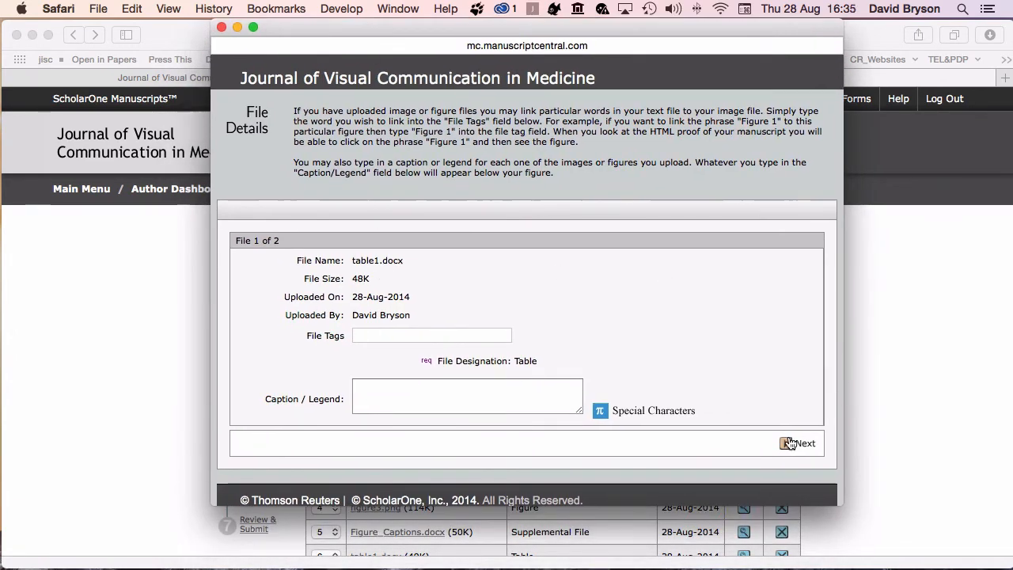
click(804, 443)
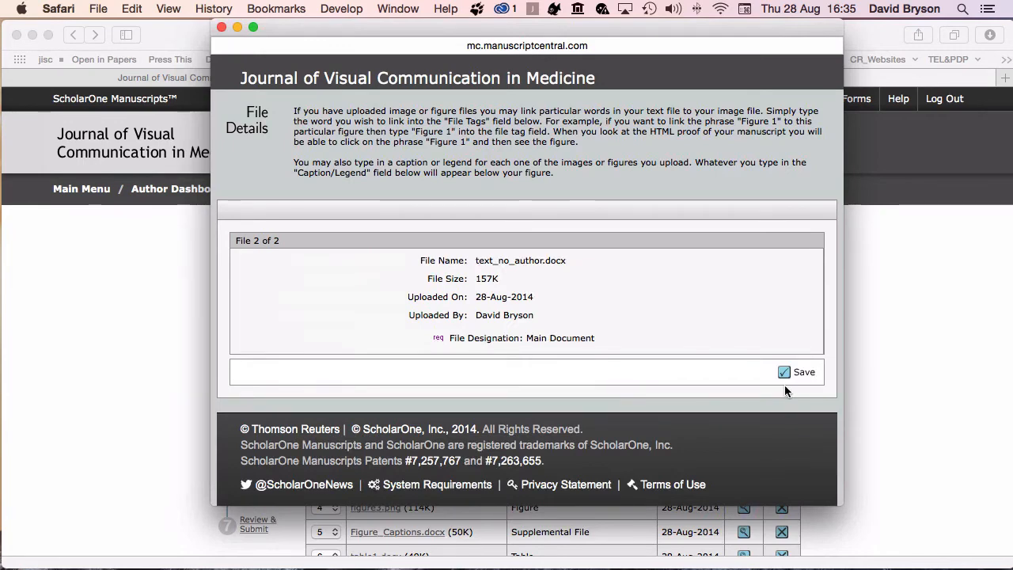
click(784, 372)
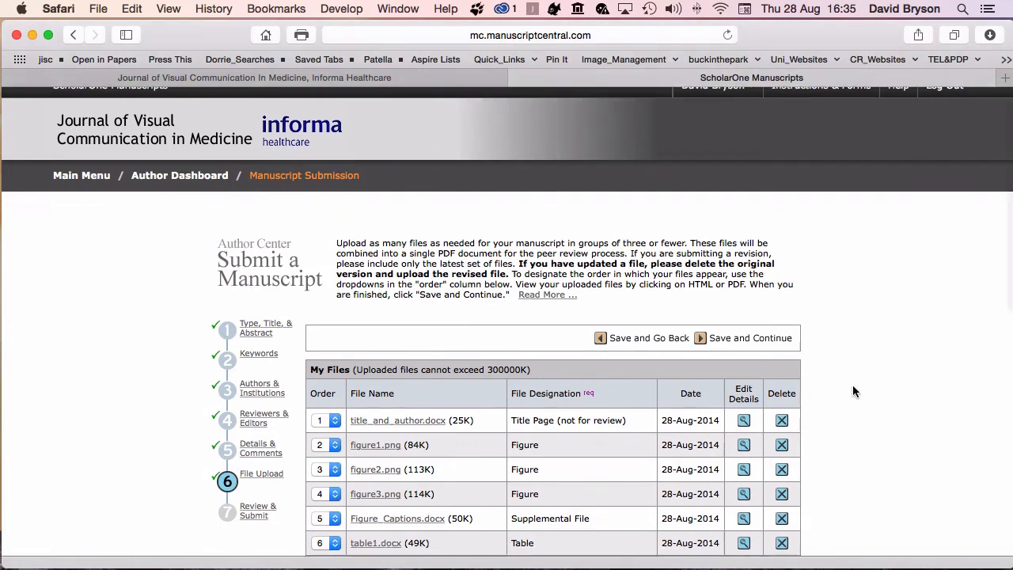
scroll(down, 3)
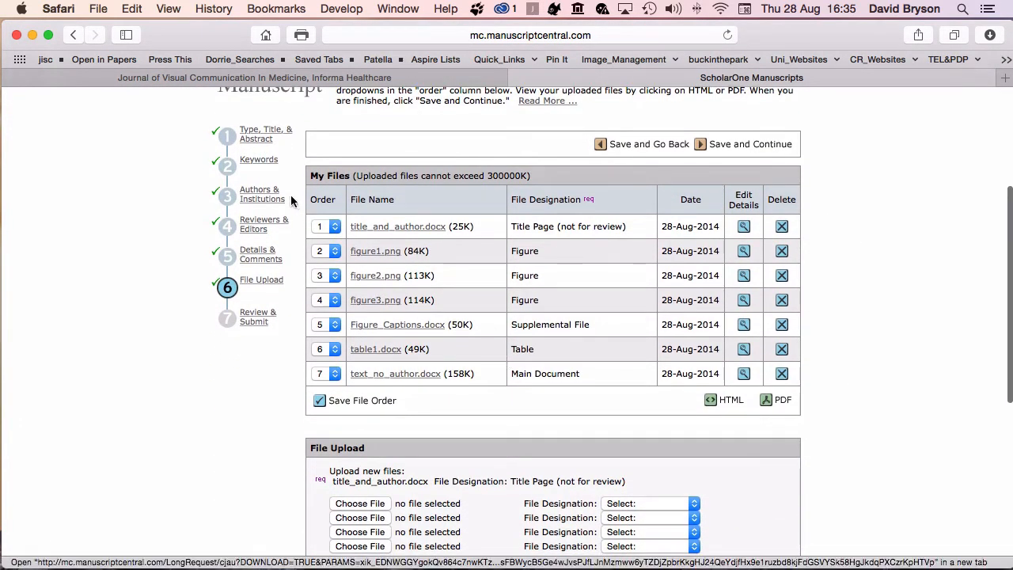
mouse_move(594, 452)
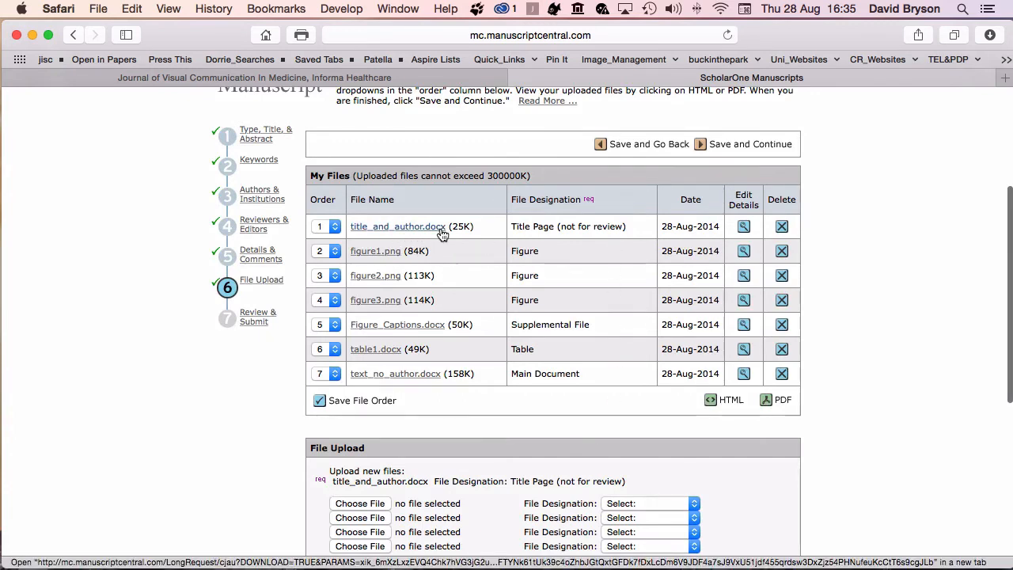
mouse_move(574, 251)
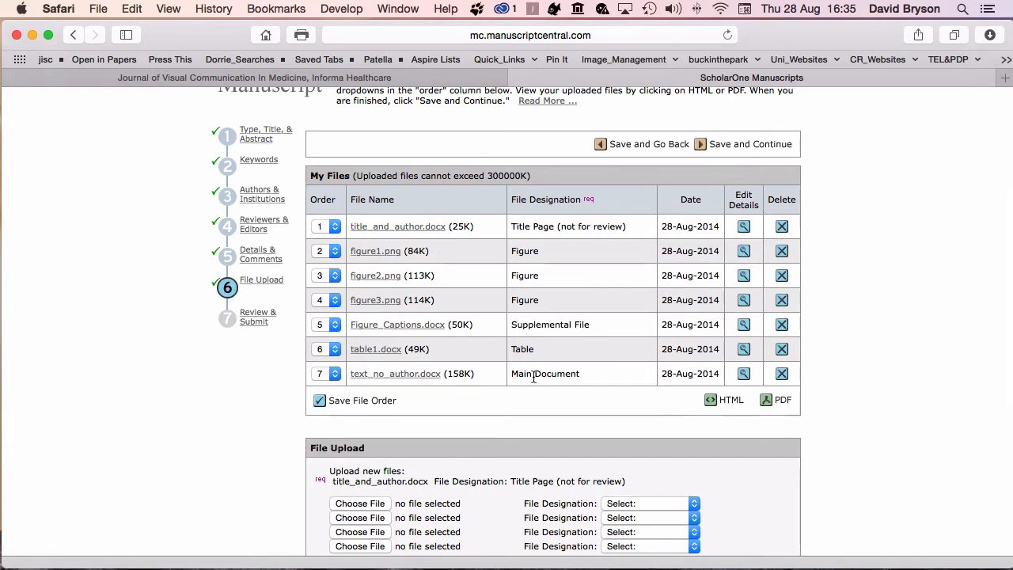
scroll(down, 3)
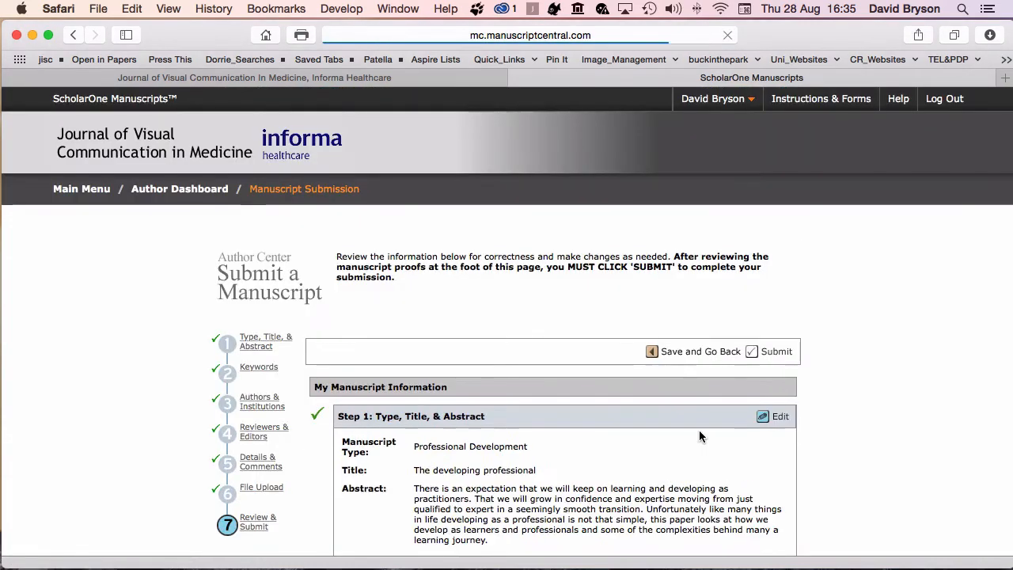
Scroll the Review & Submit page down to Step 7's unviewed-proof warning.
scroll(down, 3)
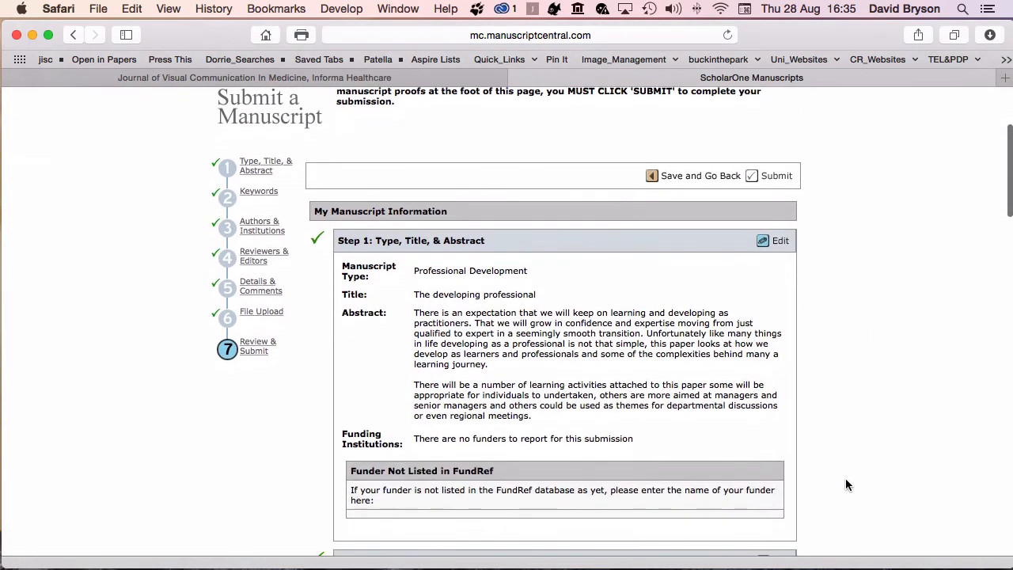
scroll(down, 3)
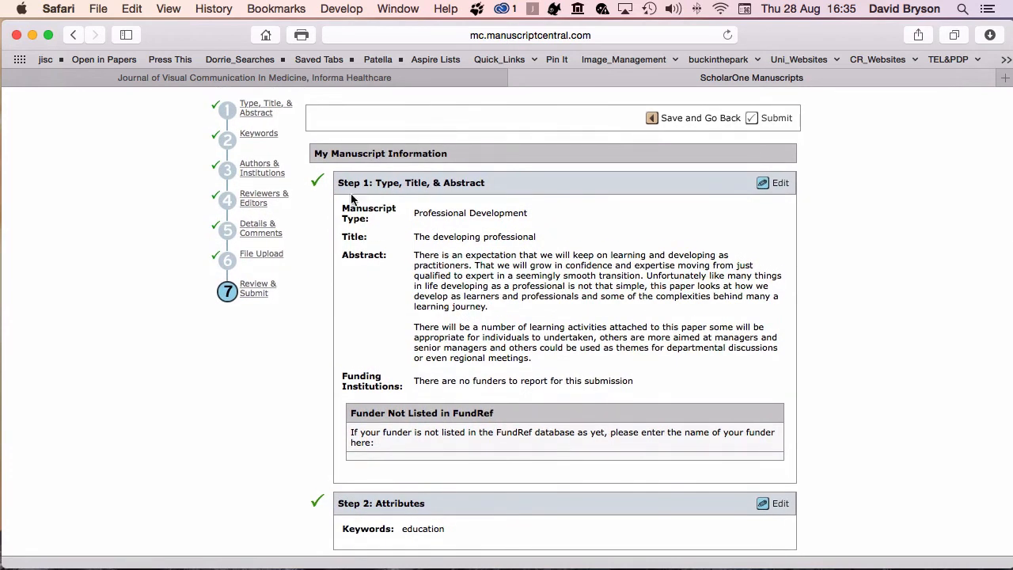
mouse_move(228, 169)
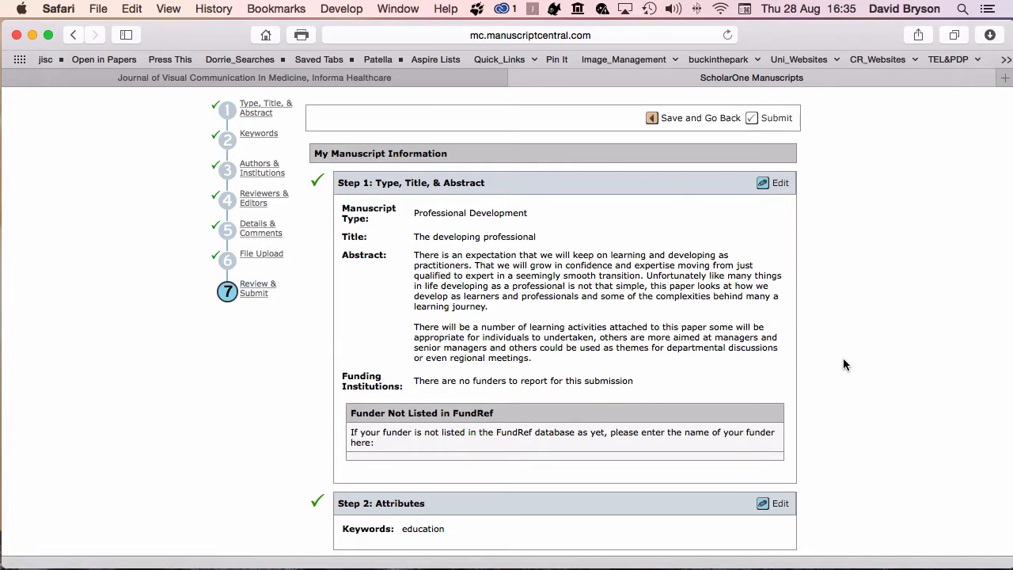
mouse_move(755, 219)
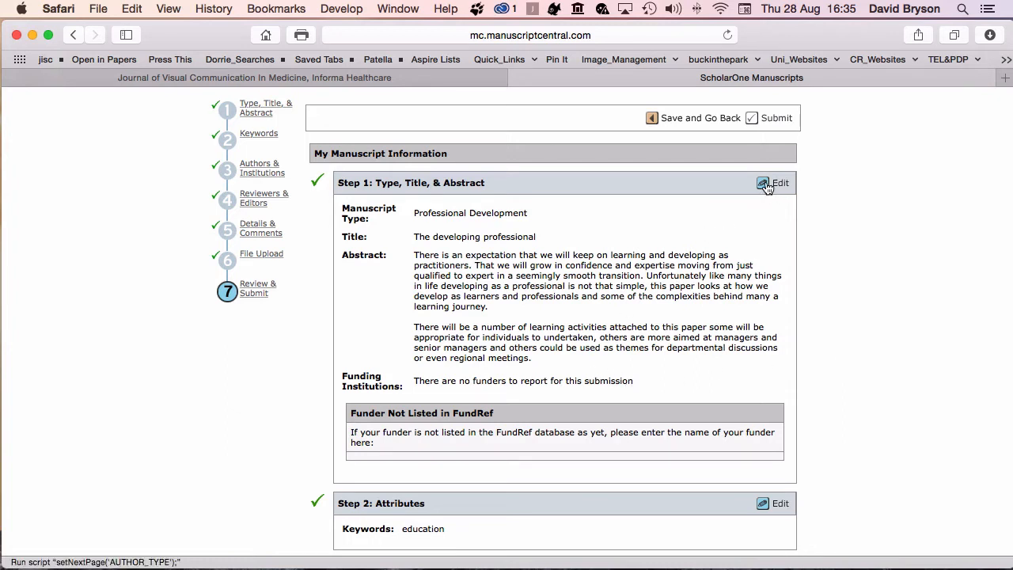
mouse_move(855, 421)
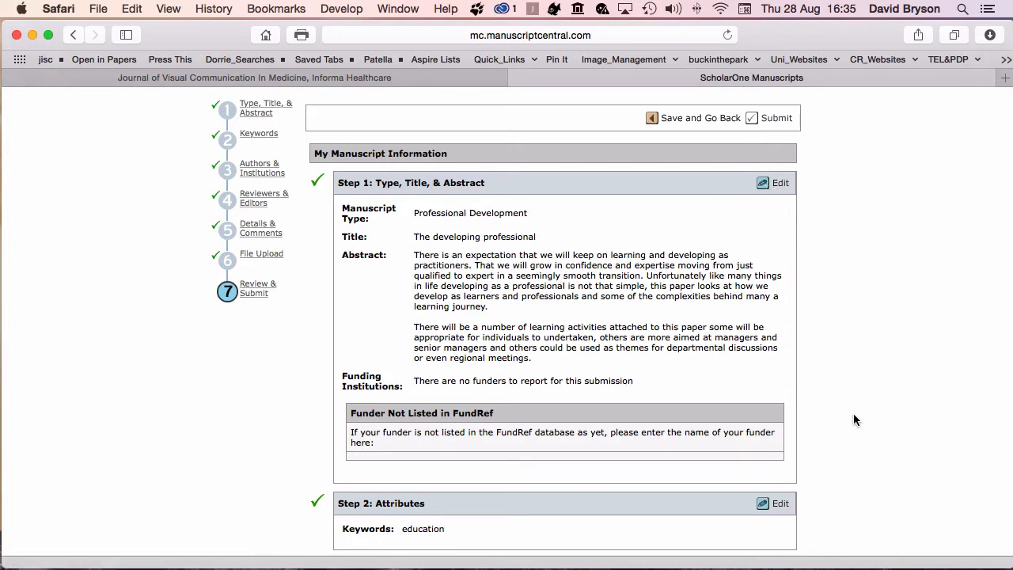
scroll(down, 3)
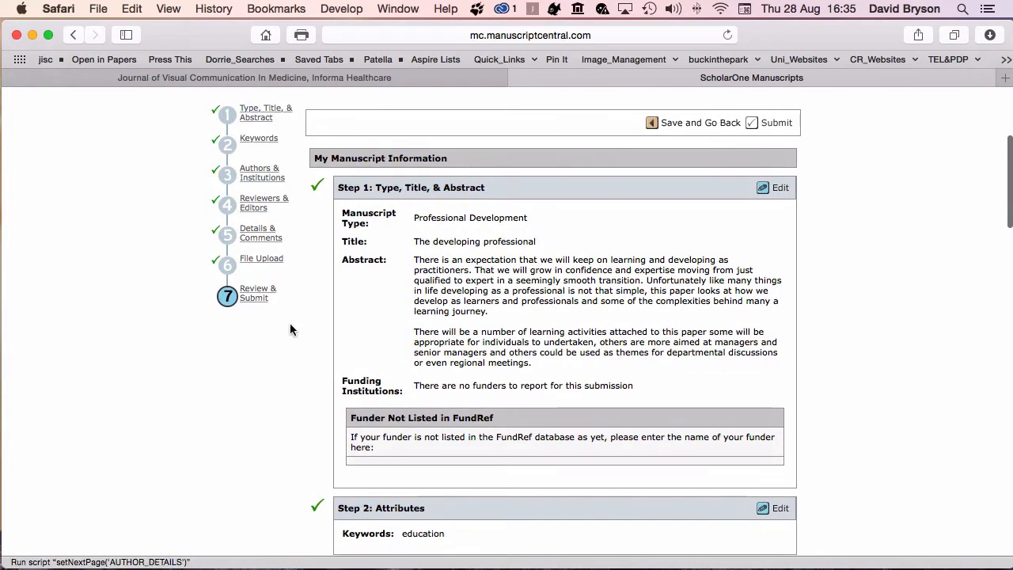
scroll(down, 3)
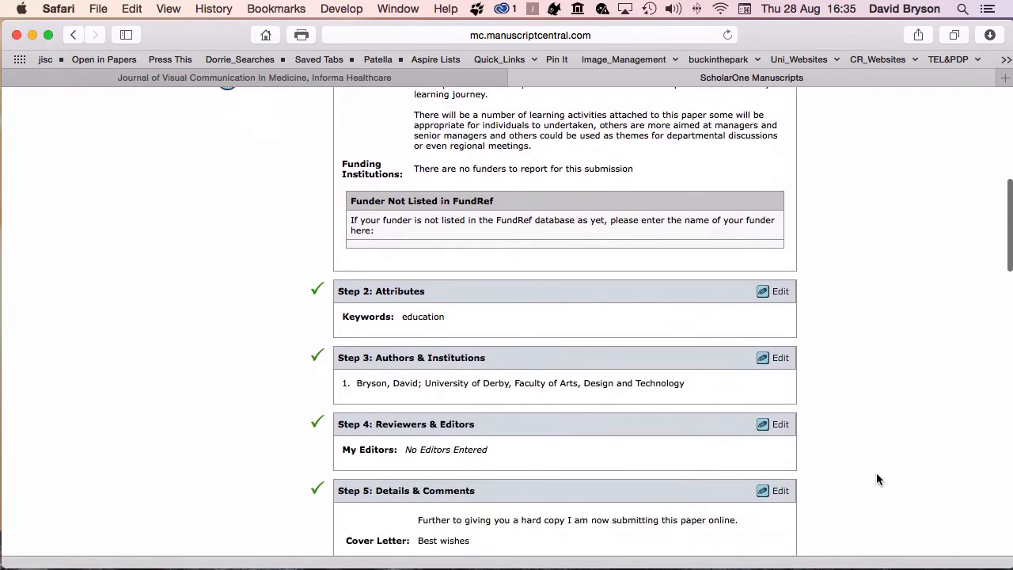
scroll(down, 3)
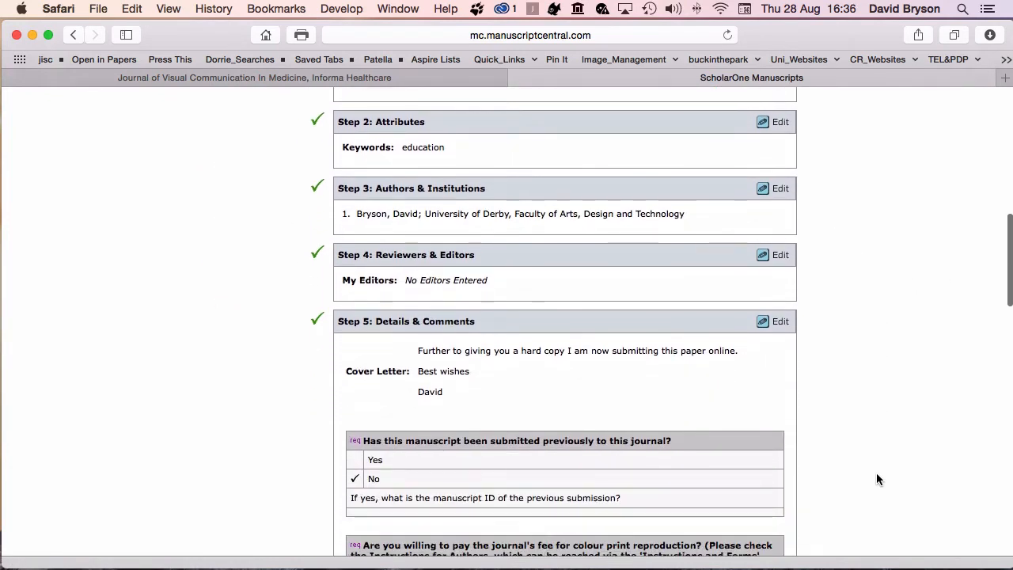
scroll(down, 3)
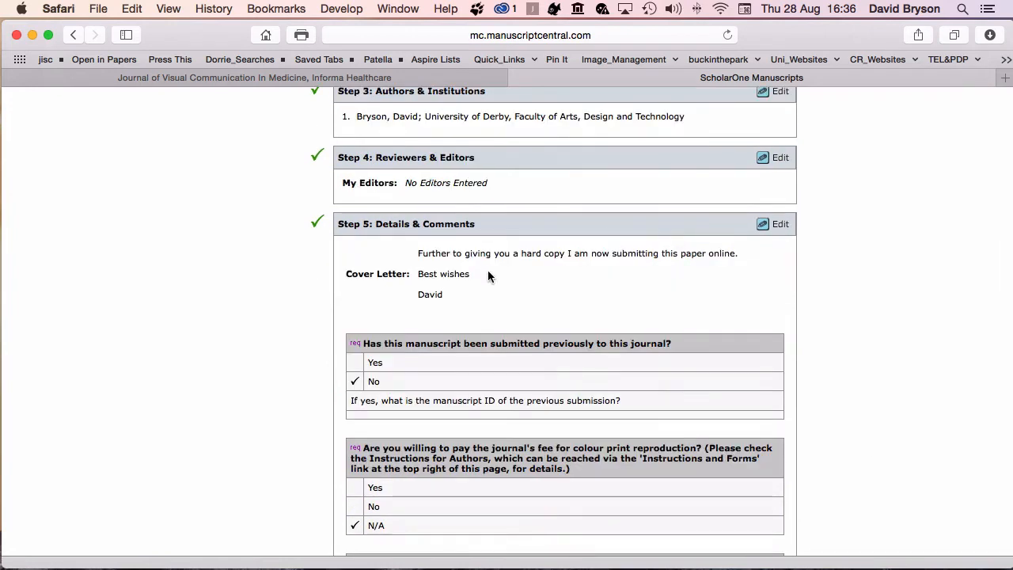
scroll(down, 3)
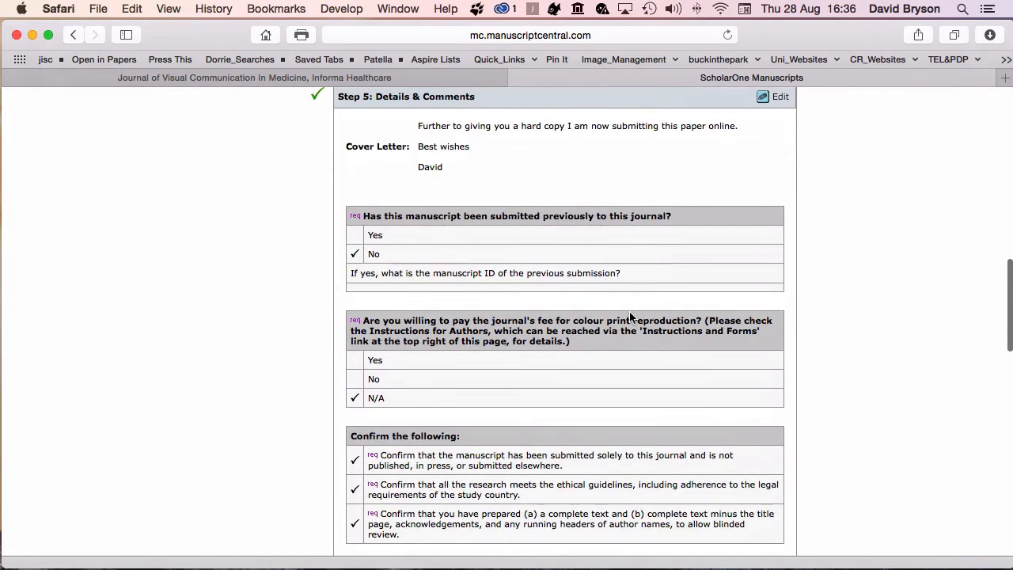
scroll(down, 3)
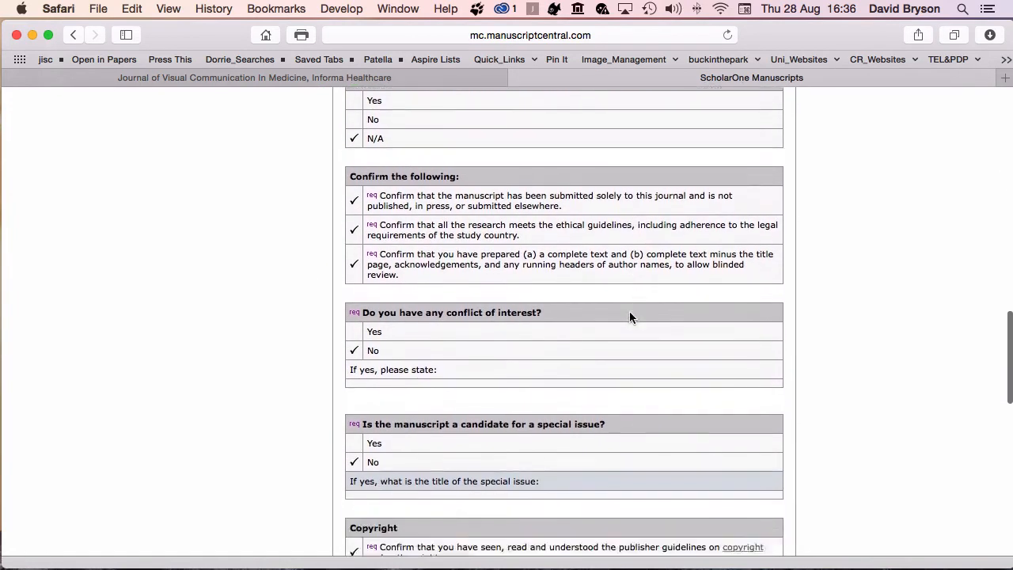
scroll(down, 3)
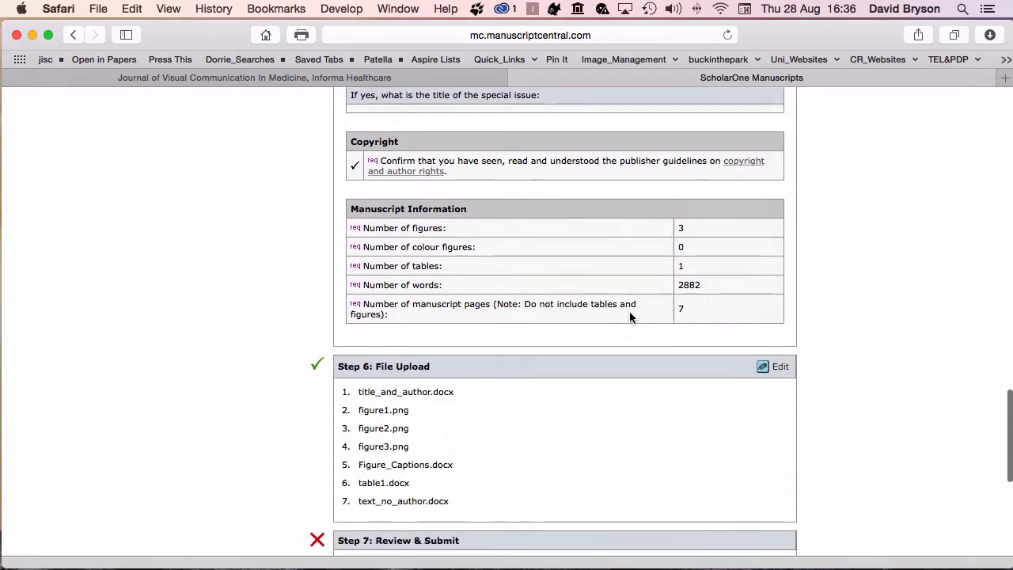
scroll(down, 3)
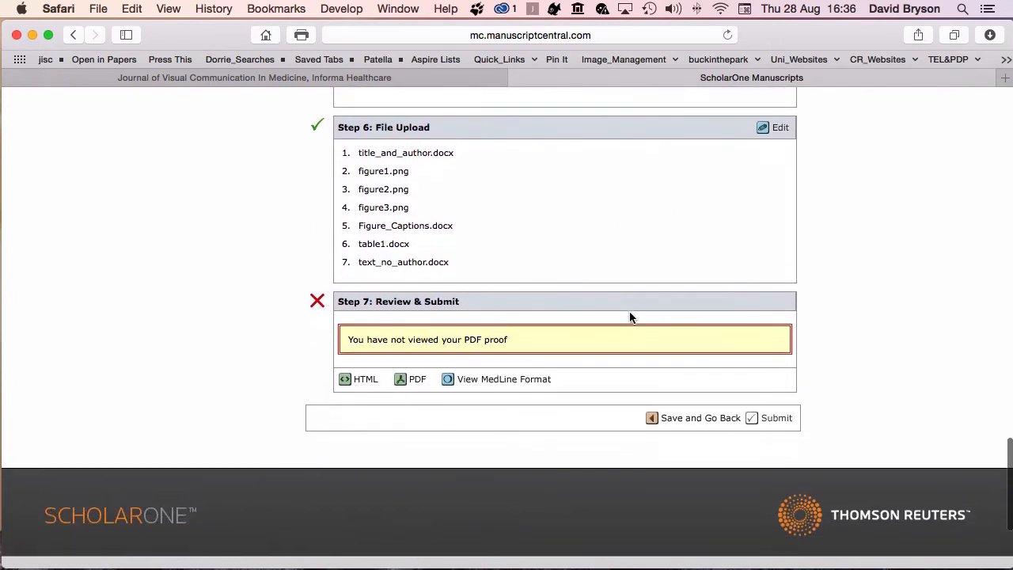
scroll(down, 3)
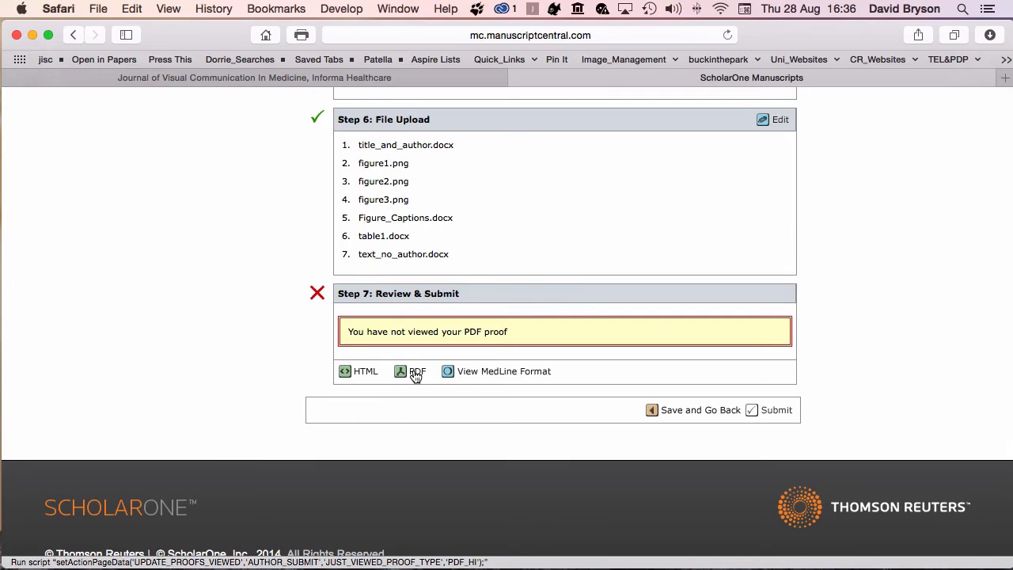
Open the PDF proof and page through it to page 7 of 13.
click(417, 371)
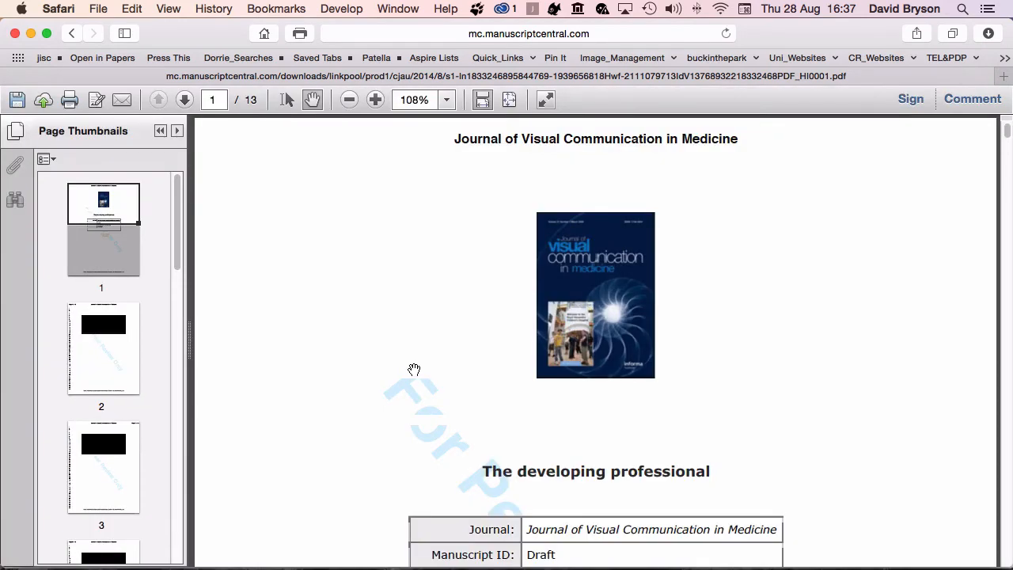
mouse_move(488, 359)
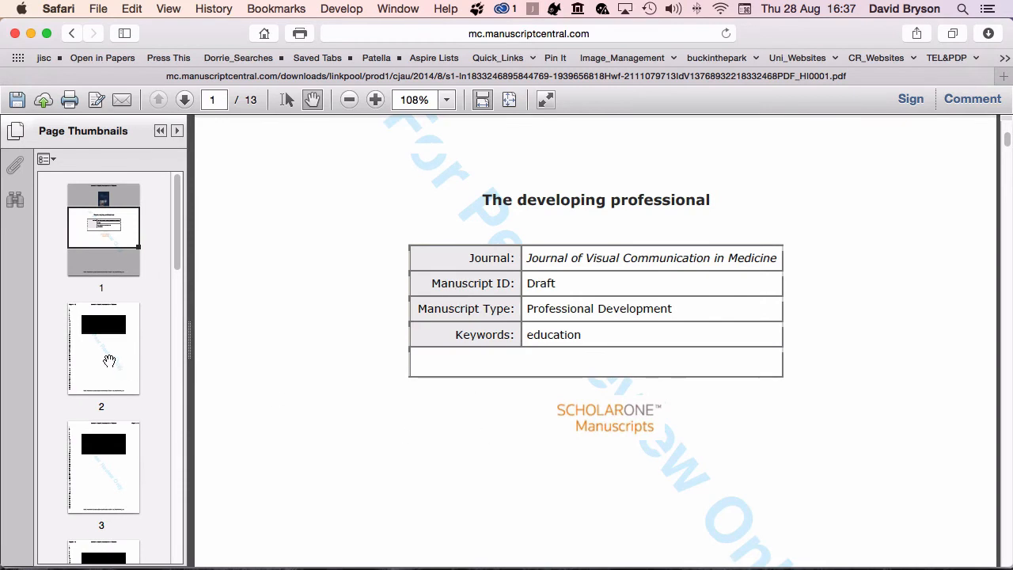
click(184, 99)
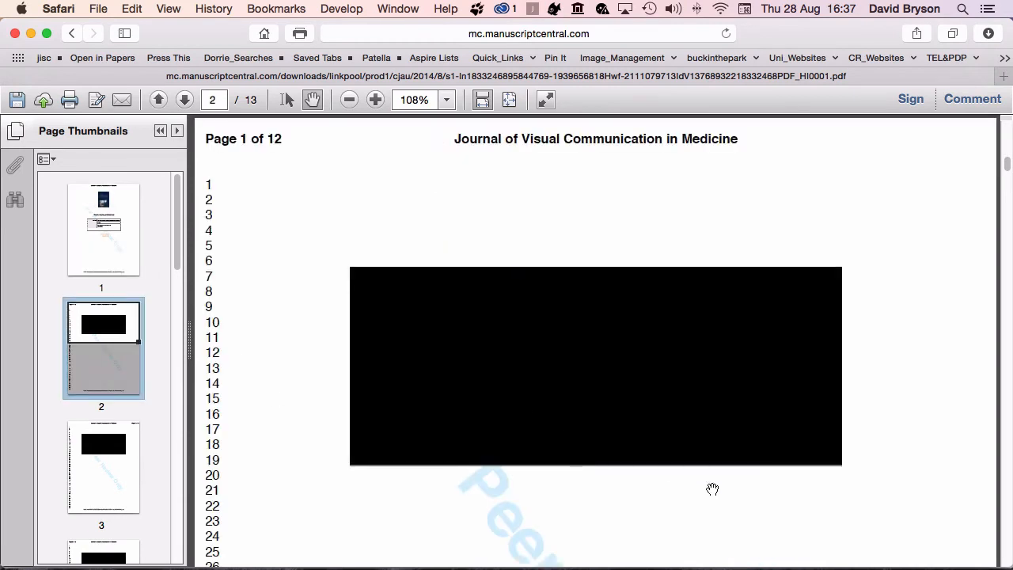
scroll(down, 3)
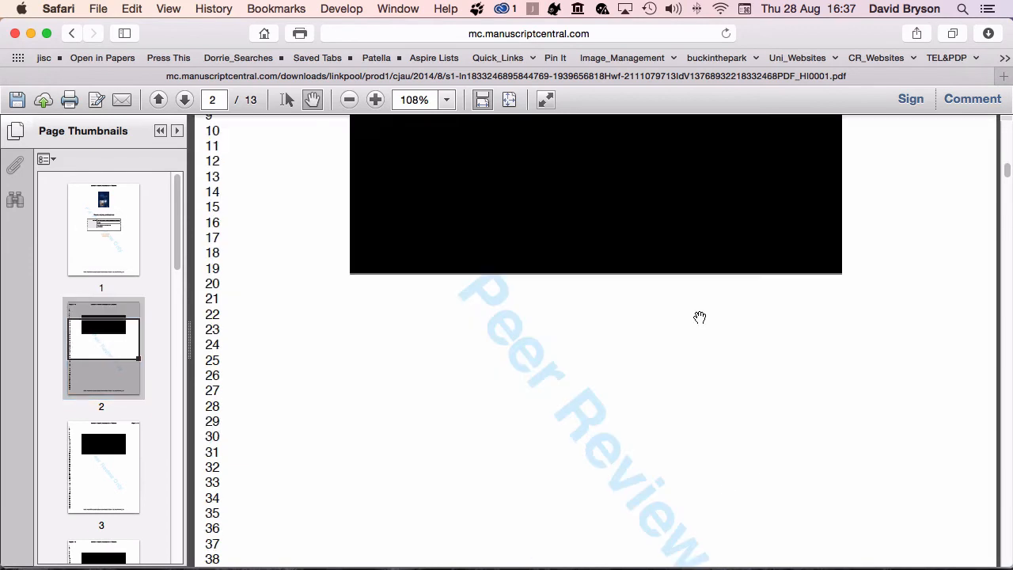
mouse_move(1008, 425)
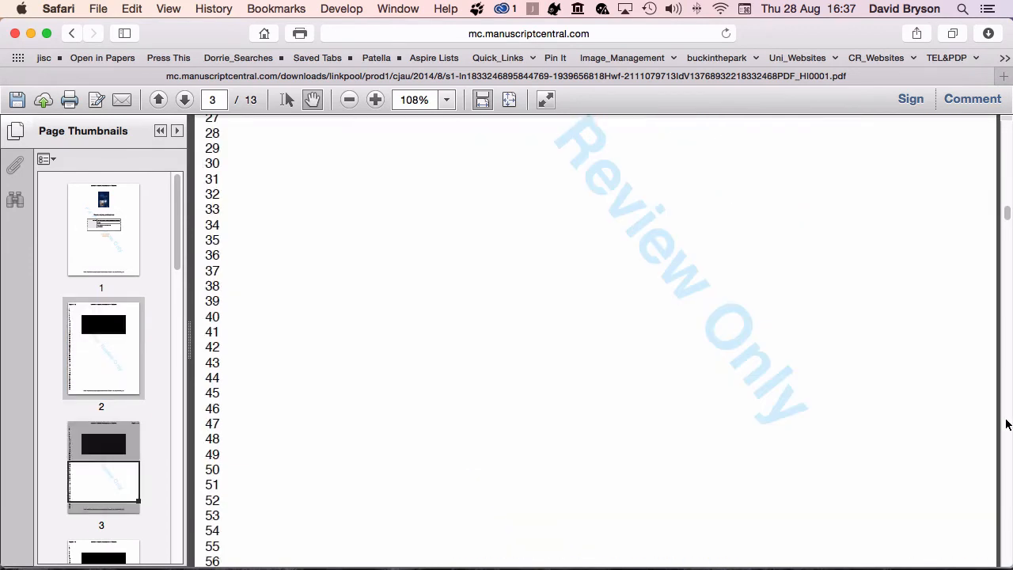
scroll(down, 3)
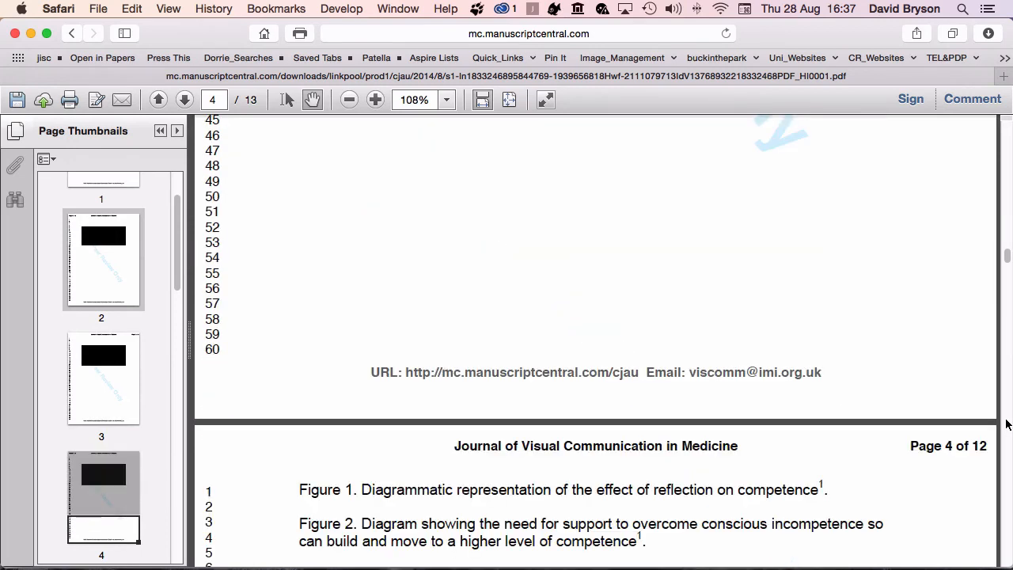
scroll(down, 3)
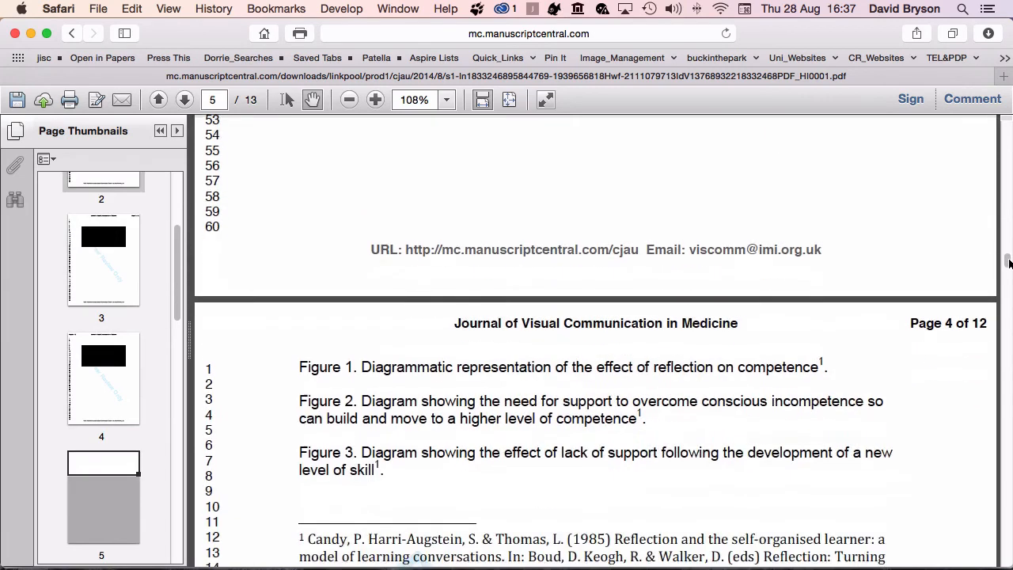
scroll(down, 3)
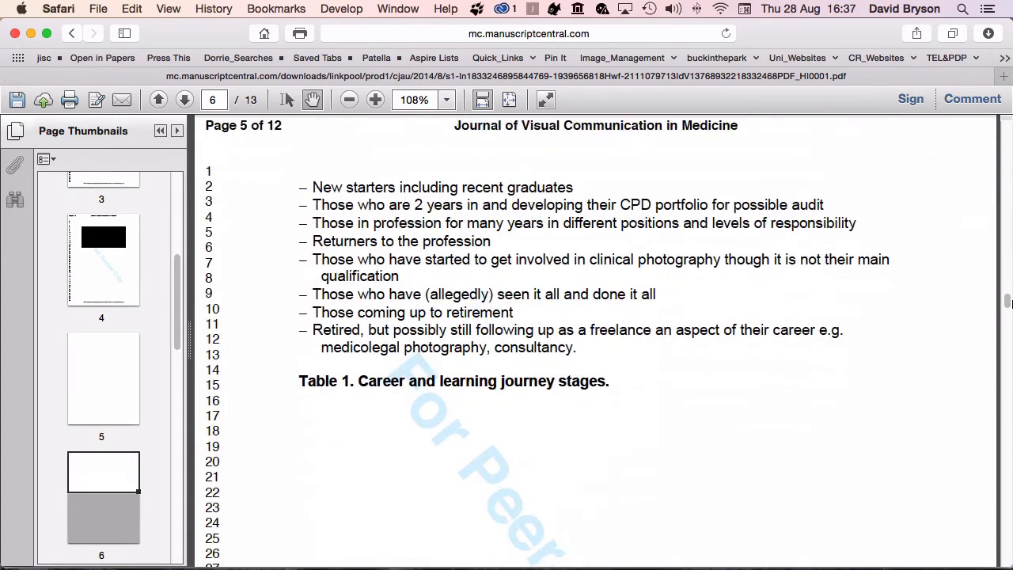
click(184, 99)
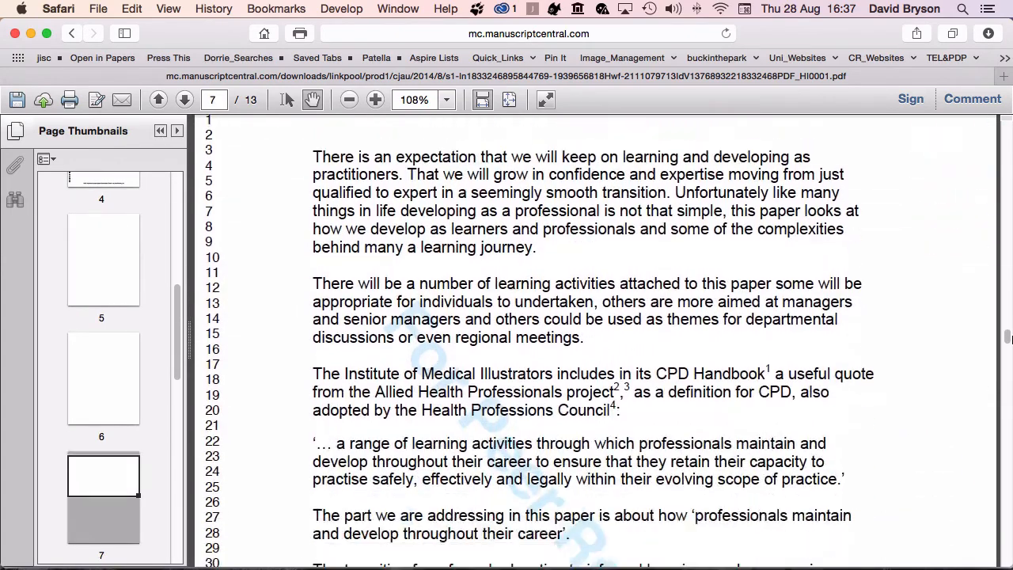
scroll(down, 3)
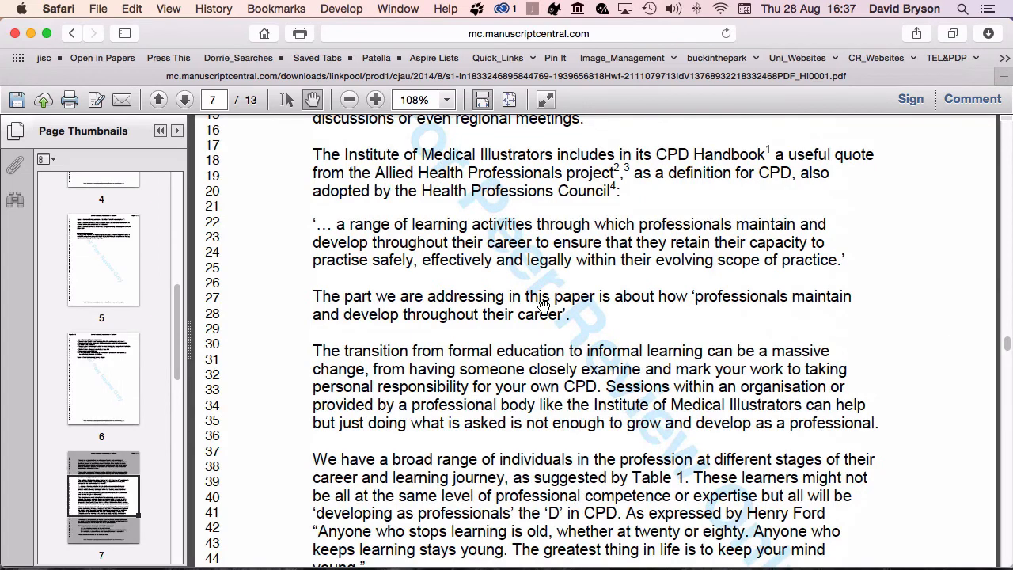
mouse_move(18, 101)
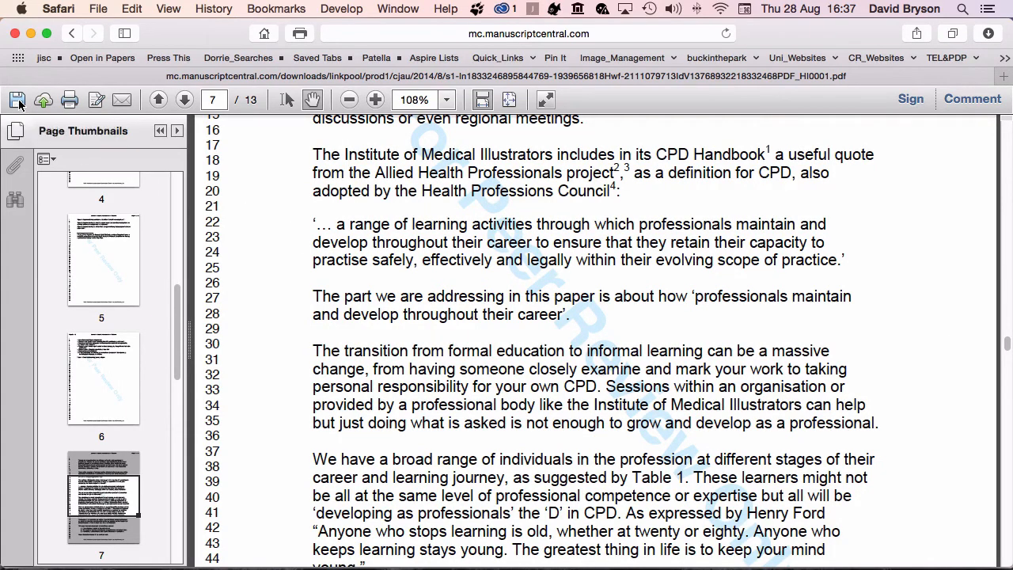
mouse_move(653, 418)
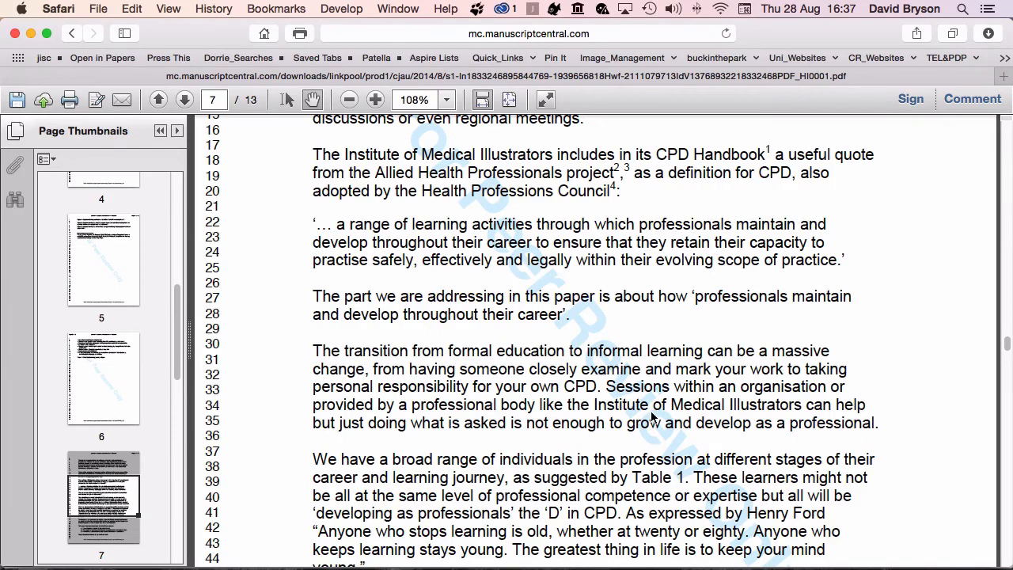
Save the PDF proof as proof.pdf in the final_paper folder.
click(16, 99)
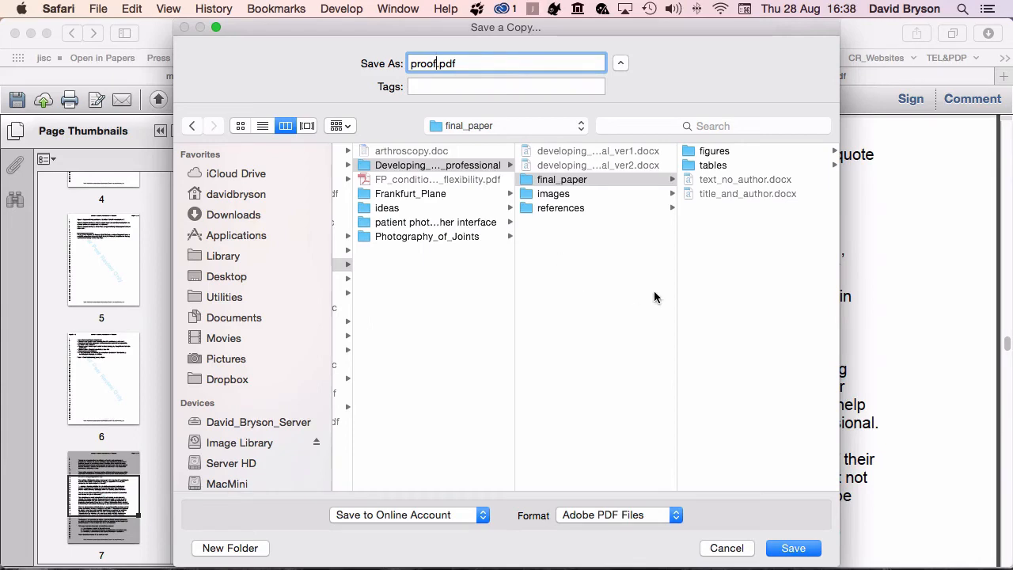
click(726, 548)
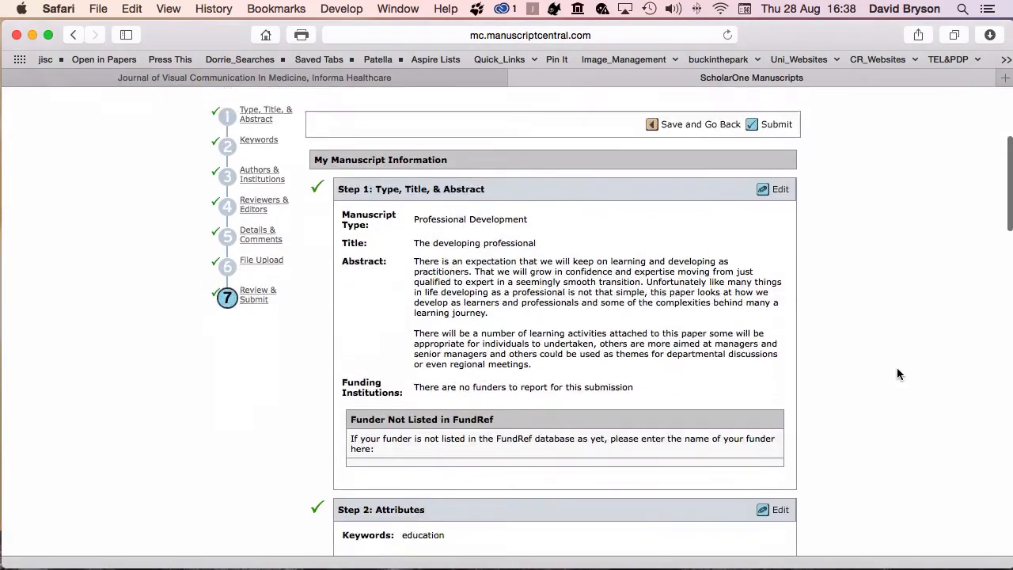
Submit the manuscript and confirm, producing manuscript ID CJAU-2014-0018.
scroll(down, 3)
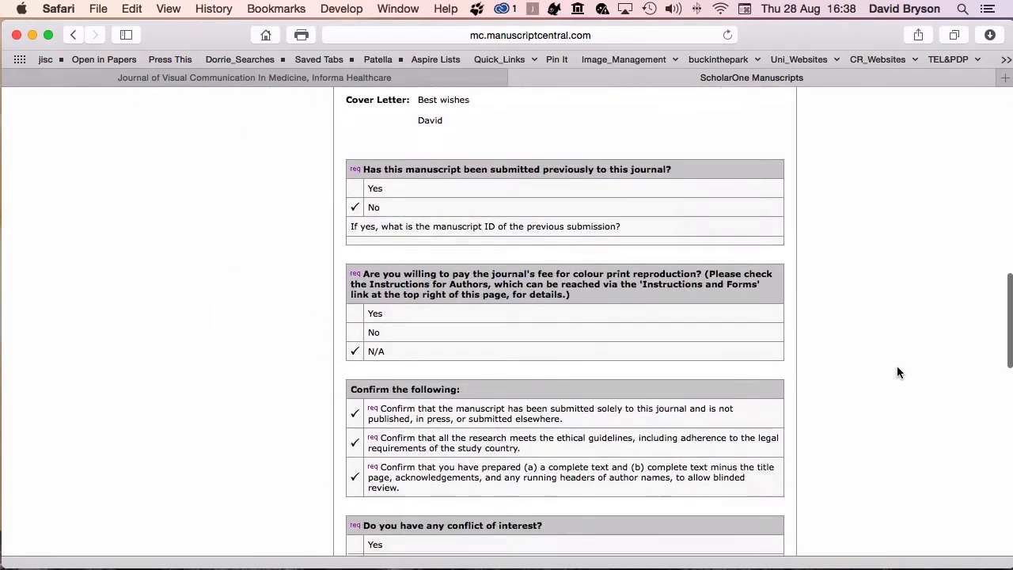
scroll(down, 3)
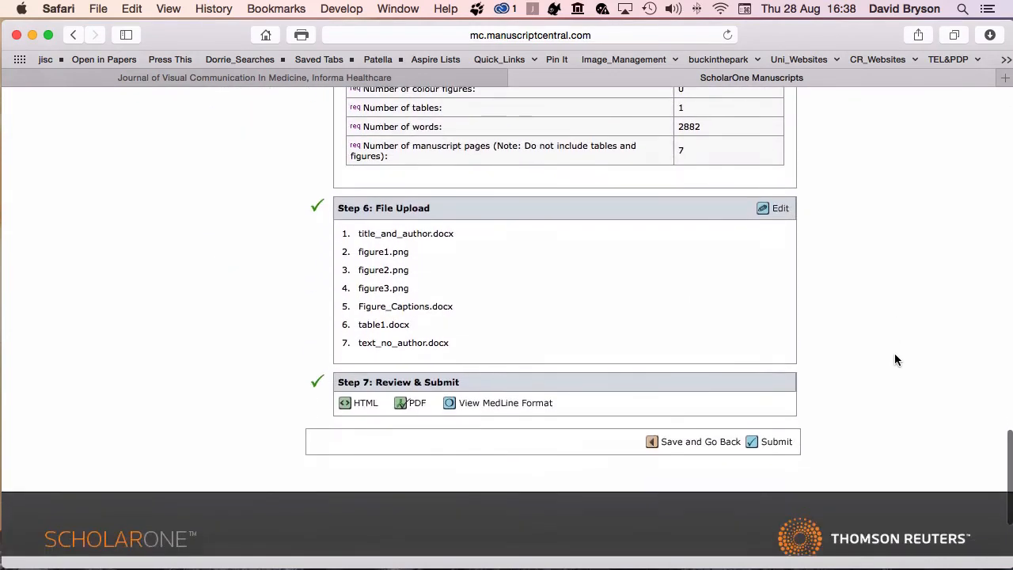
scroll(down, 3)
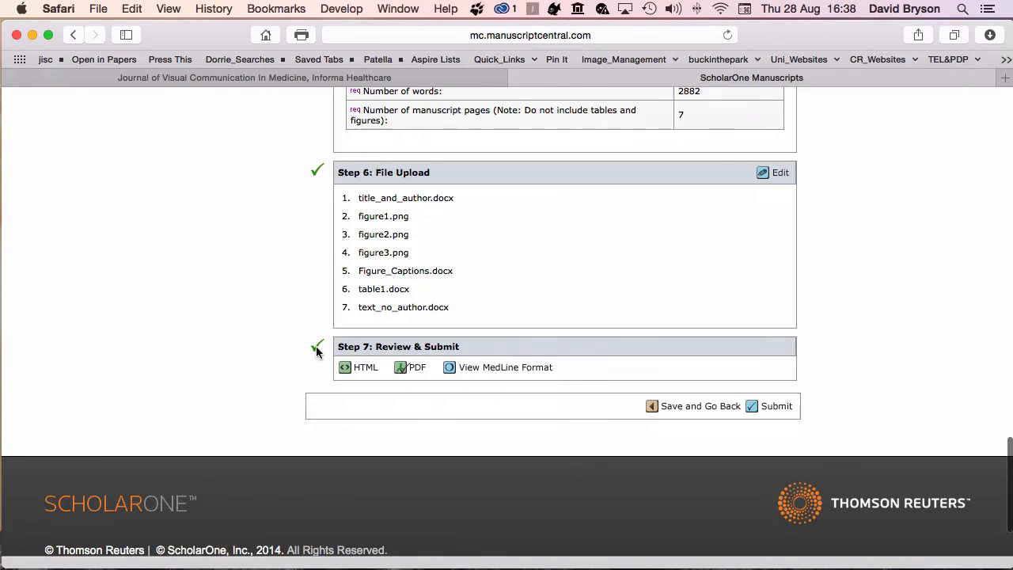
mouse_move(762, 380)
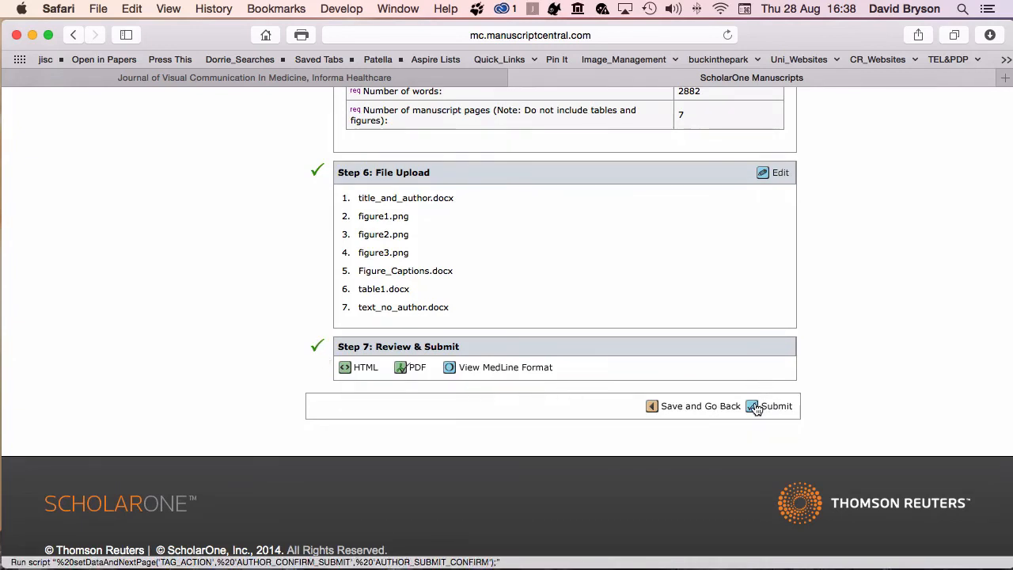
click(777, 407)
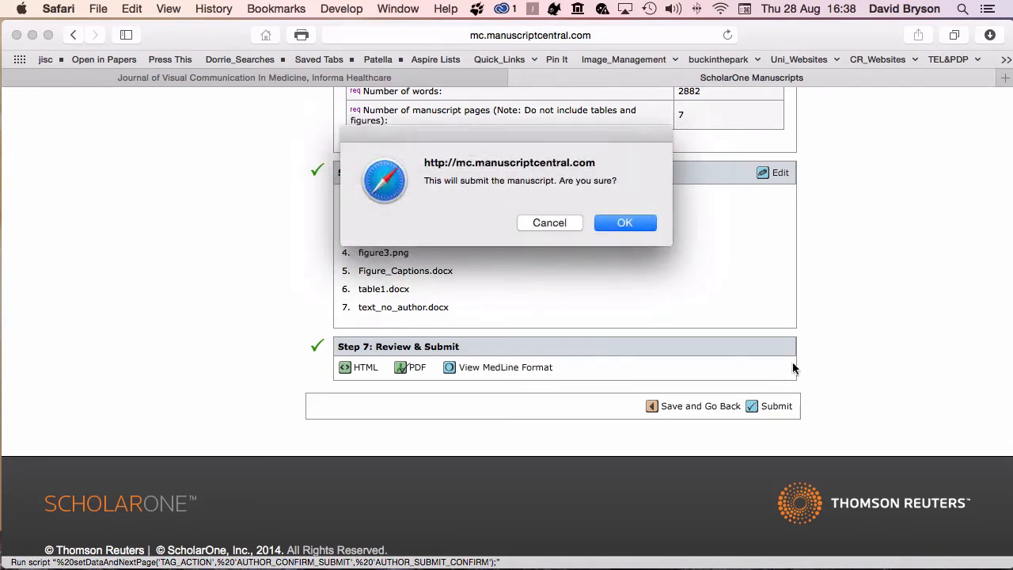
mouse_move(721, 252)
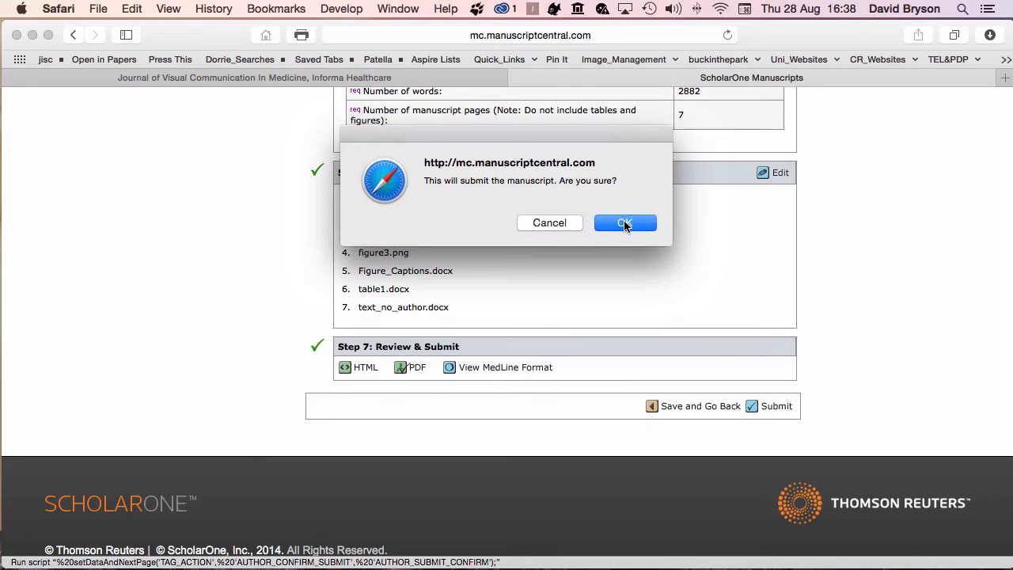
click(625, 222)
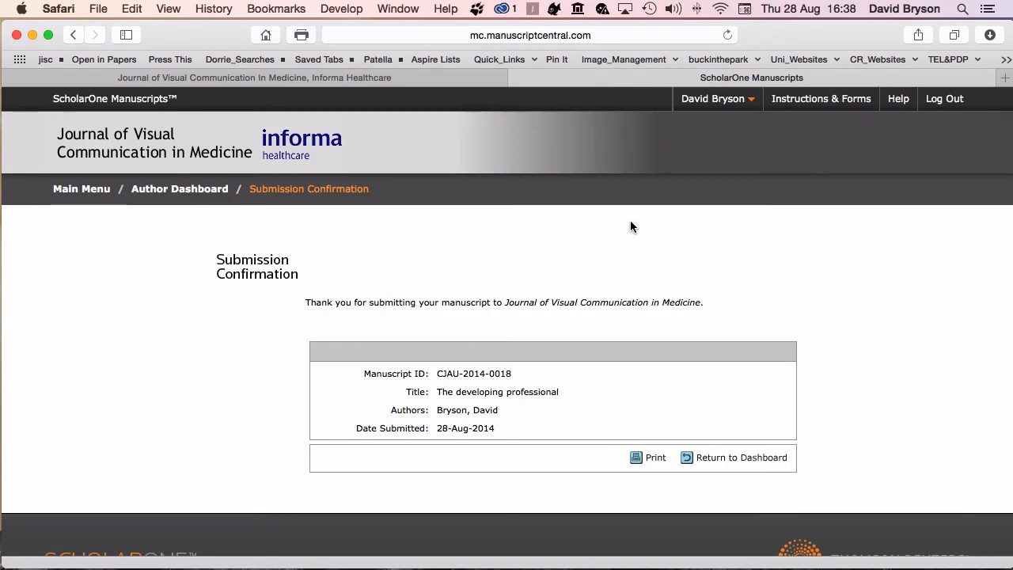
Scroll the confirmation page for CJAU-2014-0018, 'The developing professional'.
scroll(down, 3)
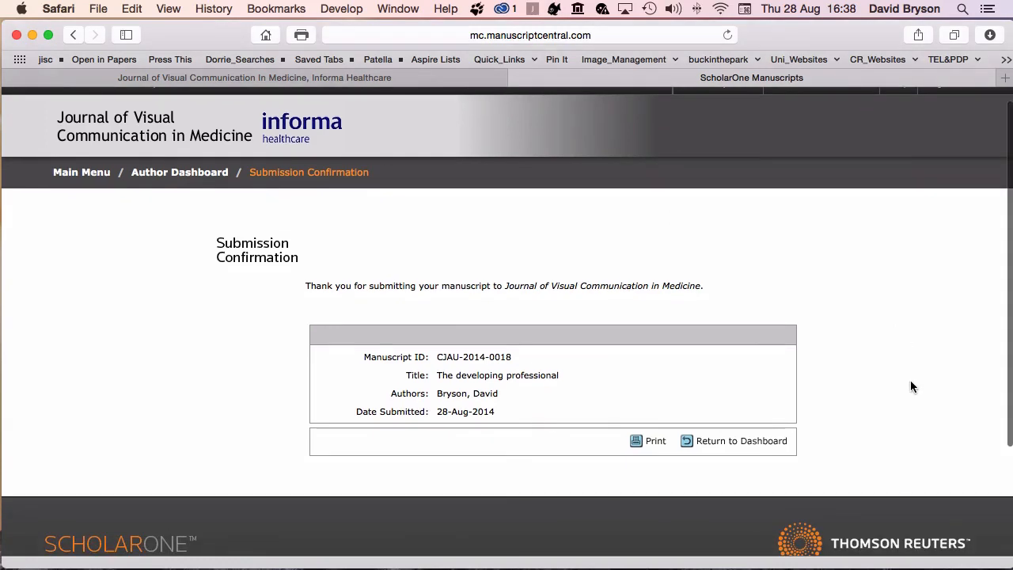
mouse_move(523, 294)
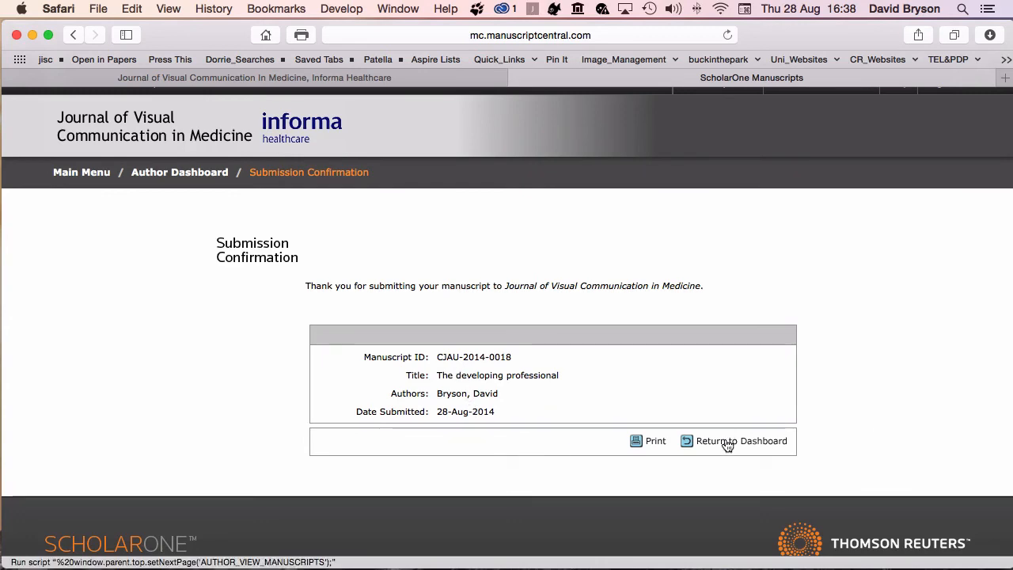
Return to the author dashboard and scroll to the CJAU-2014-0018 email.
click(741, 441)
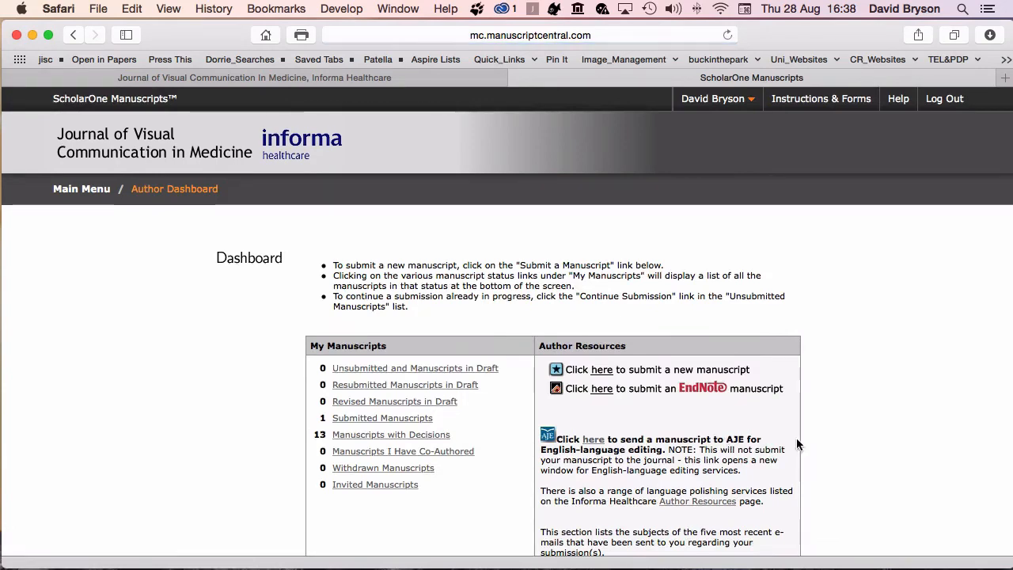
scroll(down, 3)
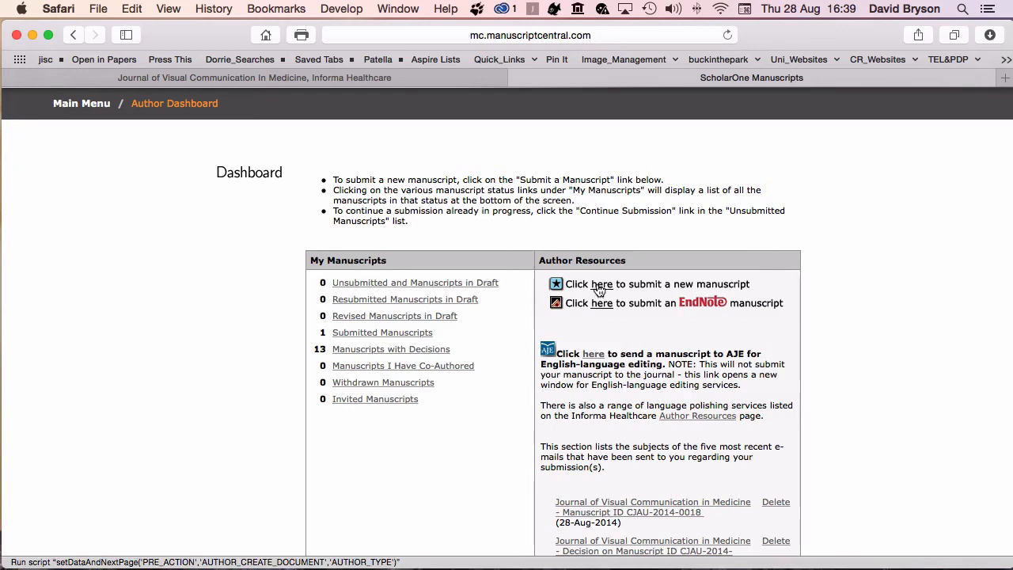
scroll(down, 3)
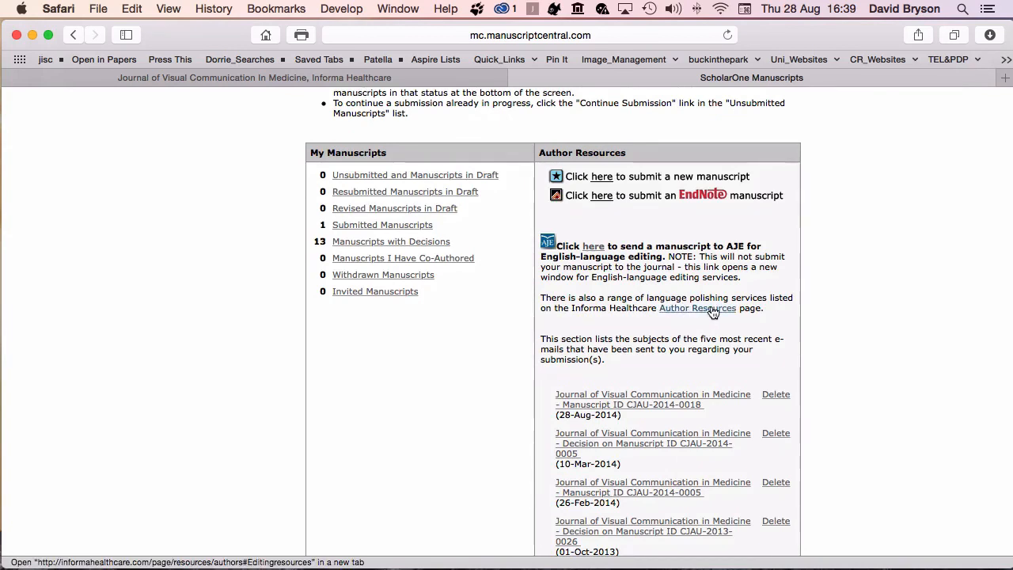
scroll(down, 3)
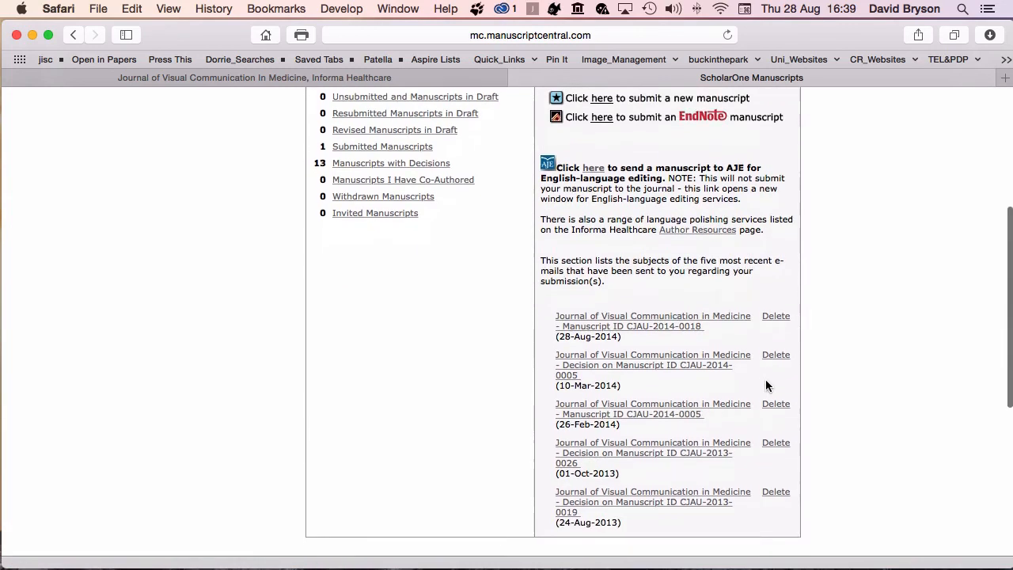
mouse_move(708, 337)
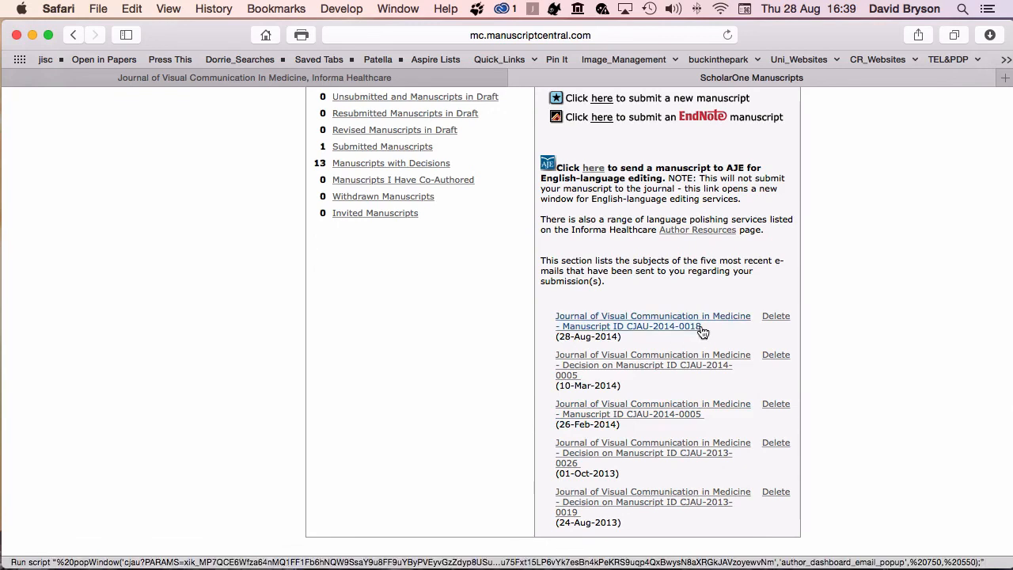
mouse_move(661, 331)
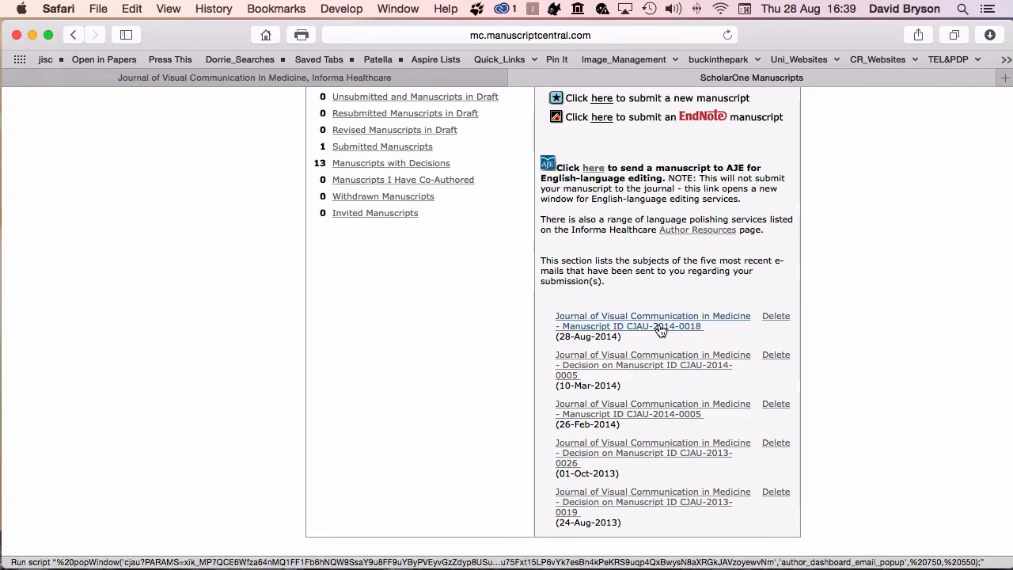
mouse_move(671, 335)
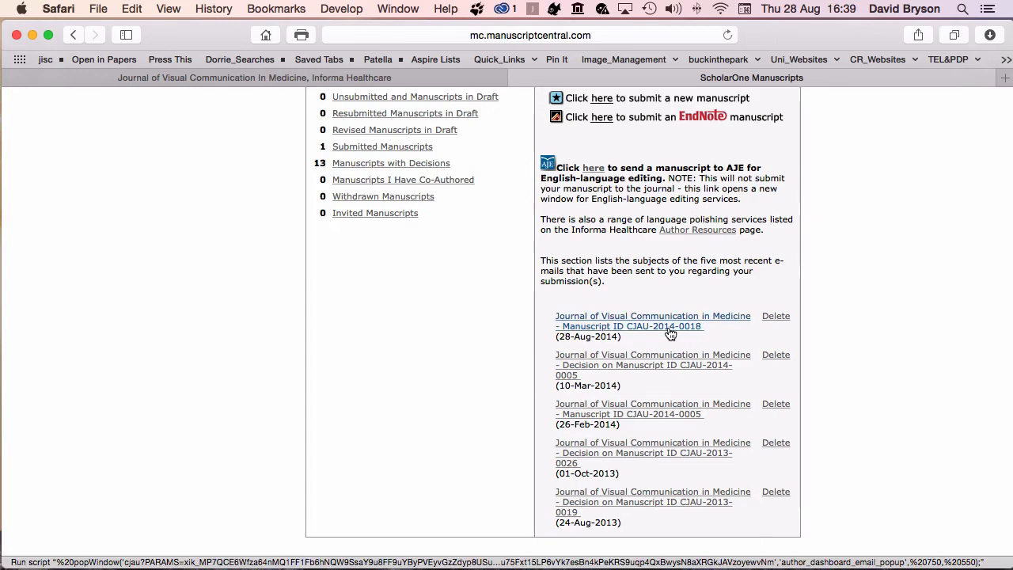
mouse_move(647, 344)
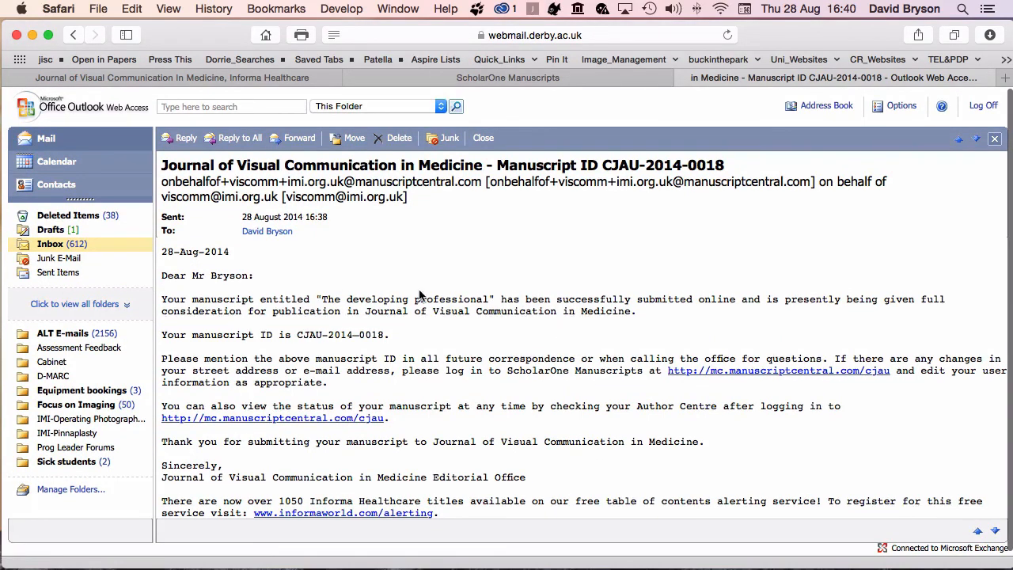
mouse_move(774, 294)
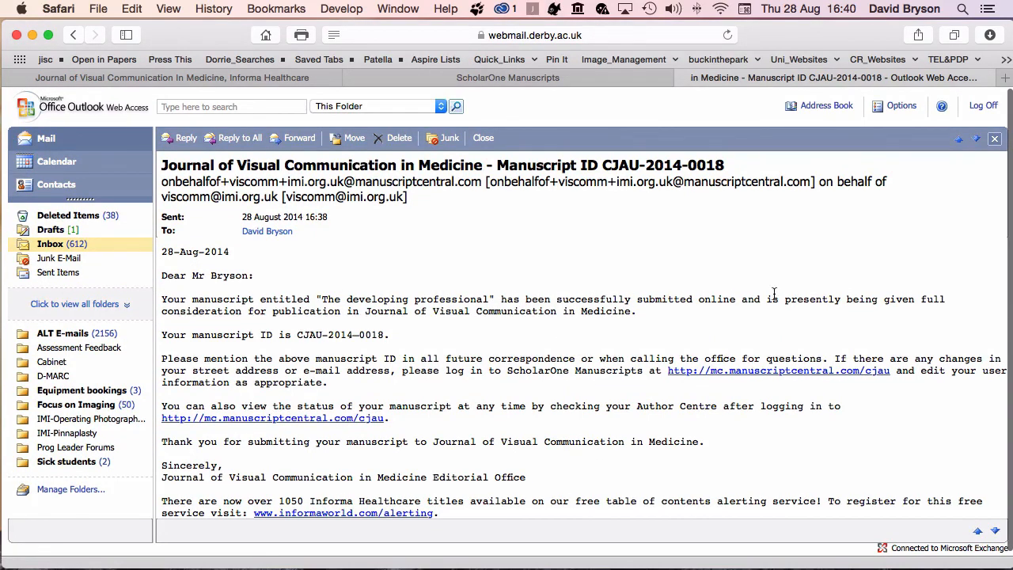
mouse_move(536, 360)
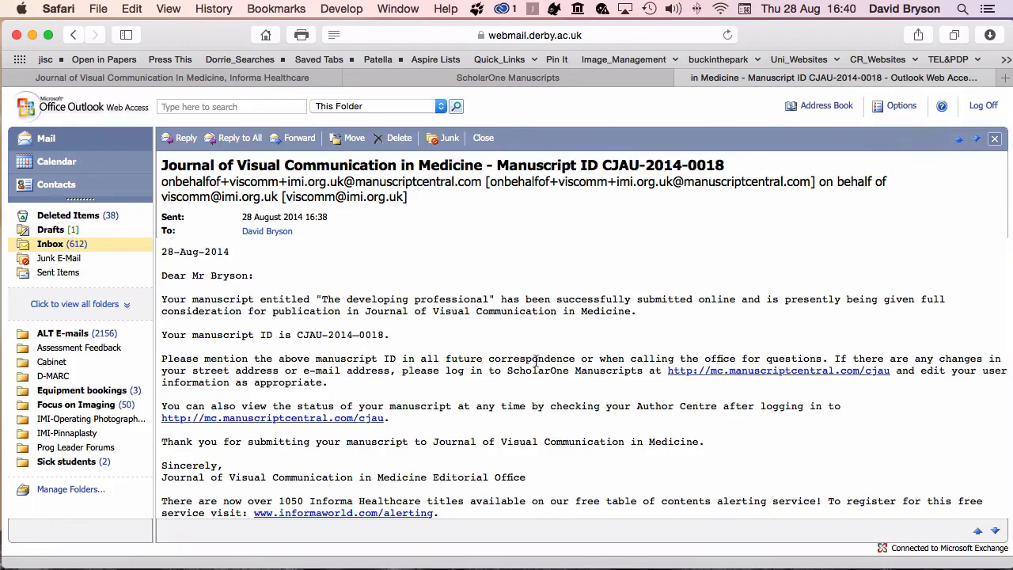